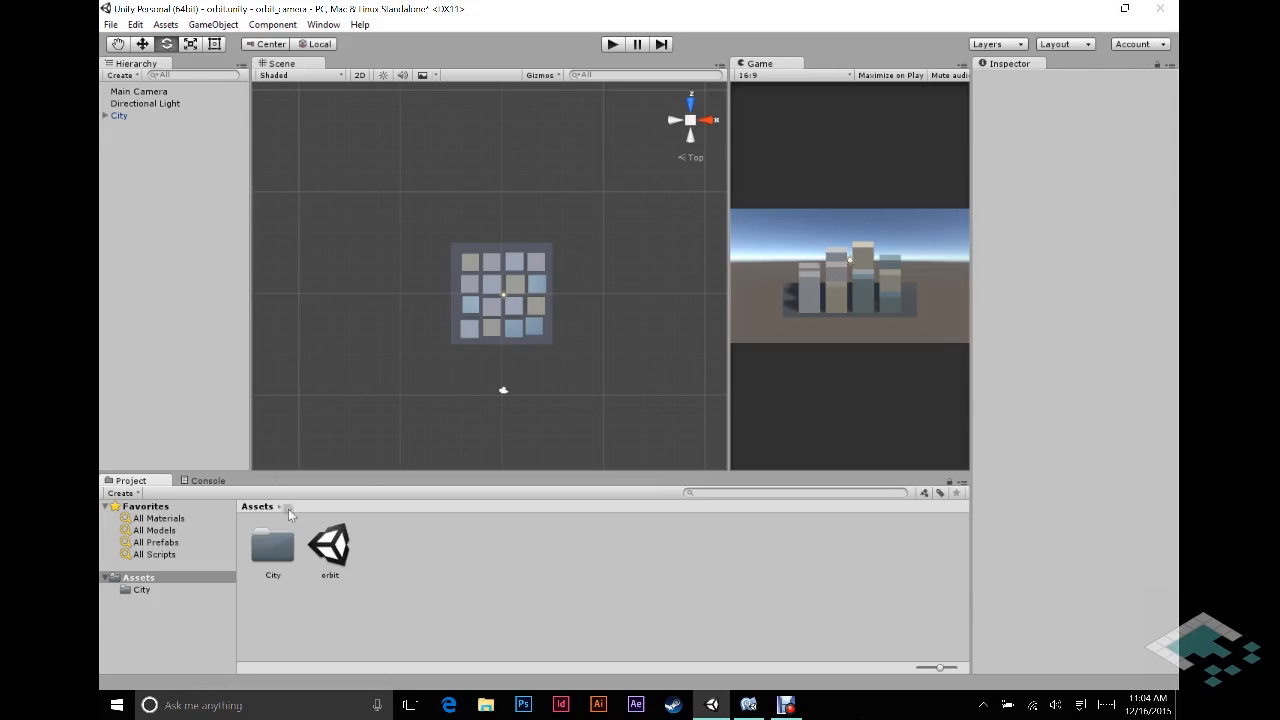
Step: Inspect the City object and orbit the Scene view to a perspective angle of the city
{"action": "left_click", "coordinate": [120, 114]}
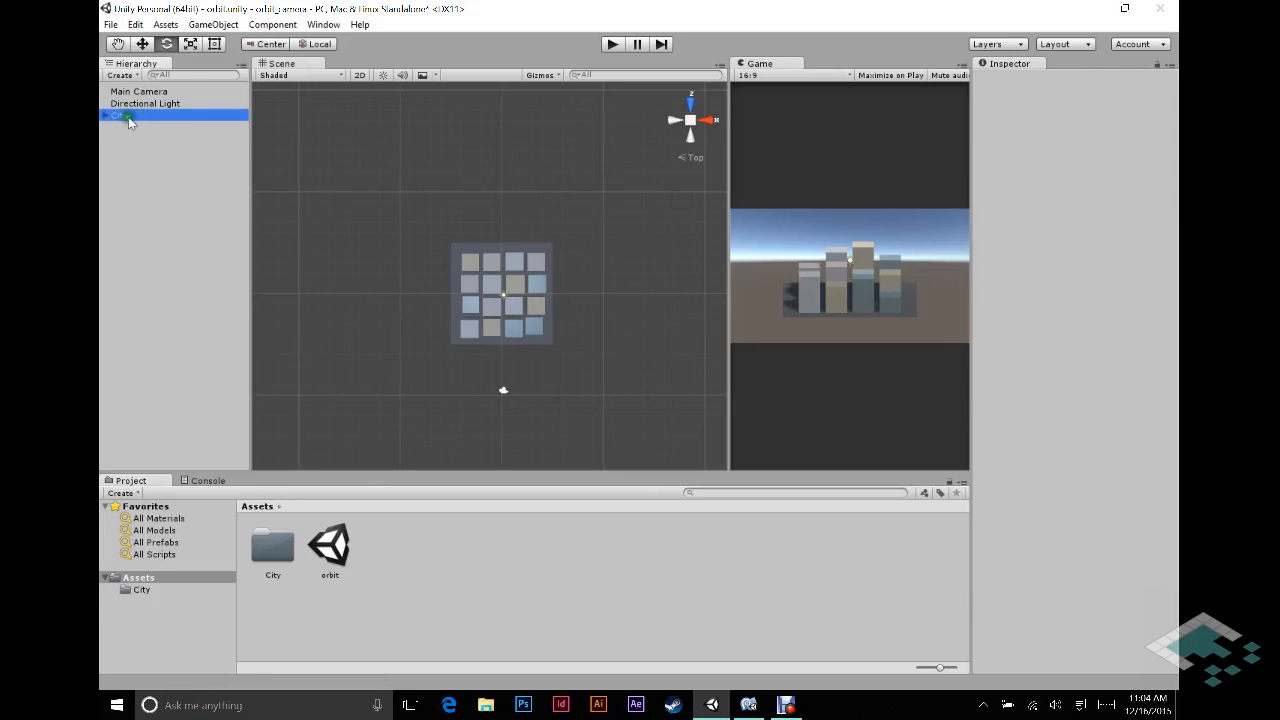
{"action": "left_click", "coordinate": [120, 114]}
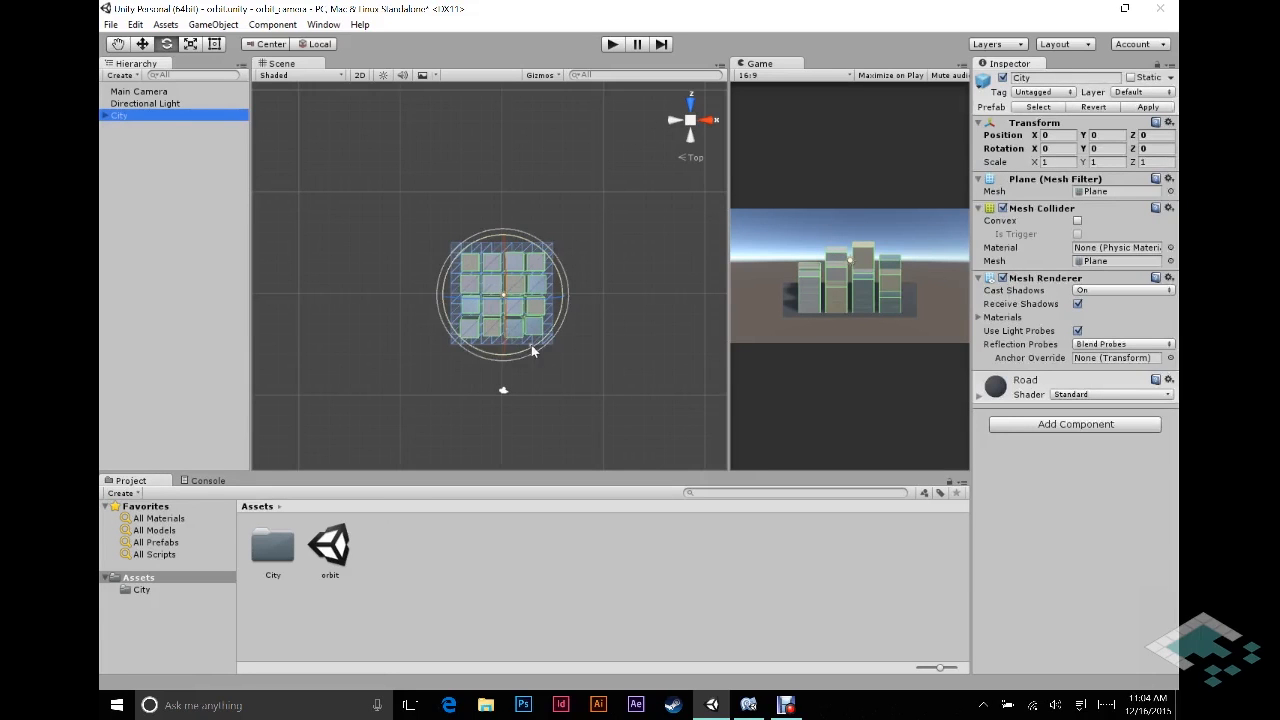
{"action": "left_click_drag", "start_coordinate": [530, 350], "coordinate": [520, 410]}
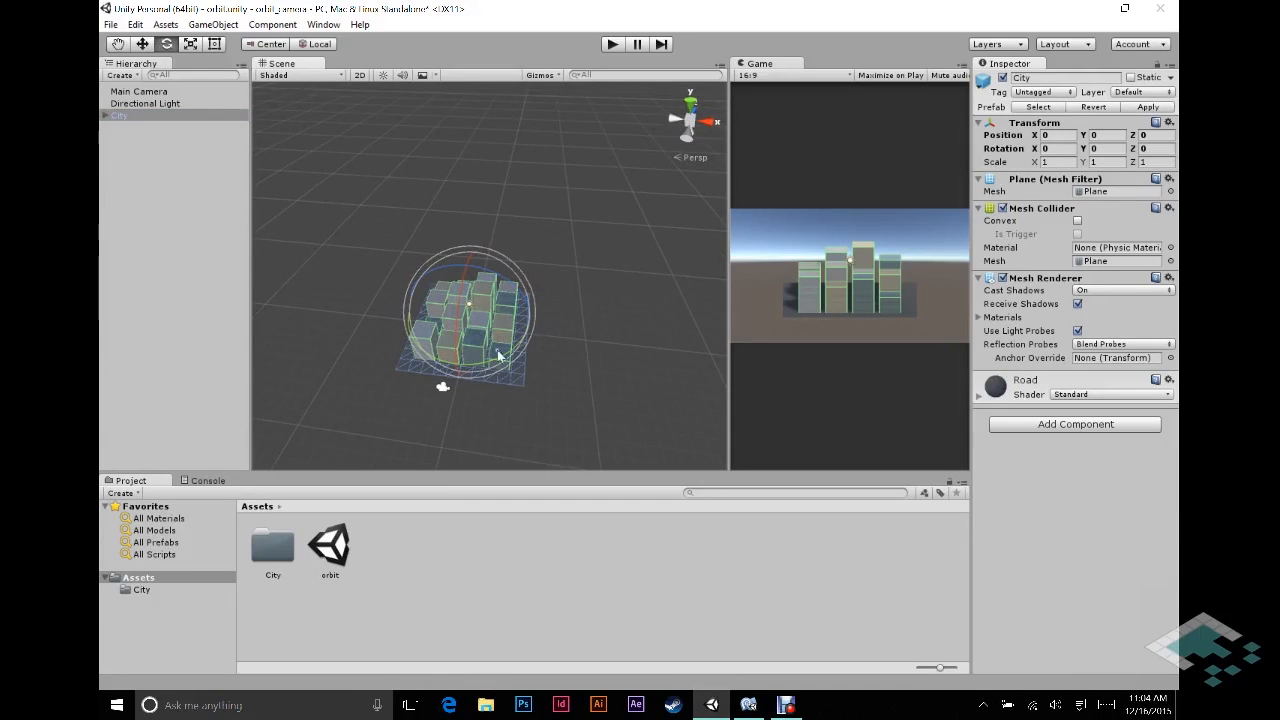
{"action": "mouse_move", "coordinate": [496, 344]}
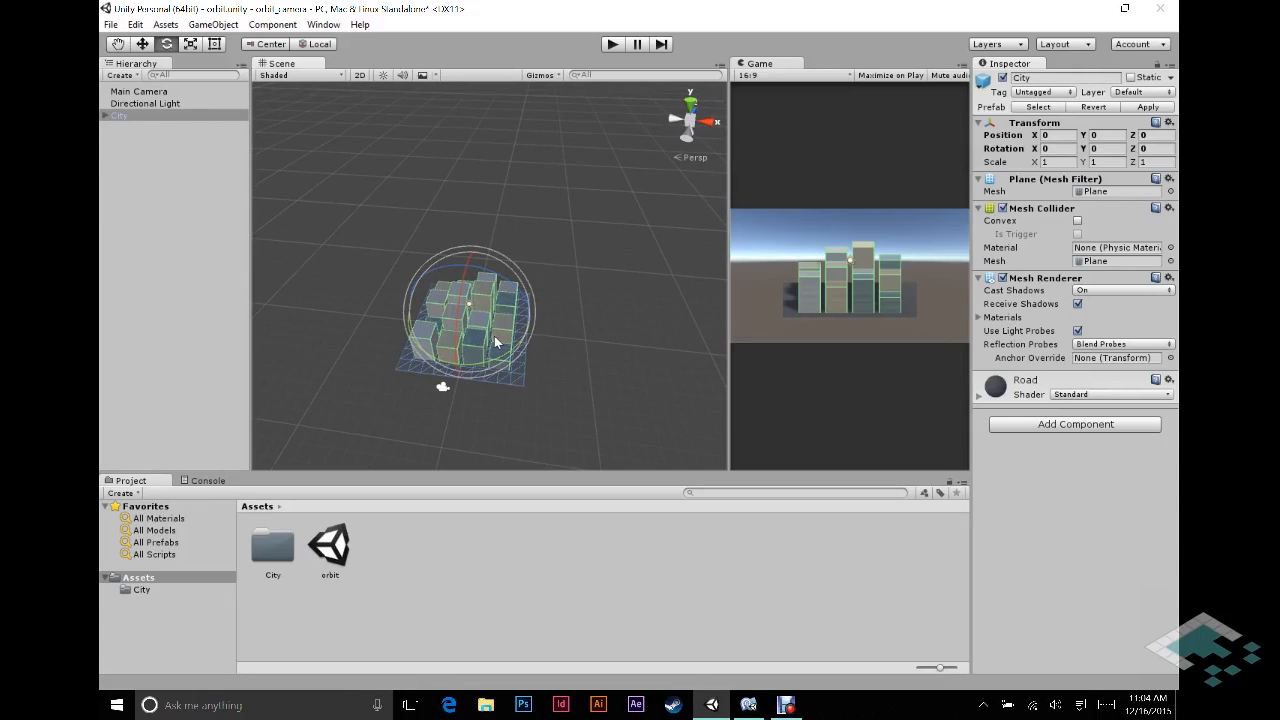
{"action": "mouse_move", "coordinate": [140, 100]}
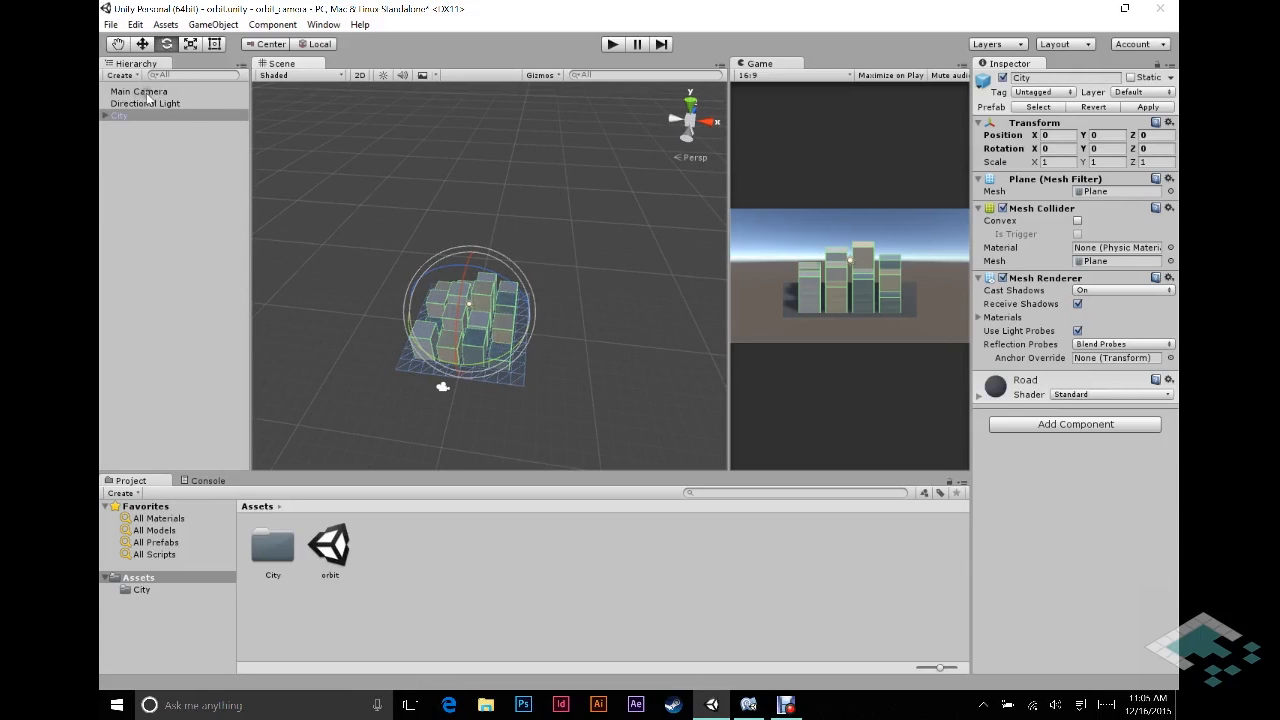
{"action": "left_click", "coordinate": [138, 92]}
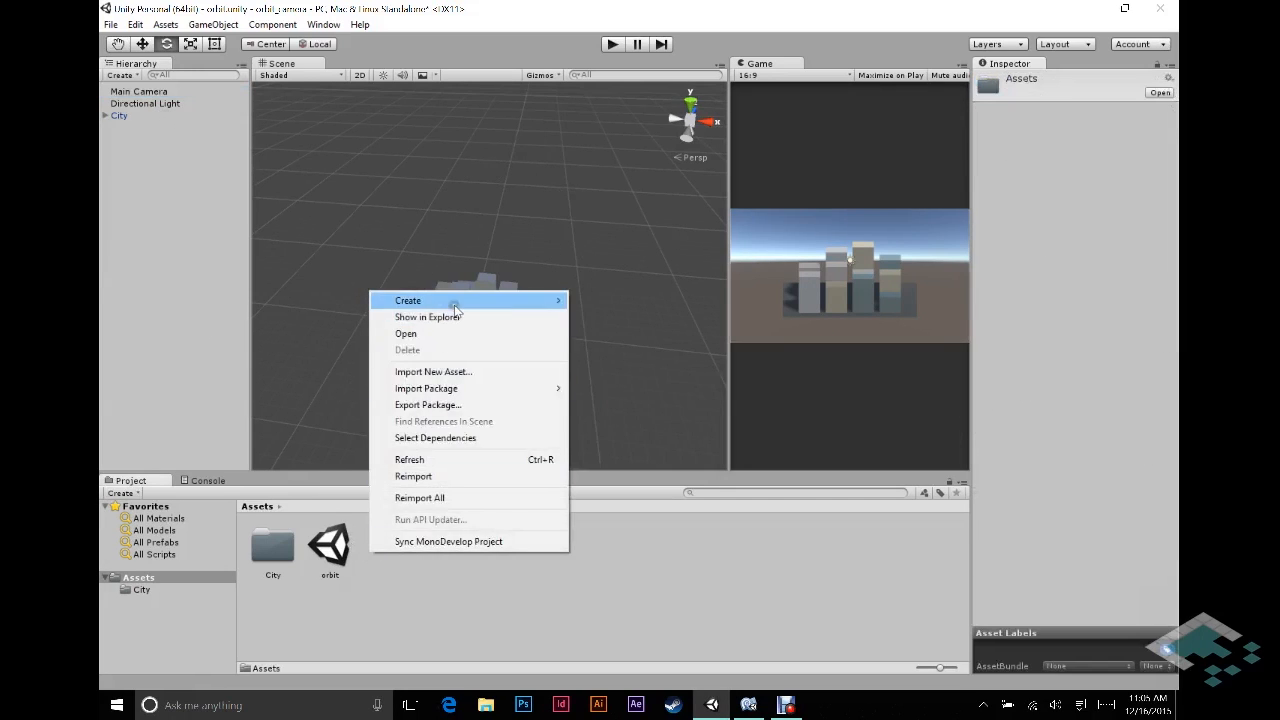
Step: Create two C# scripts in Assets named CameraOrbit and InputManager
{"action": "left_click", "coordinate": [408, 300]}
{"action": "type", "text": "Camera"}
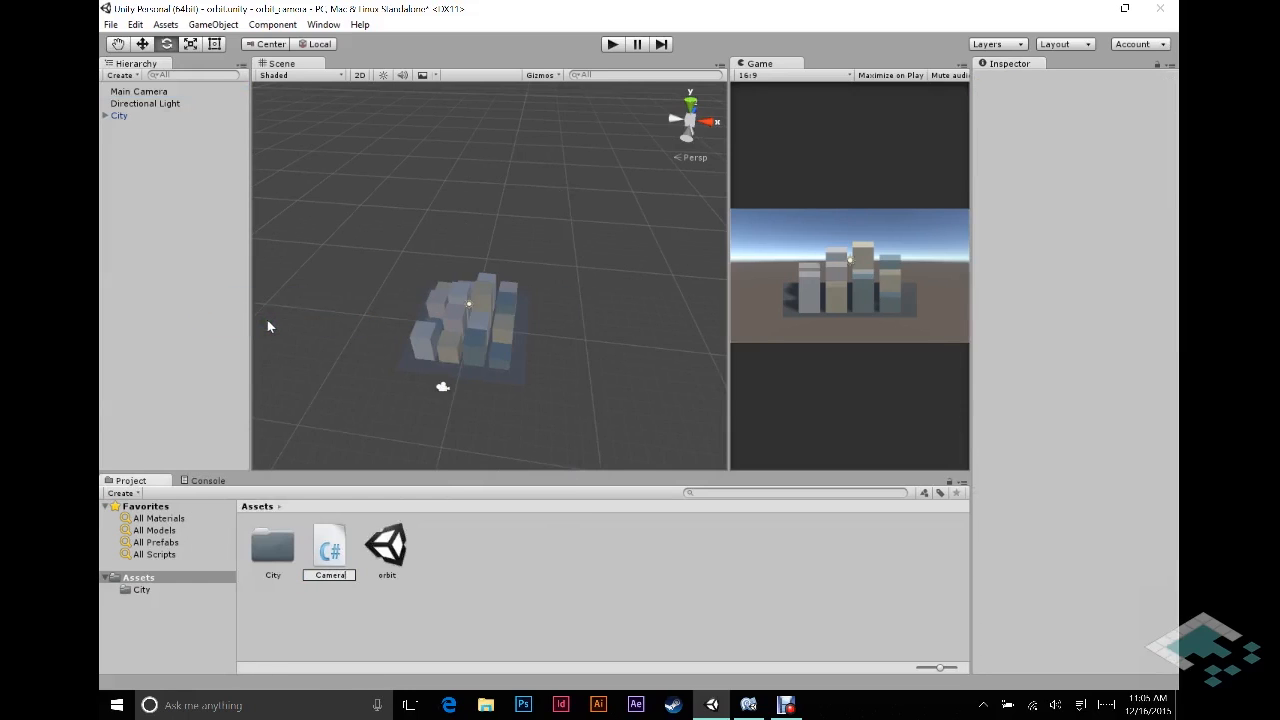
{"action": "left_click", "coordinate": [328, 544]}
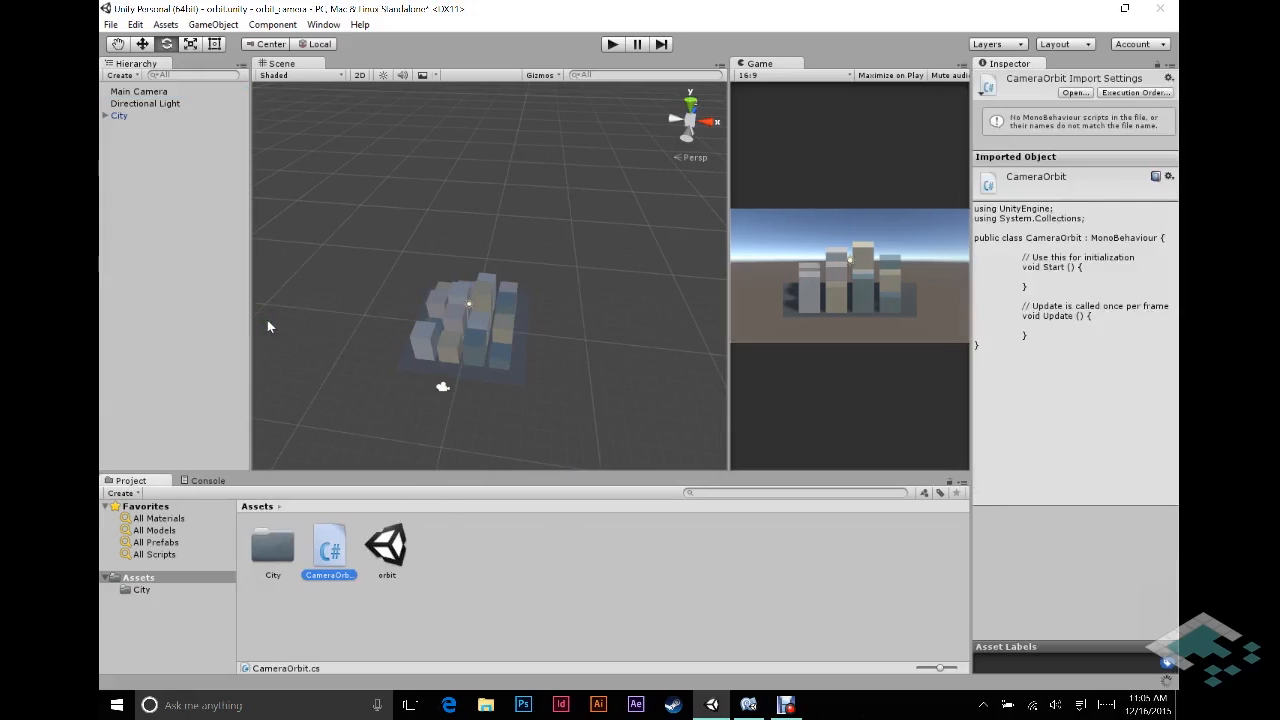
{"action": "mouse_move", "coordinate": [534, 556]}
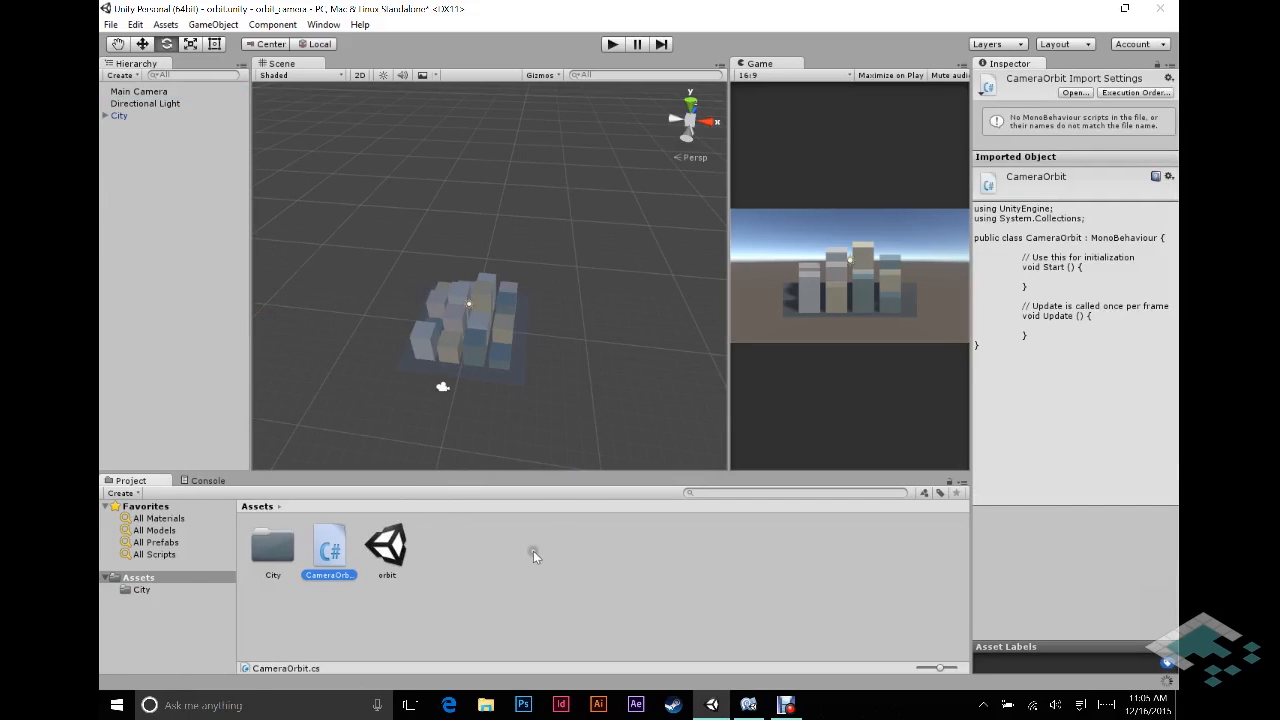
{"action": "right_click", "coordinate": [536, 556]}
{"action": "type", "text": "InputMang"}
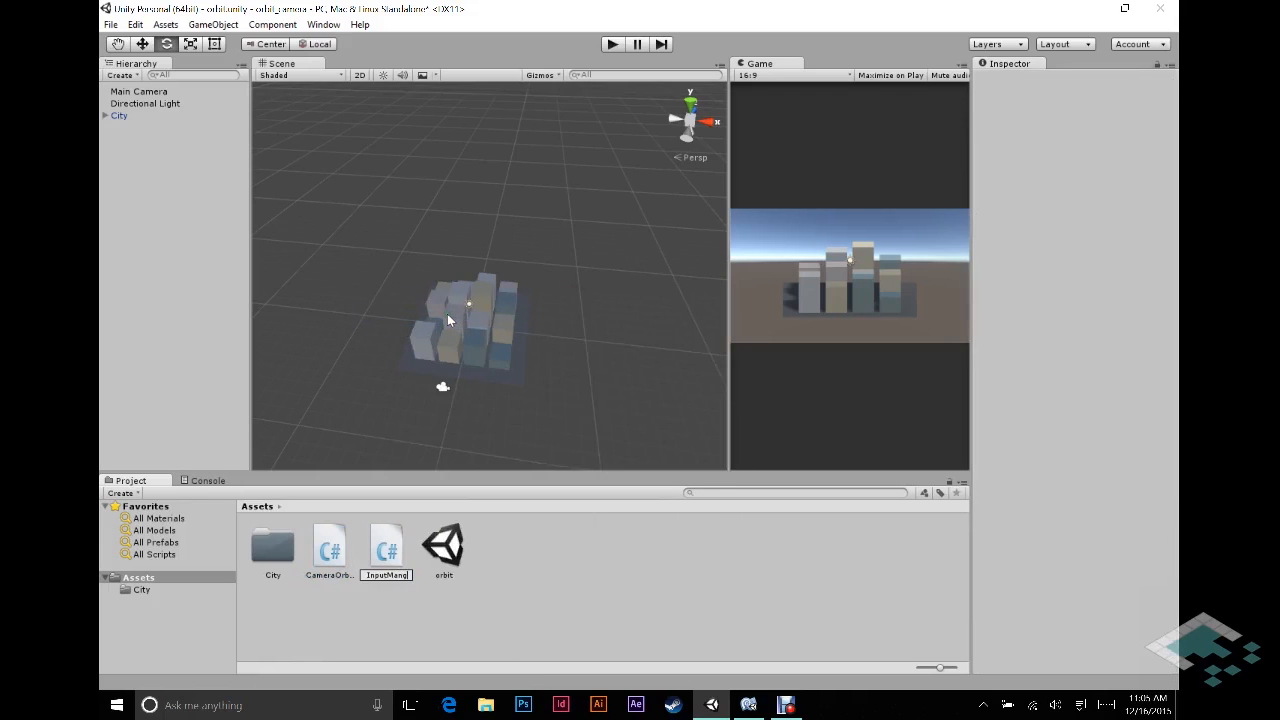
{"action": "left_click", "coordinate": [386, 548]}
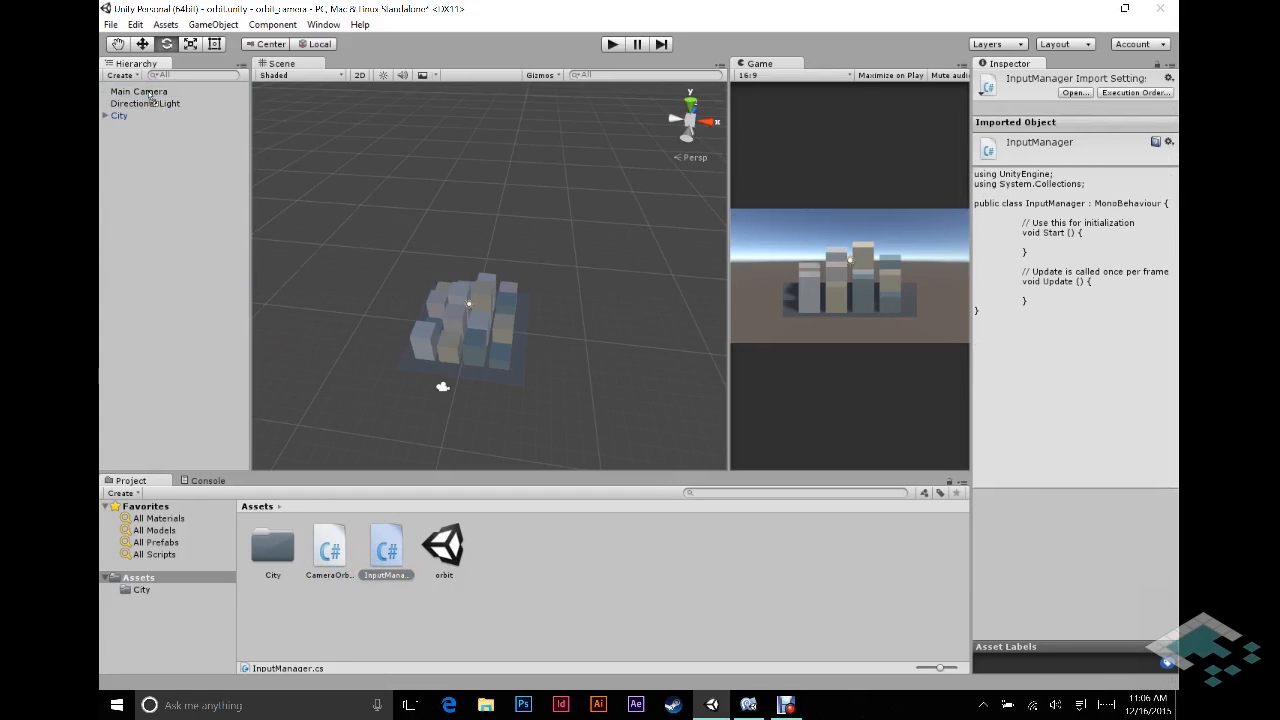
Step: Attach both scripts to Main Camera and open CameraOrbit in MonoDevelop
{"action": "left_click", "coordinate": [138, 92]}
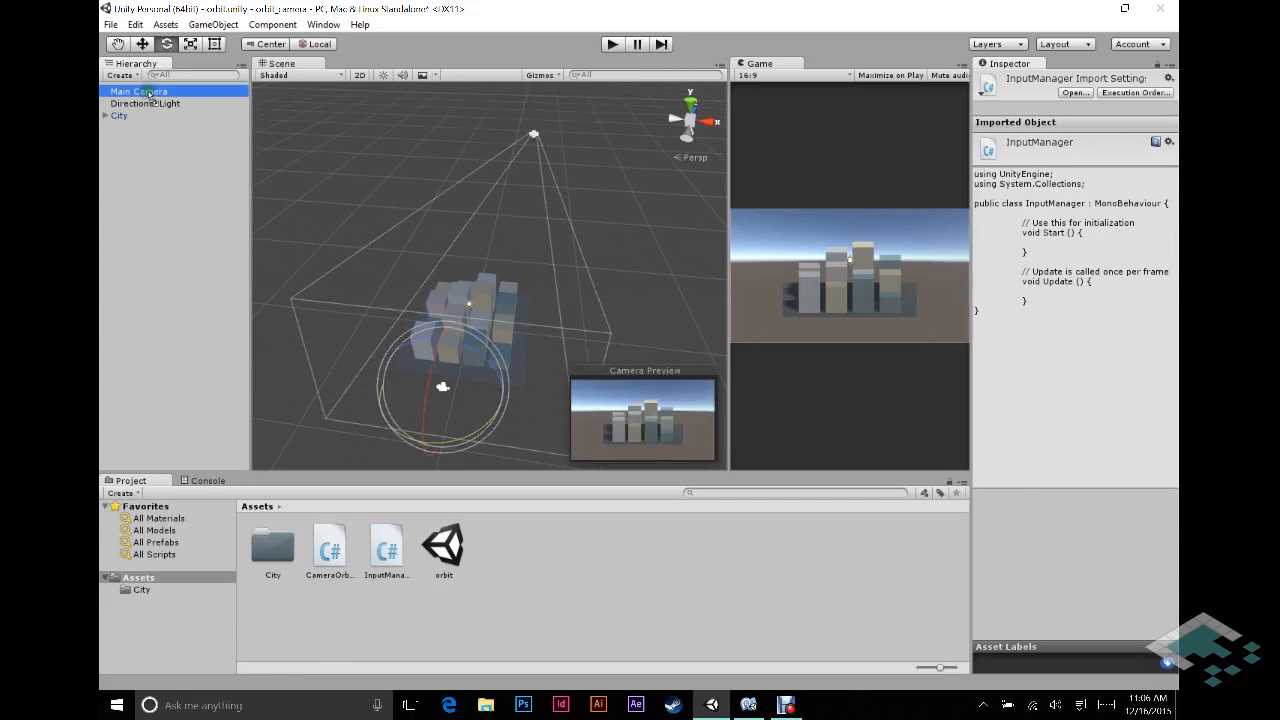
{"action": "left_click", "coordinate": [138, 92]}
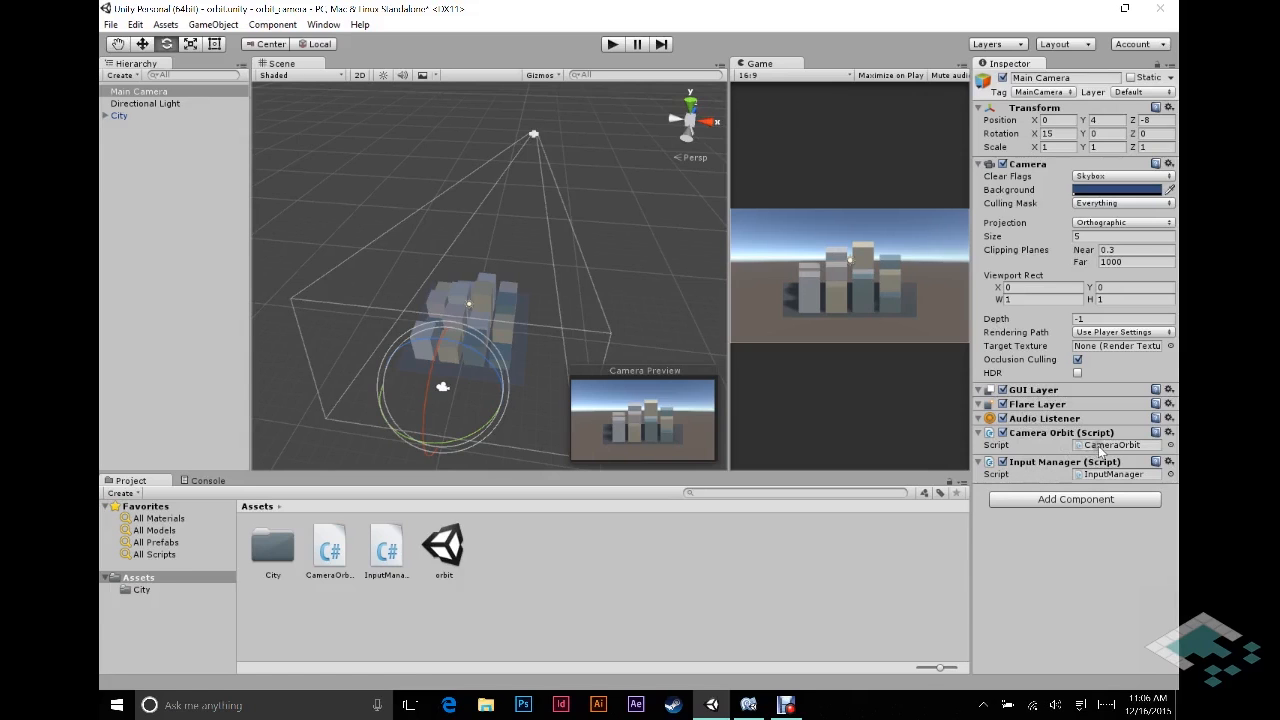
{"action": "double_click", "coordinate": [328, 544]}
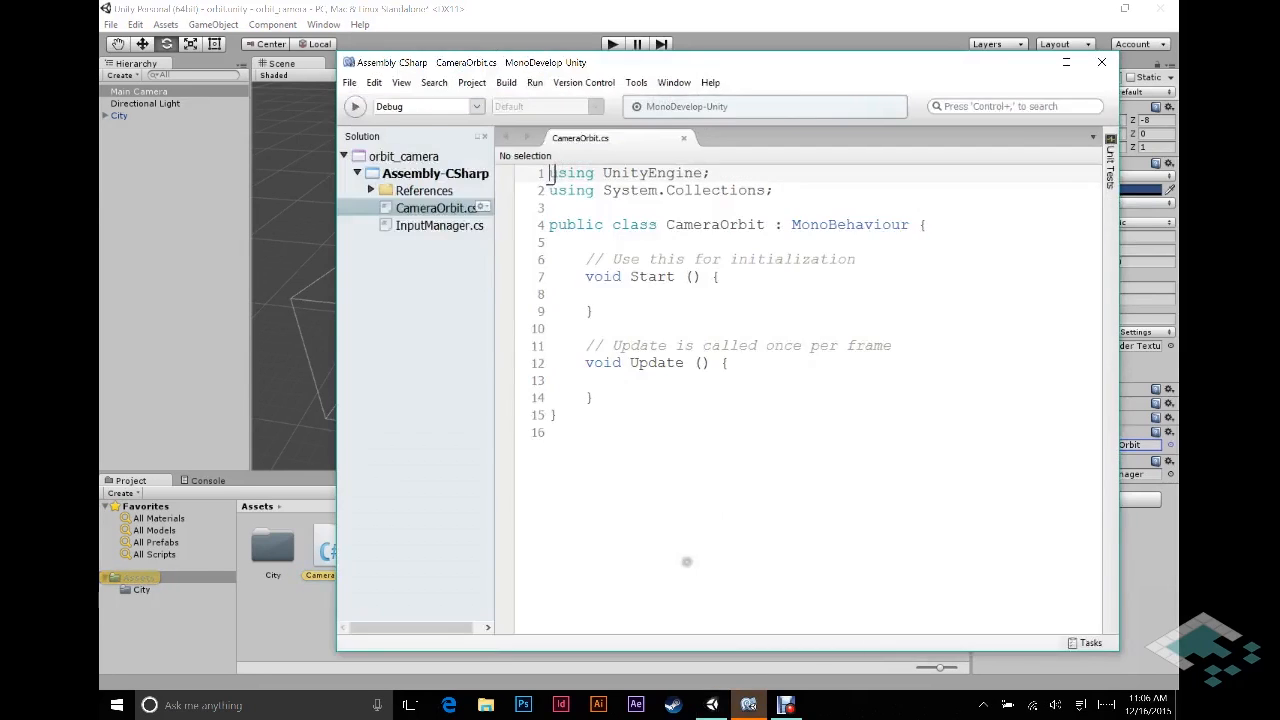
Step: Open InputManager.cs as well, then delete CameraOrbit's default Start and Update methods
{"action": "double_click", "coordinate": [440, 224]}
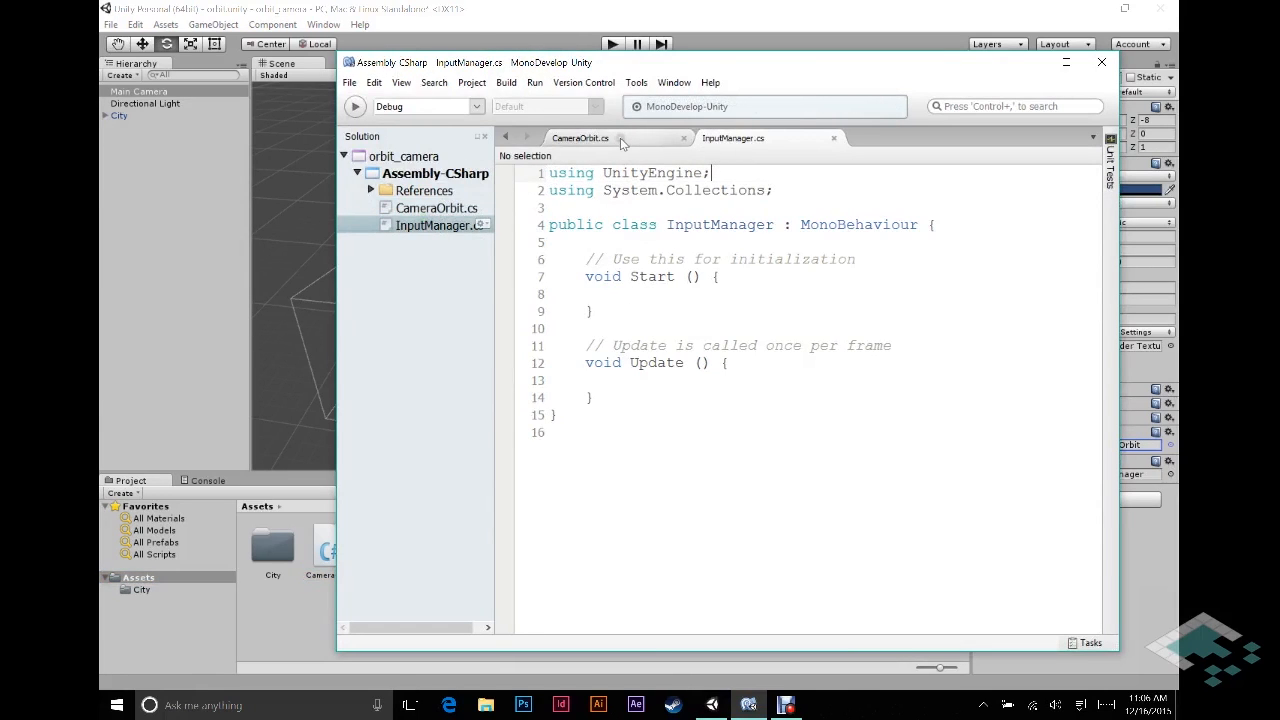
{"action": "left_click", "coordinate": [580, 136]}
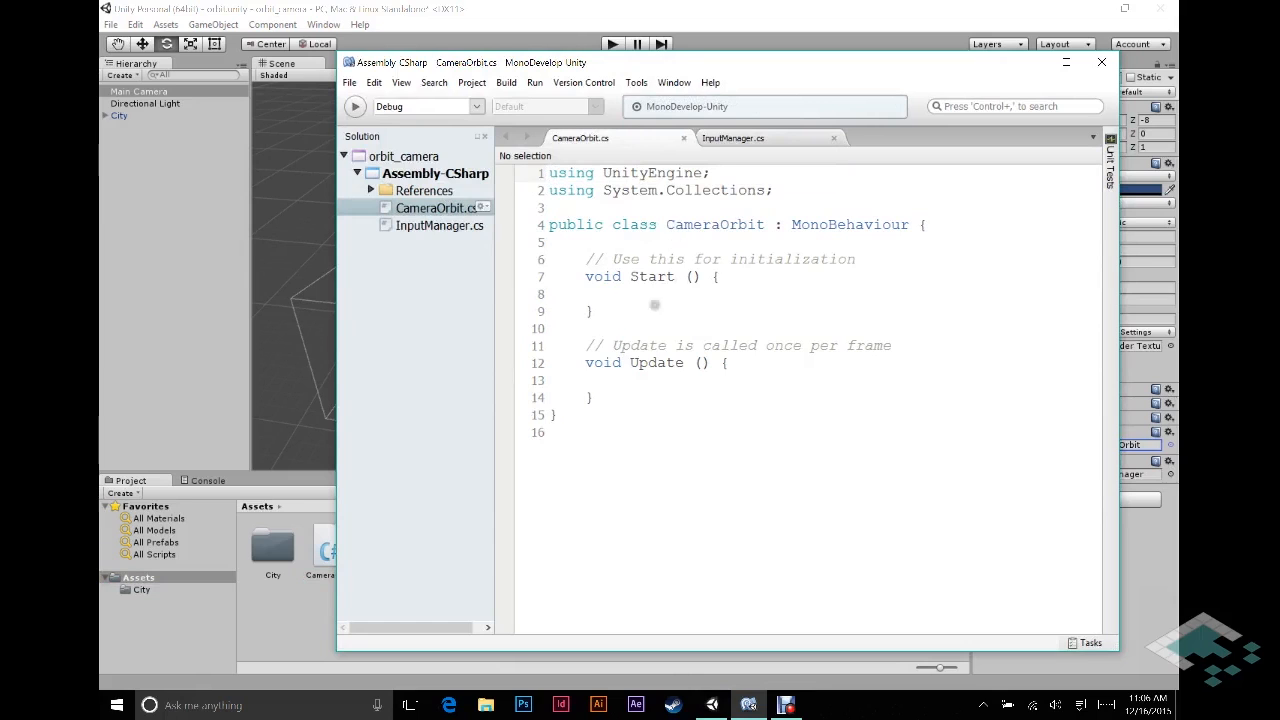
{"action": "left_click_drag", "start_coordinate": [588, 260], "coordinate": [592, 396]}
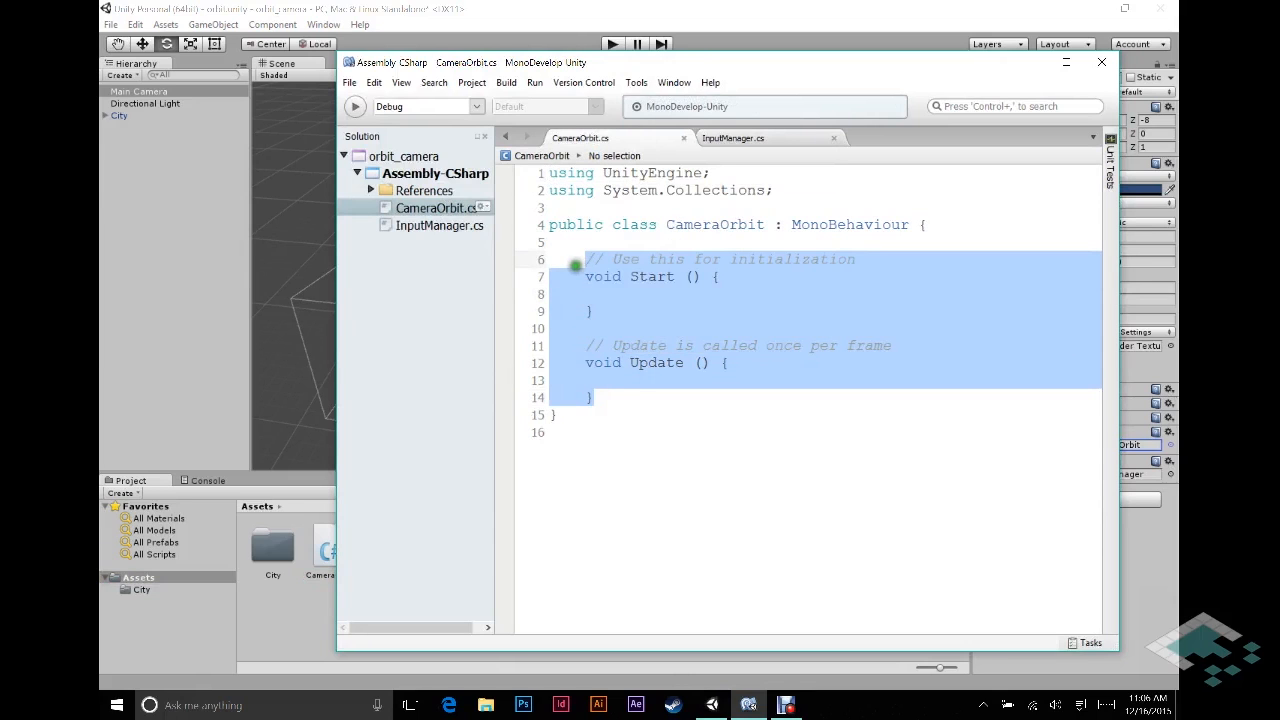
{"action": "key", "text": "Delete"}
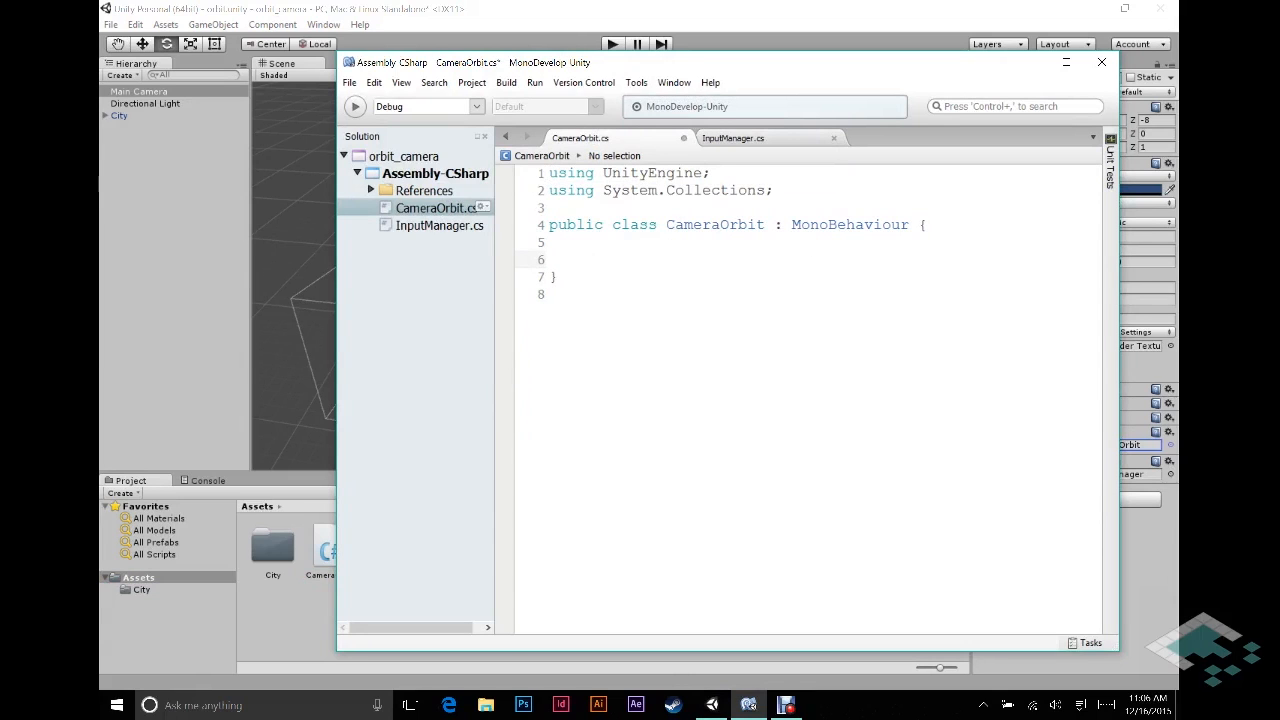
Step: Declare a 'public Transform target;' field with an empty line below it
{"action": "type", "text": "public T"}
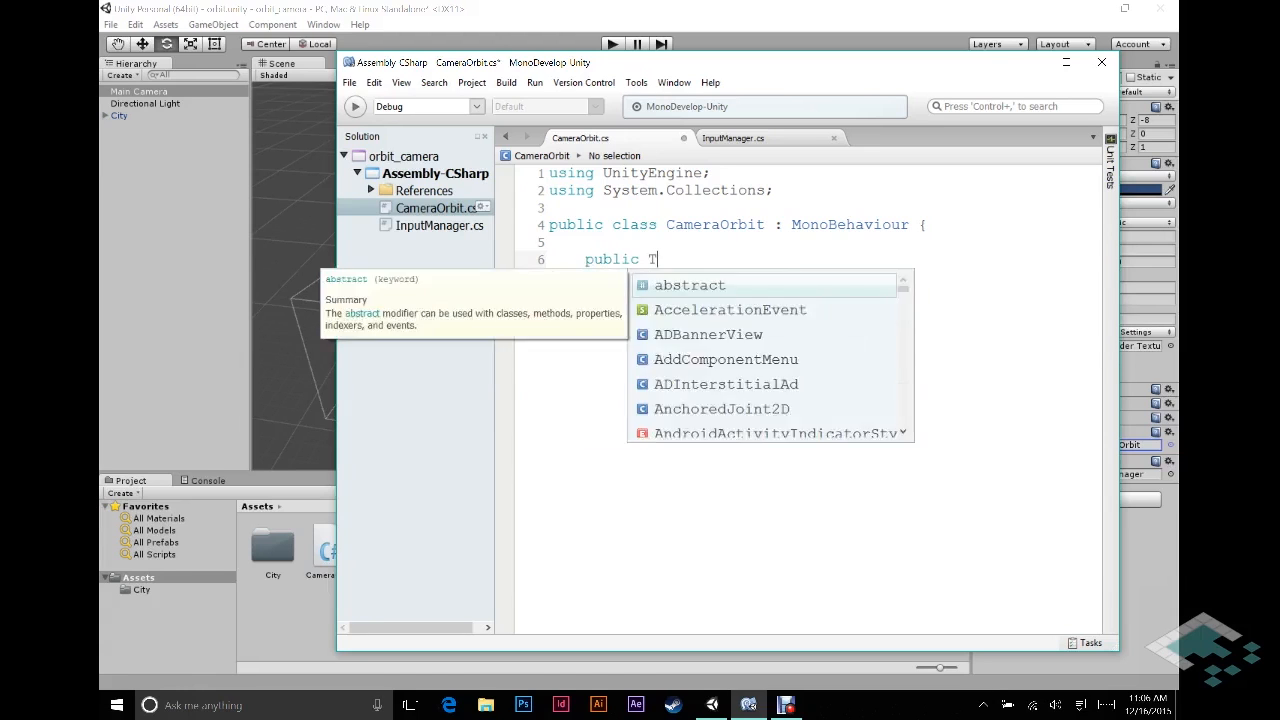
{"action": "type", "text": "ransform targ"}
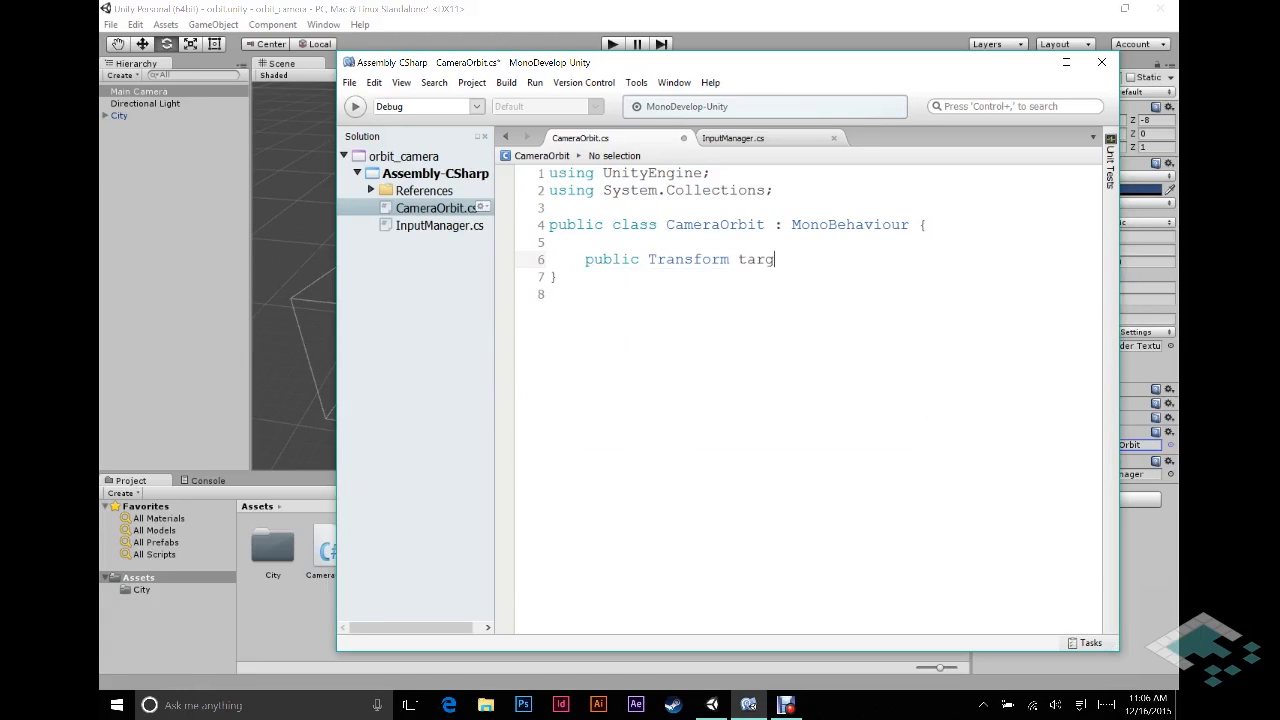
{"action": "type", "text": "et;"}
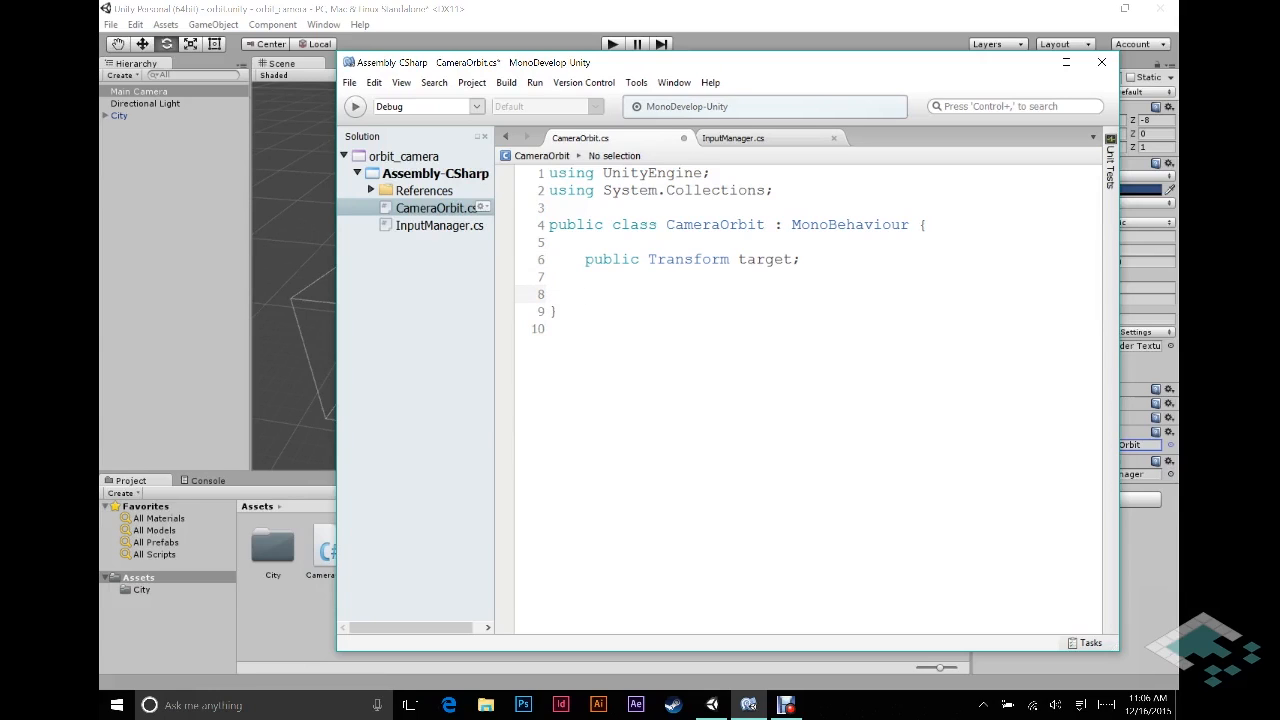
{"action": "left_click", "coordinate": [588, 294]}
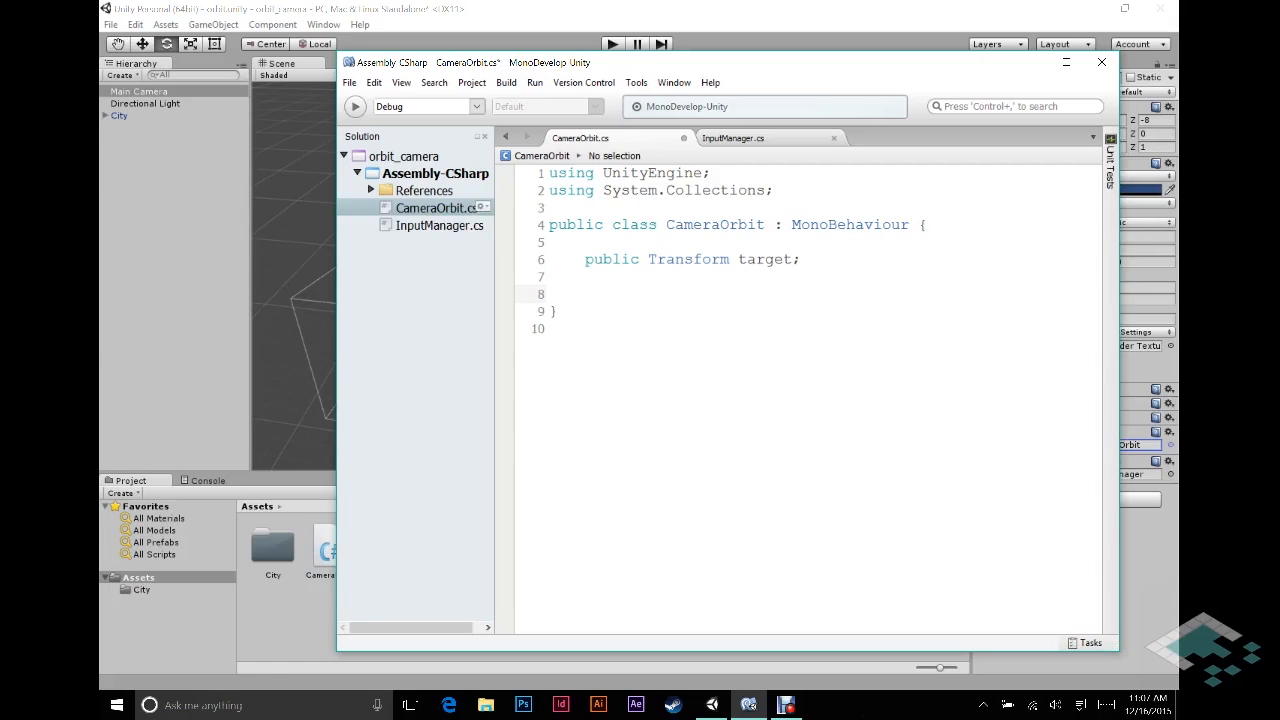
Step: Add 'public float horizMove = 45f;' and 'public float vertMode = 15f;' below the target field
{"action": "left_click", "coordinate": [584, 292]}
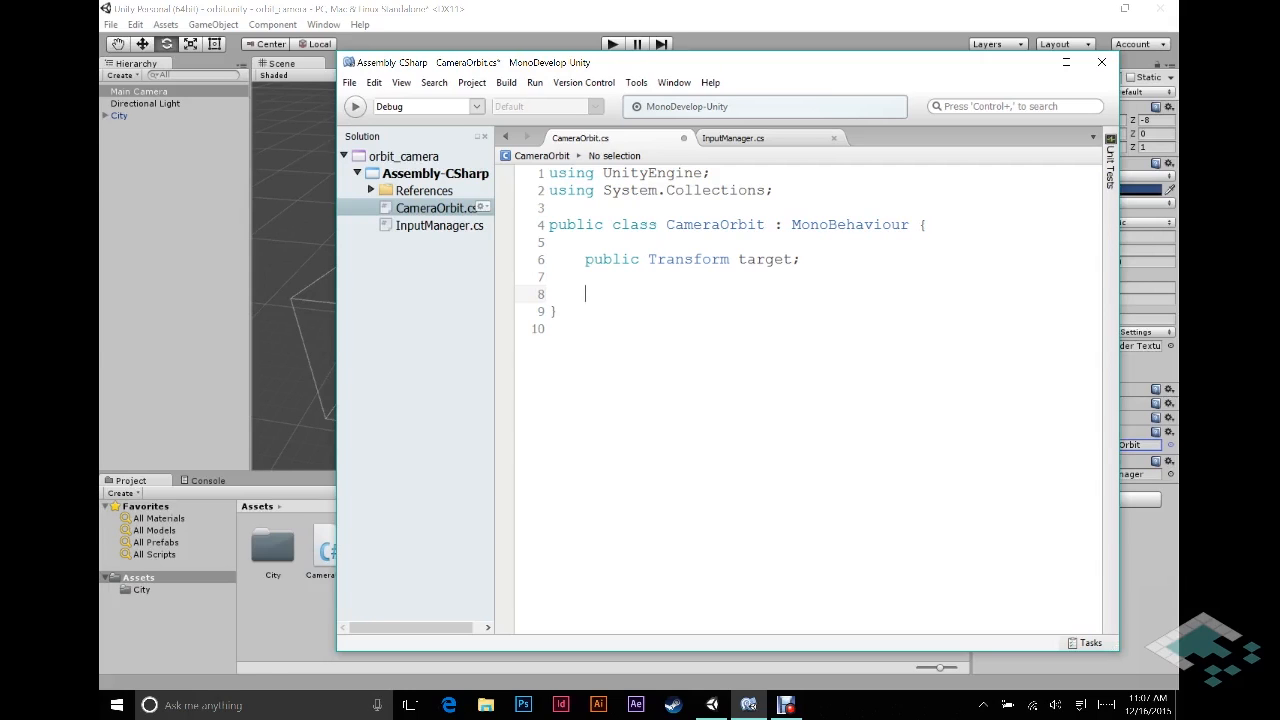
{"action": "type", "text": "pu"}
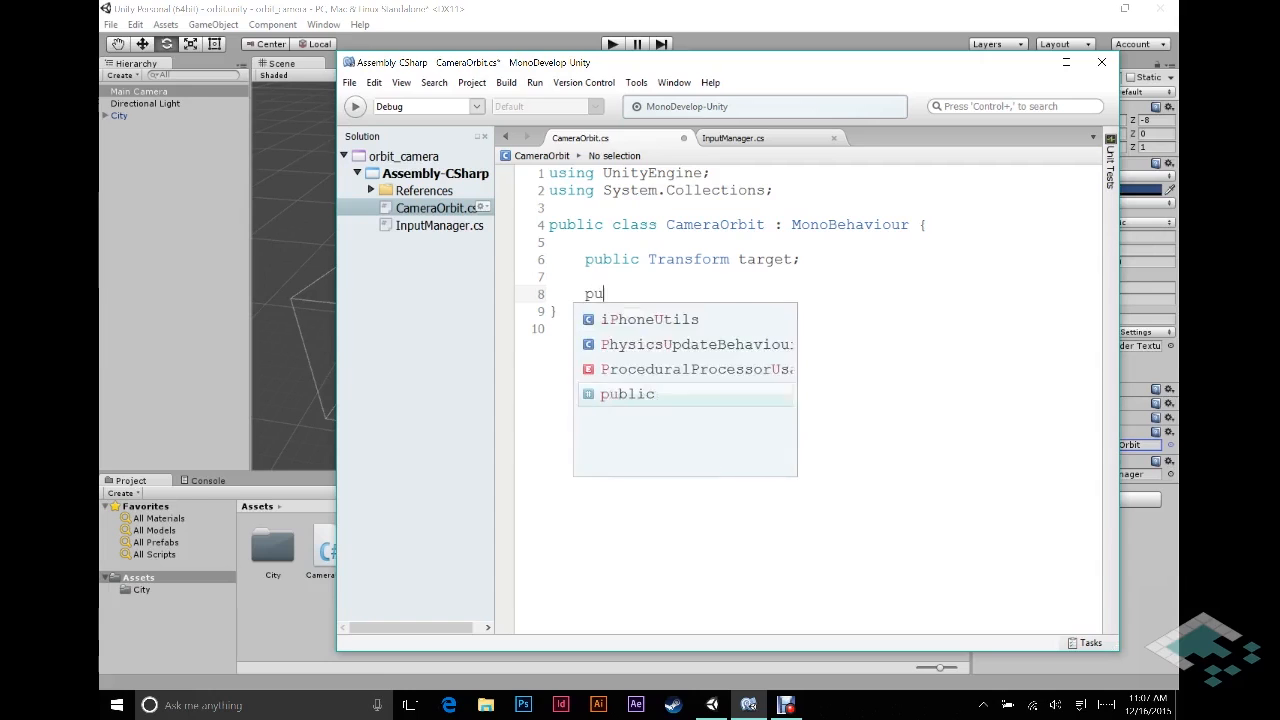
{"action": "type", "text": "blic float"}
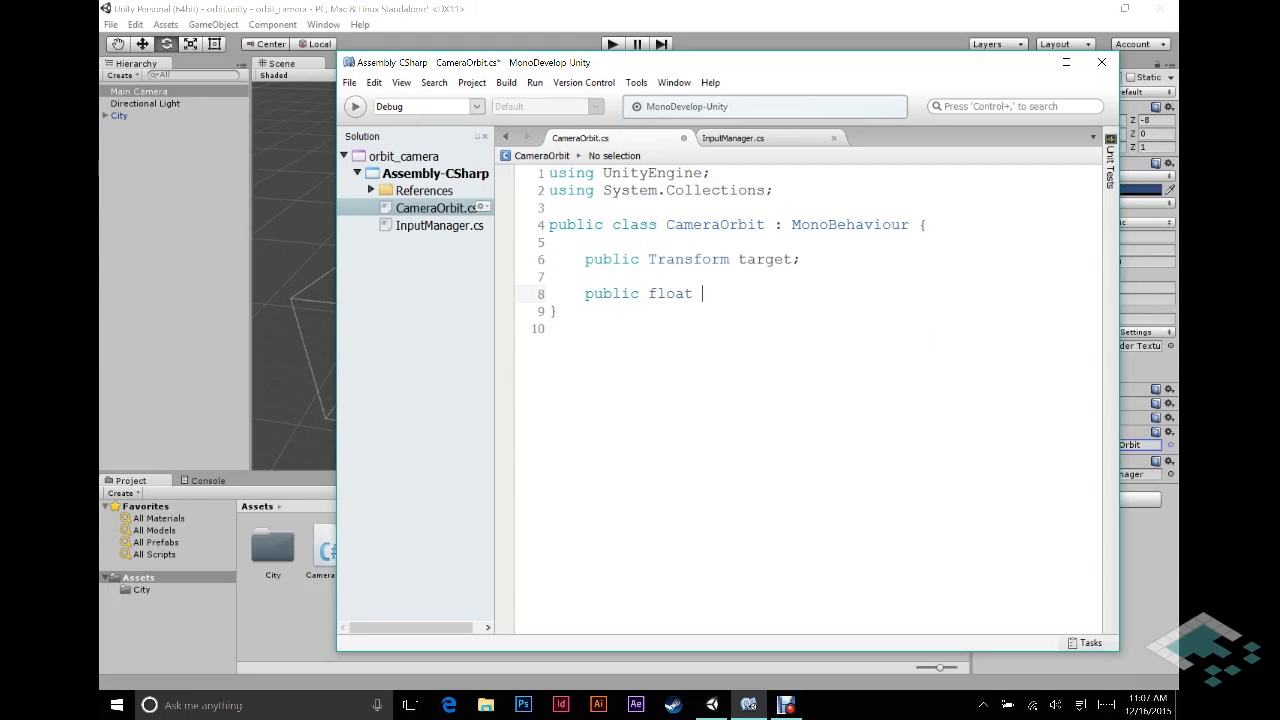
{"action": "type", "text": "Hor"}
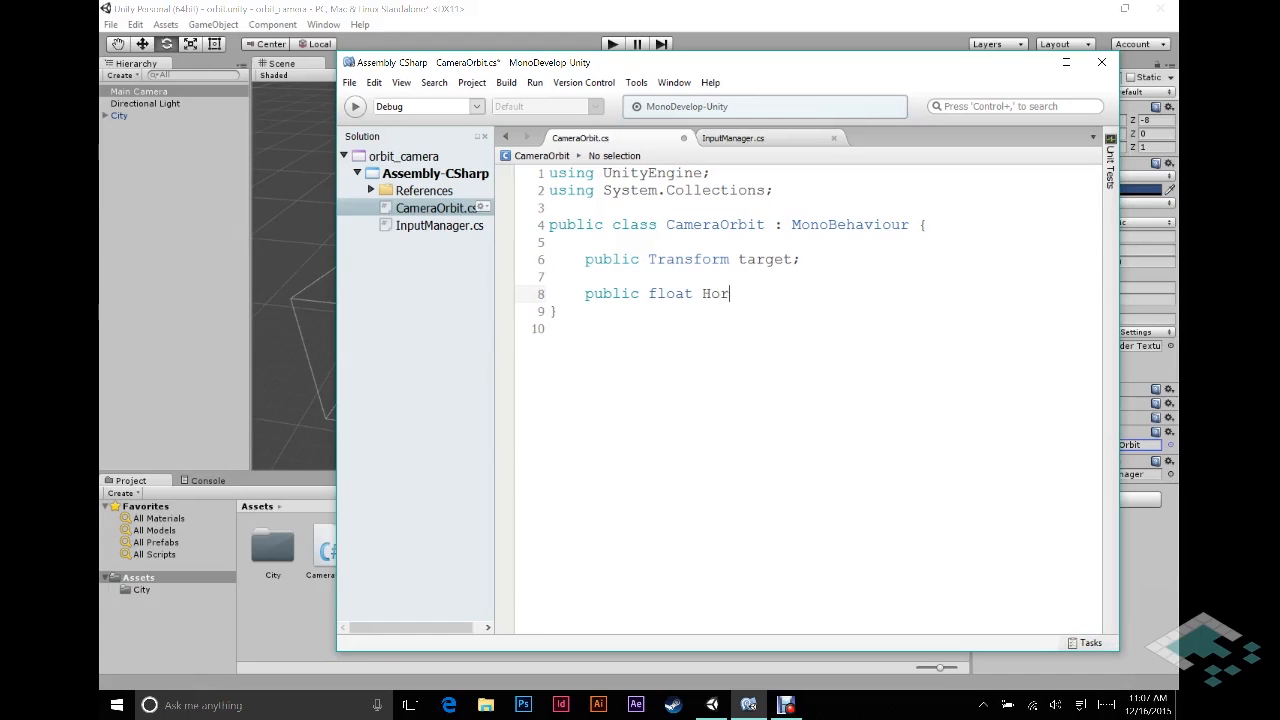
{"action": "type", "text": "izM"}
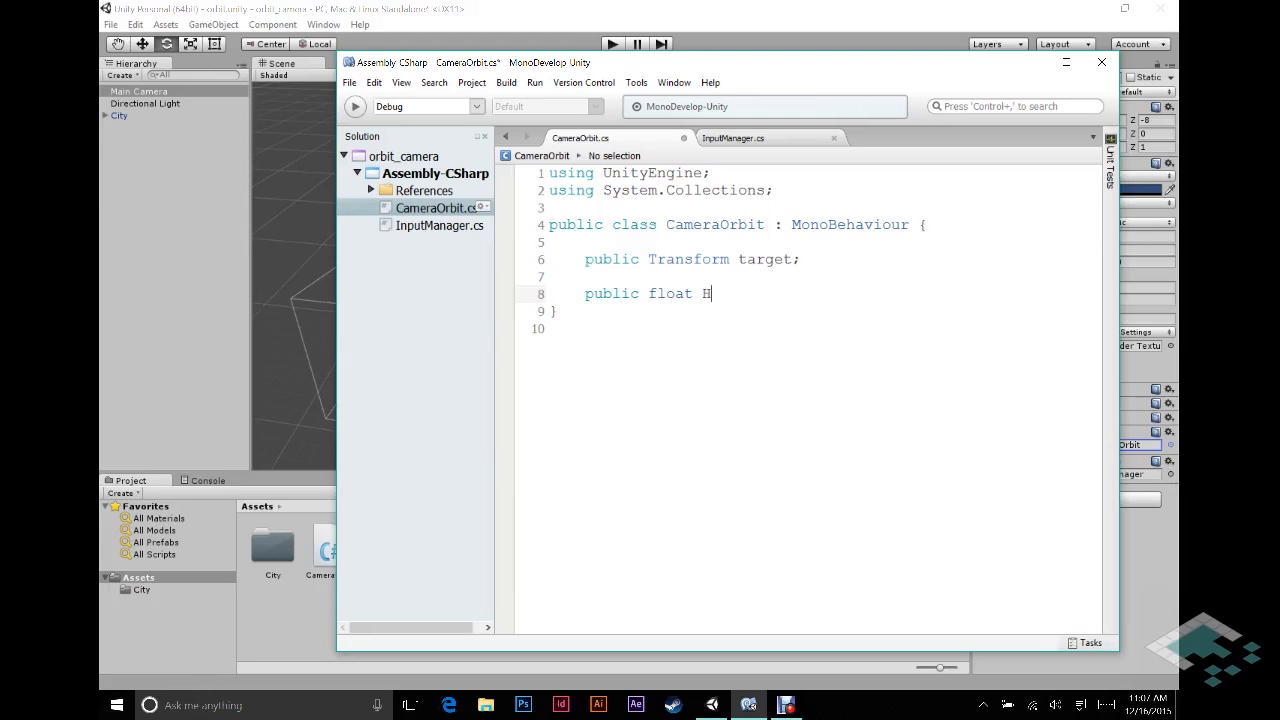
{"action": "type", "text": "orizMove ="}
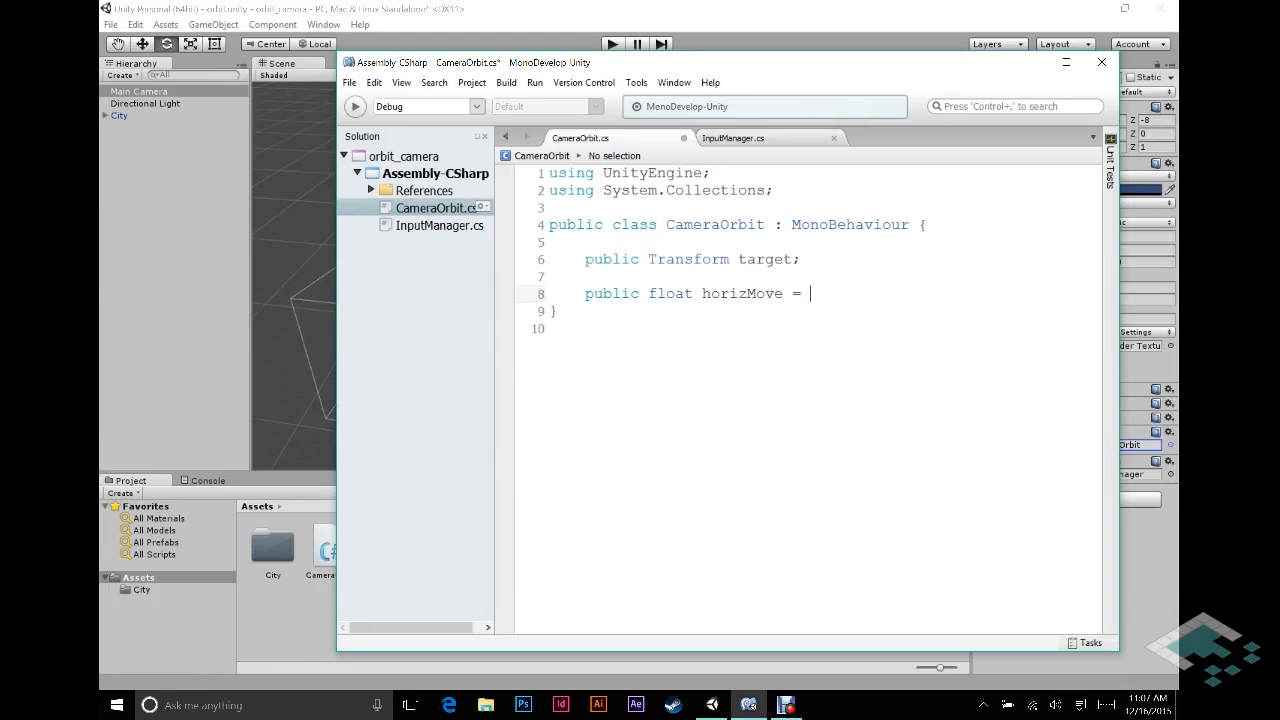
{"action": "type", "text": "45f;"}
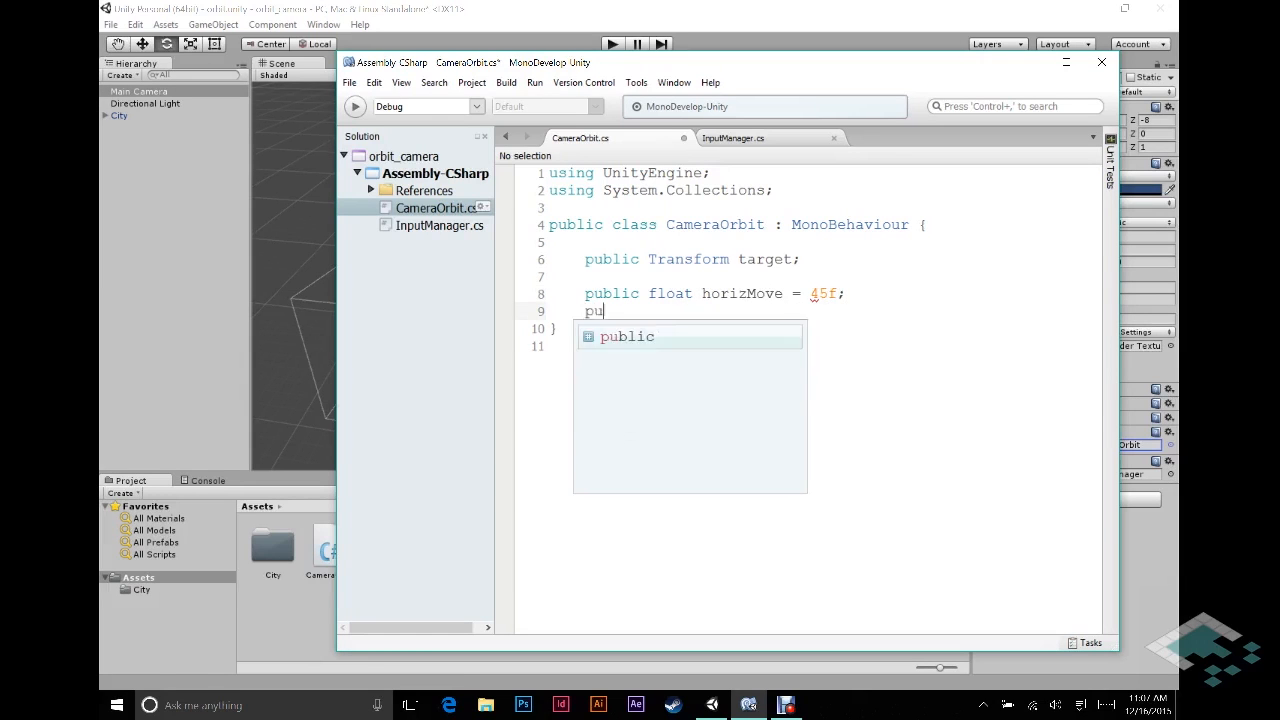
{"action": "type", "text": "lic float ve"}
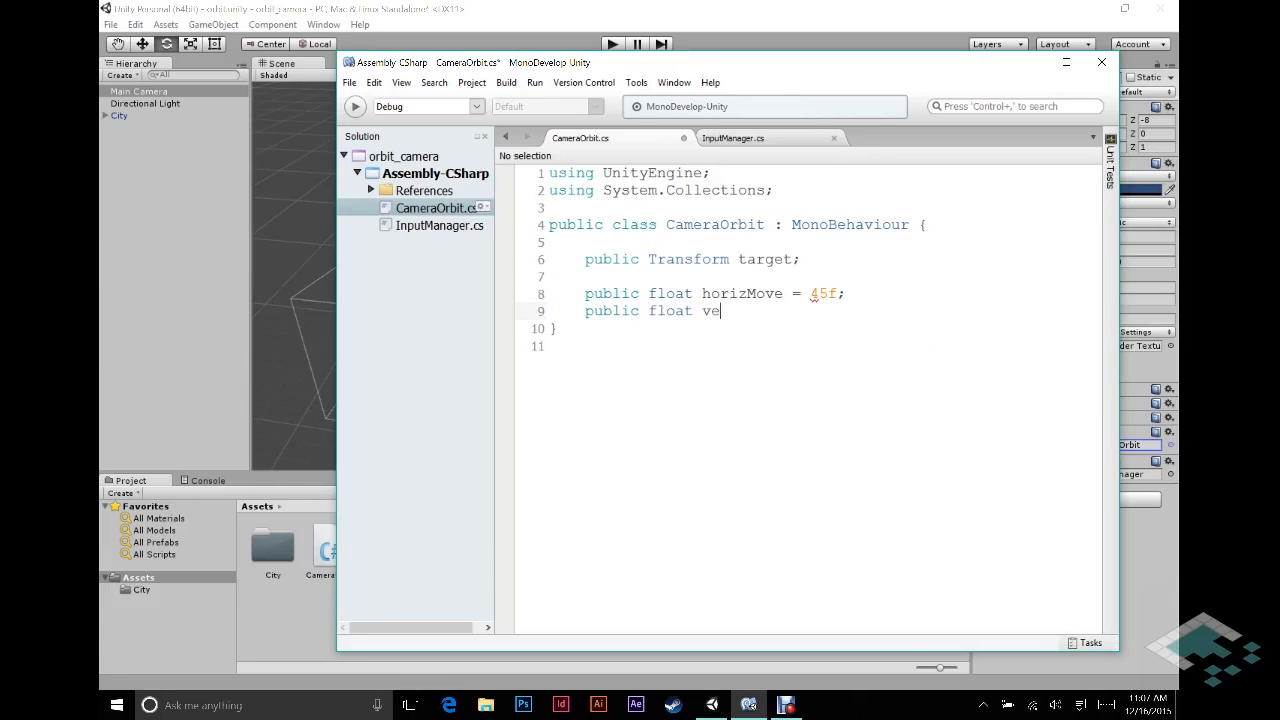
{"action": "type", "text": "rtMode ="}
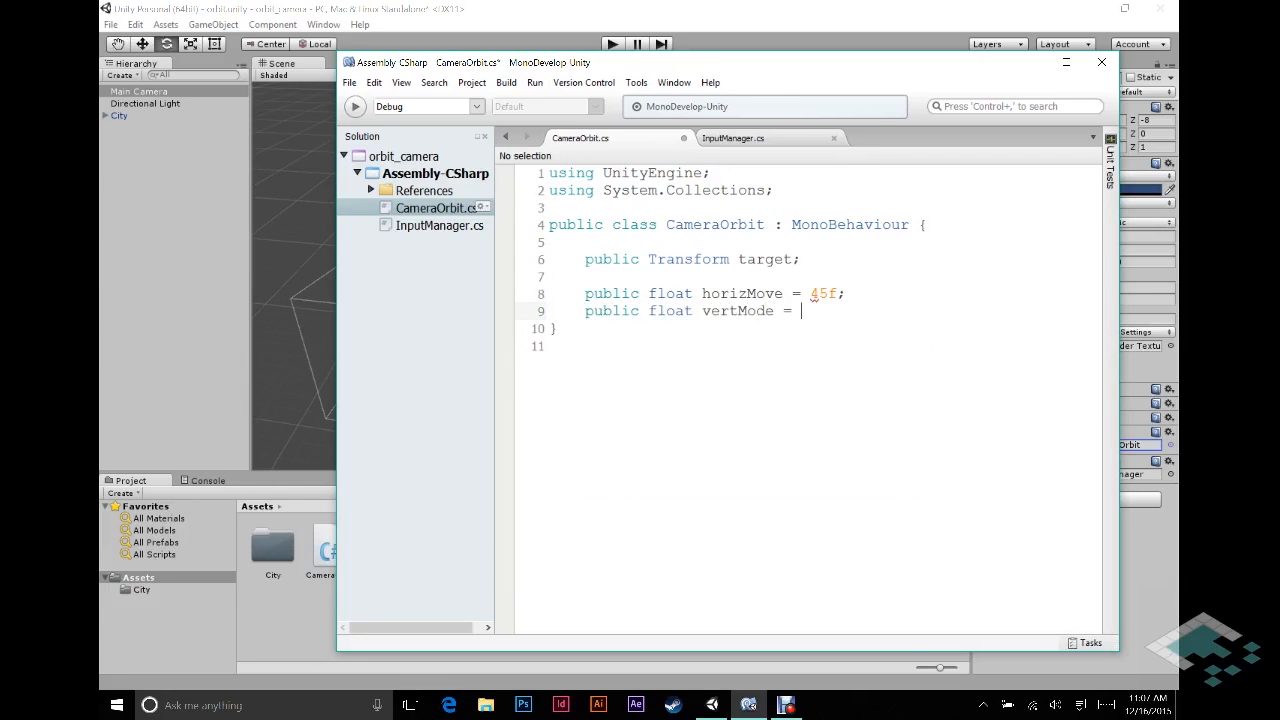
{"action": "type", "text": "15f;"}
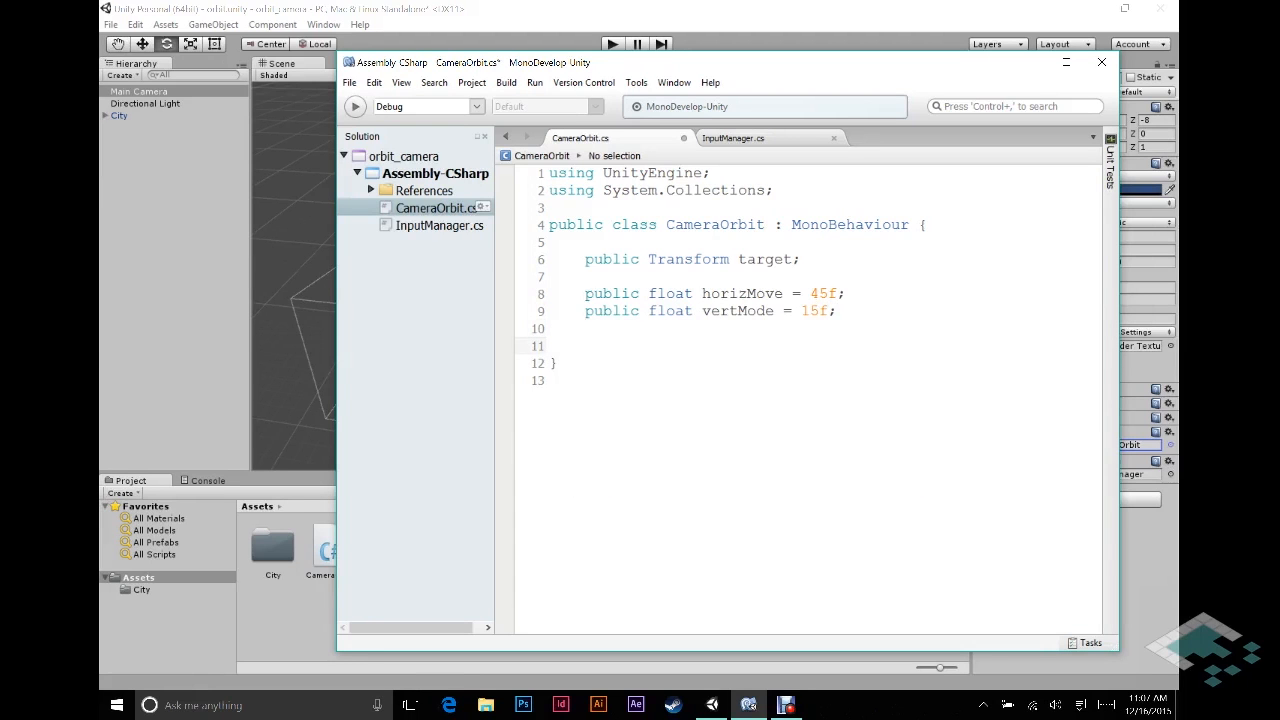
Step: Write the 'public void MoveHorizontal(bool left){ }' method signature
{"action": "type", "text": "public"}
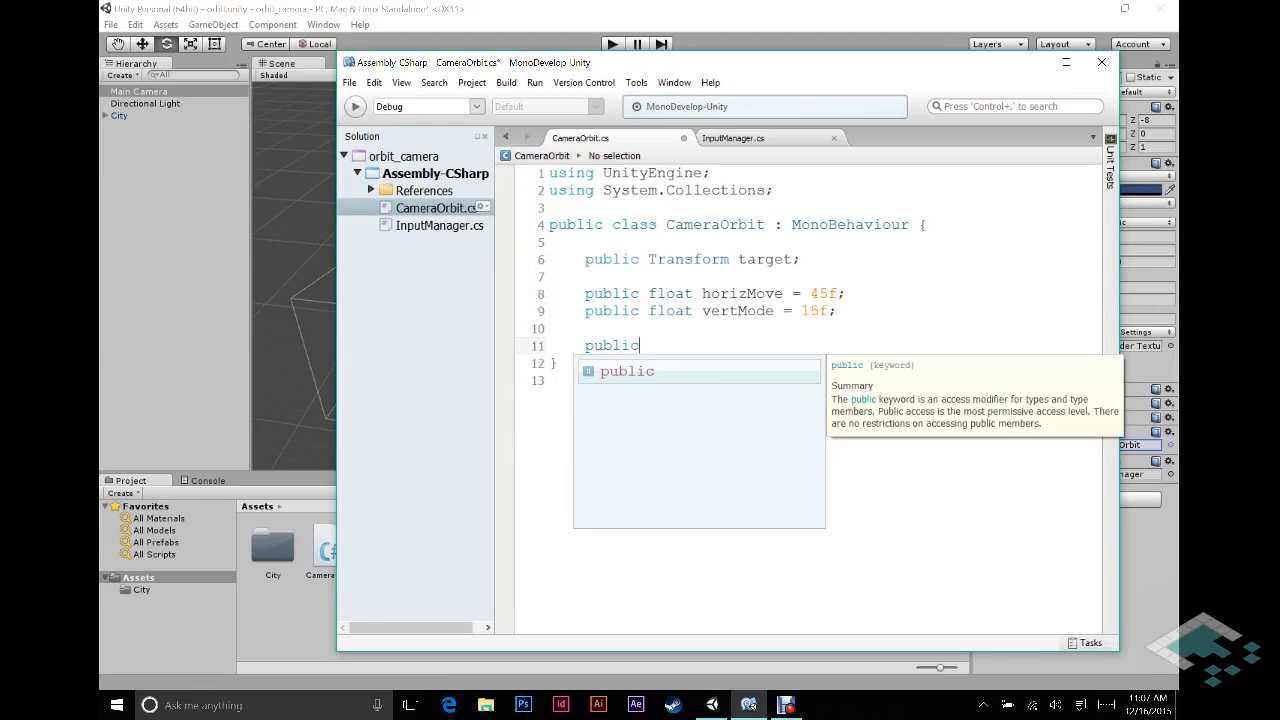
{"action": "type", "text": "void M"}
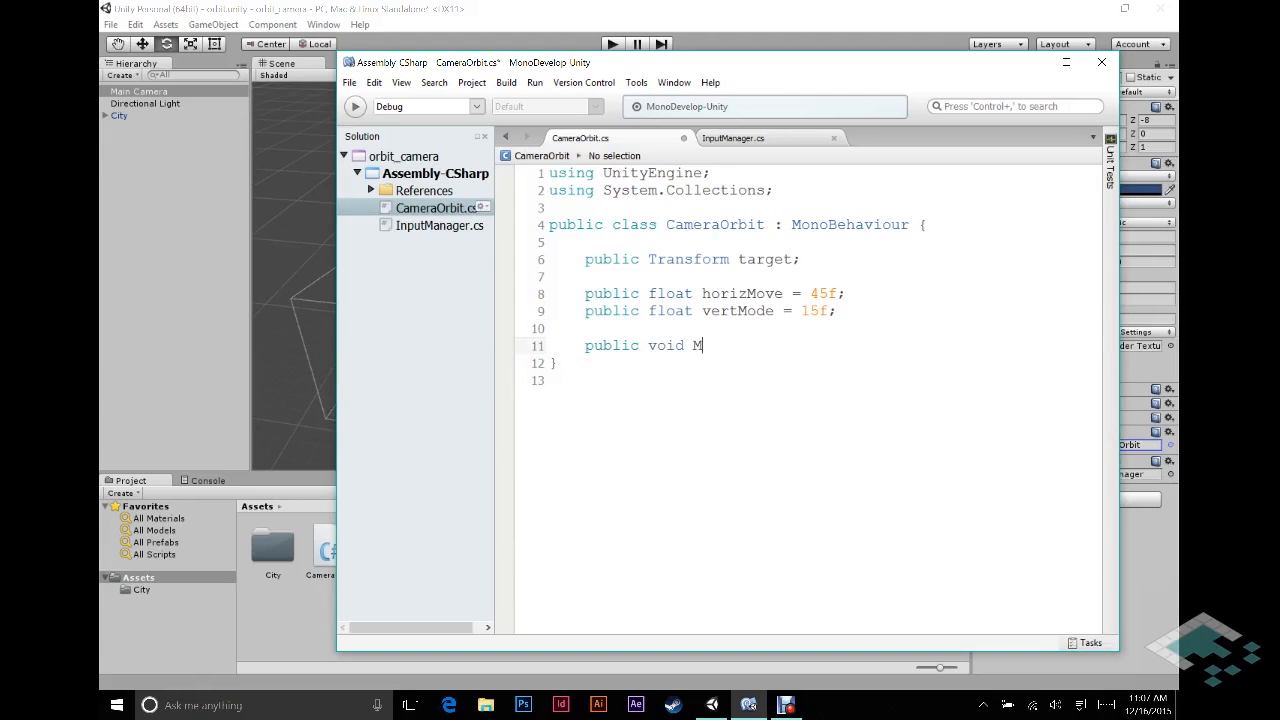
{"action": "type", "text": "oveHori"}
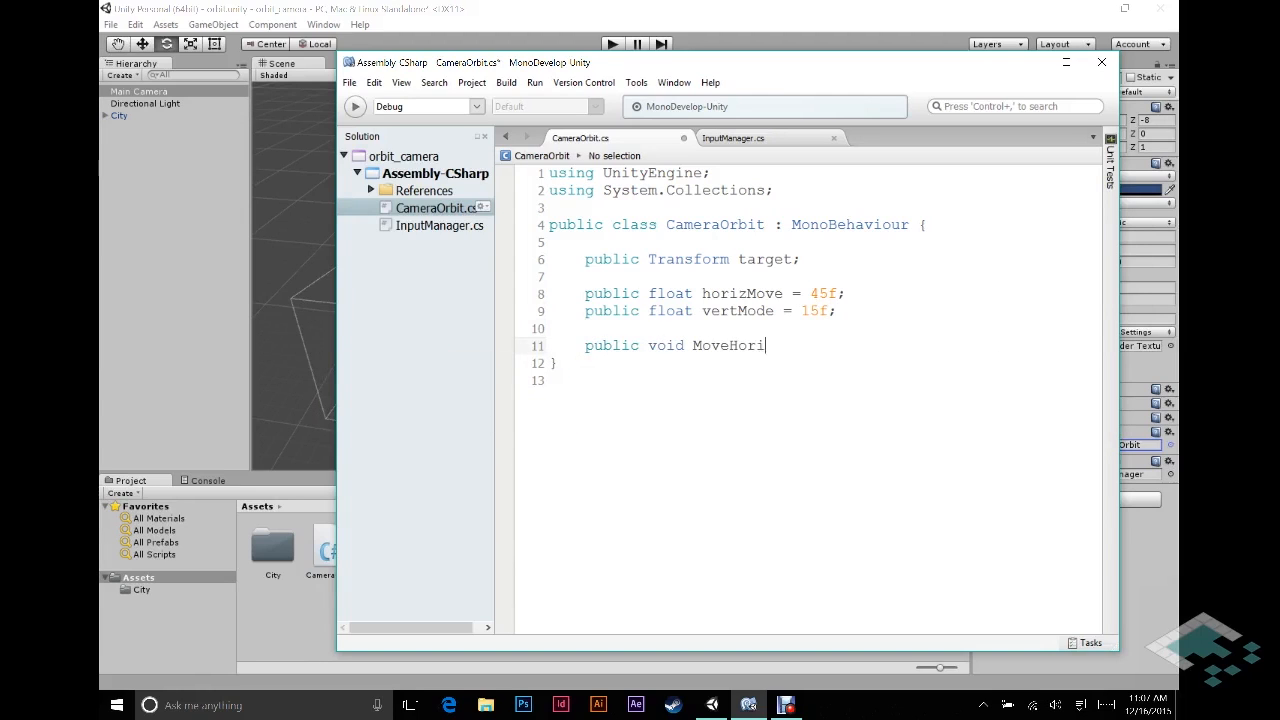
{"action": "type", "text": "zontal()"}
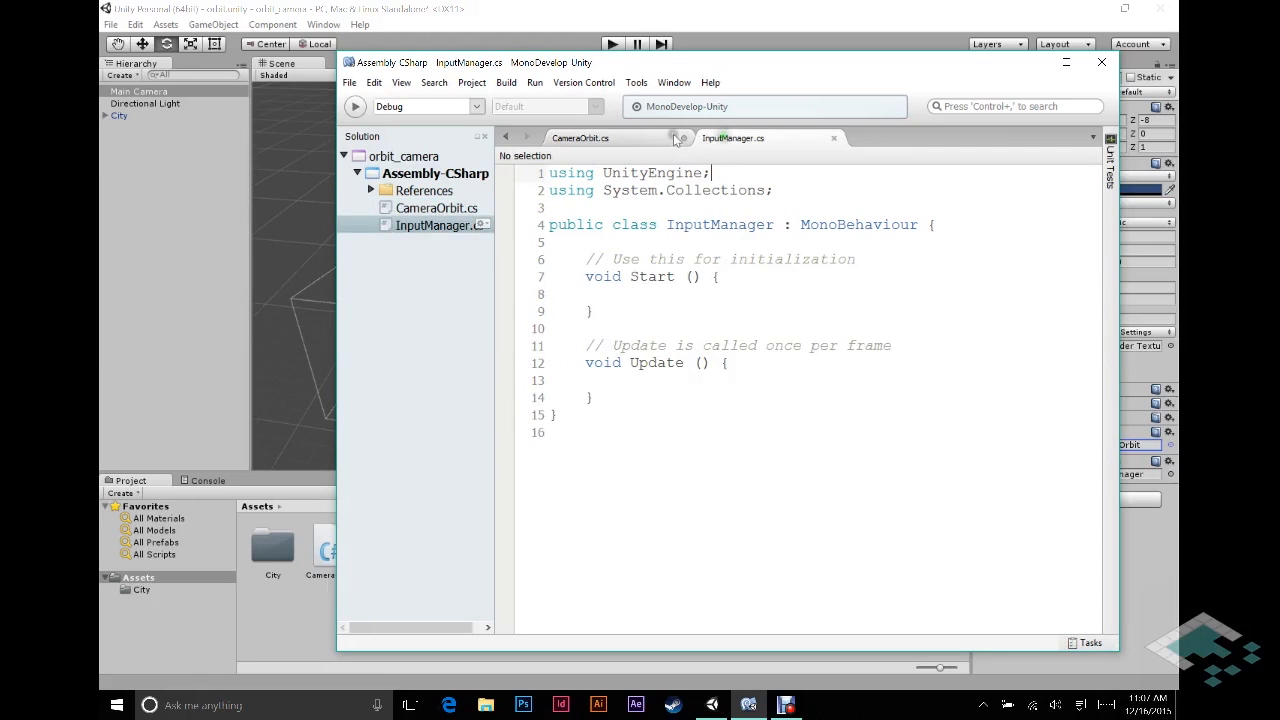
{"action": "left_click", "coordinate": [580, 136]}
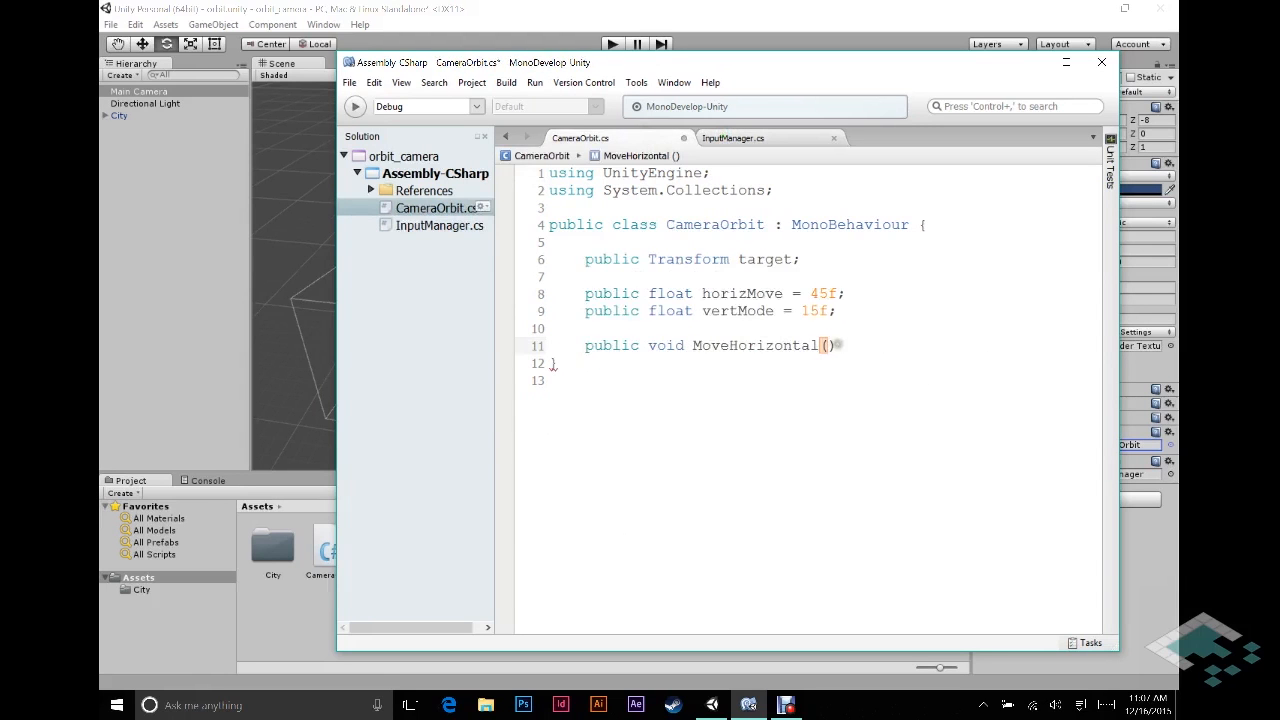
{"action": "type", "text": "{"}
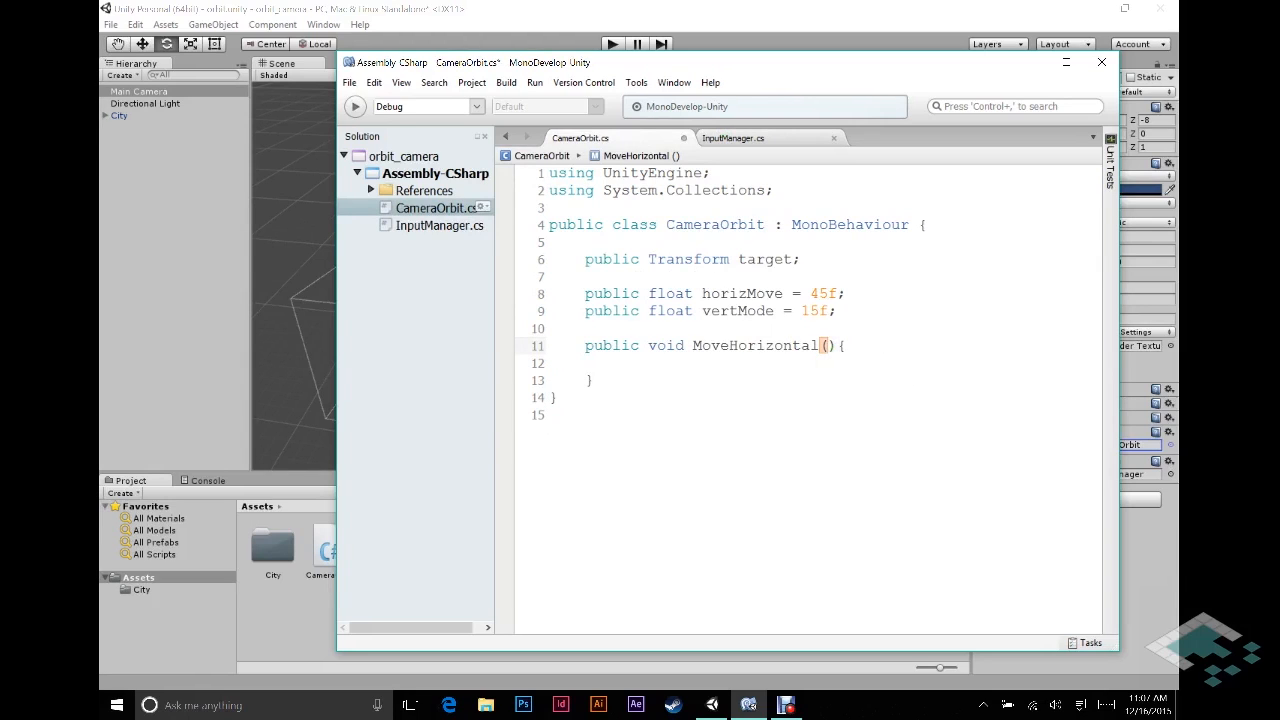
{"action": "type", "text": "bool left"}
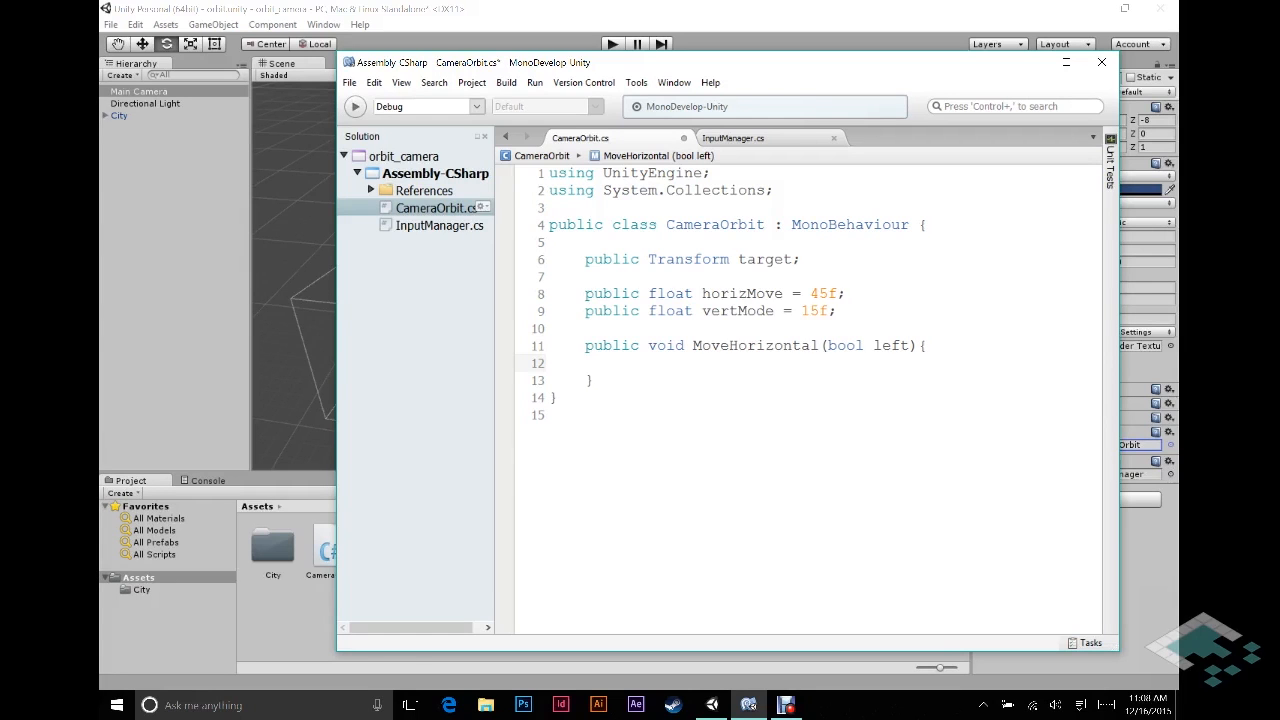
Step: Start a 'transform.RotateAround(target' call inside the MoveHorizontal body
{"action": "left_click", "coordinate": [620, 362]}
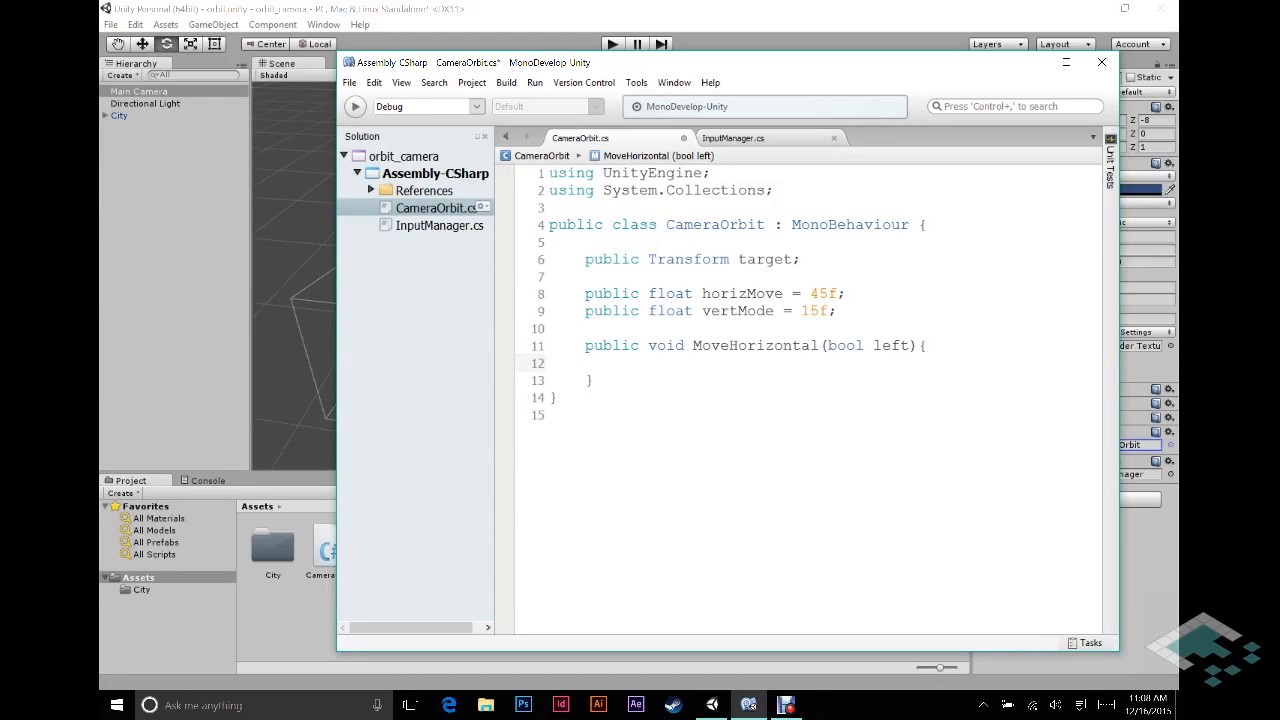
{"action": "left_click", "coordinate": [620, 362]}
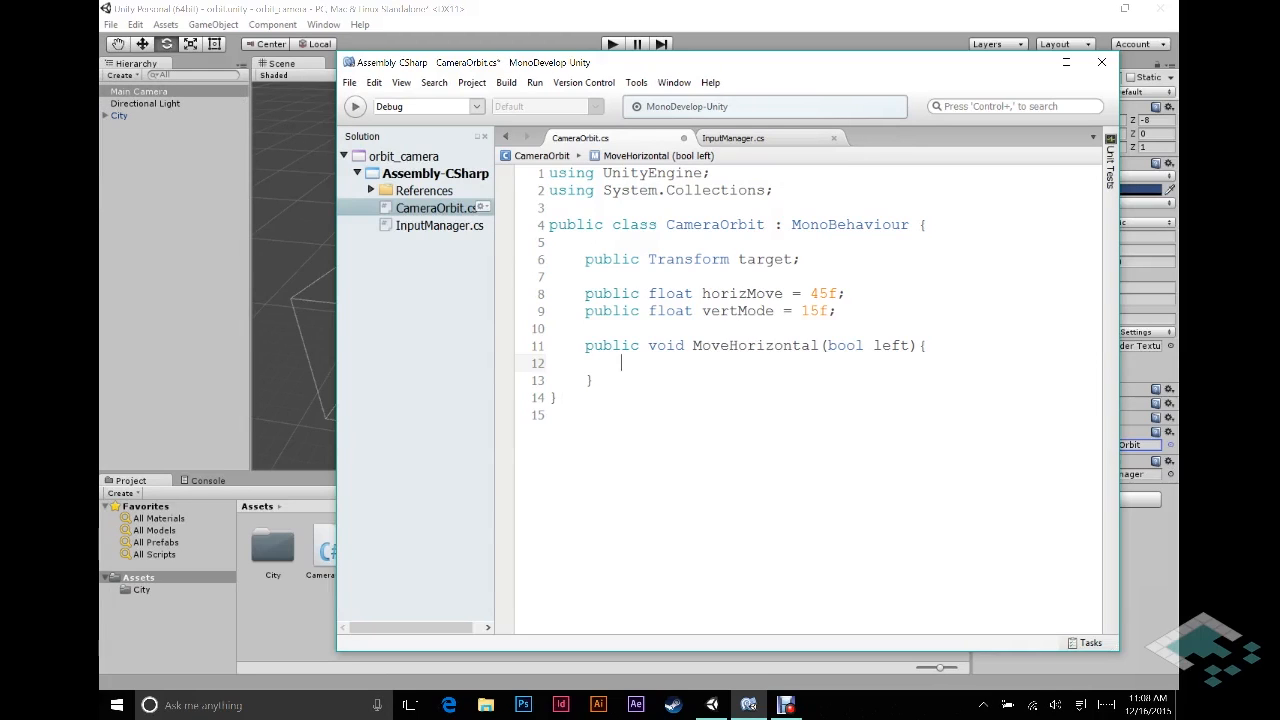
{"action": "type", "text": "trans"}
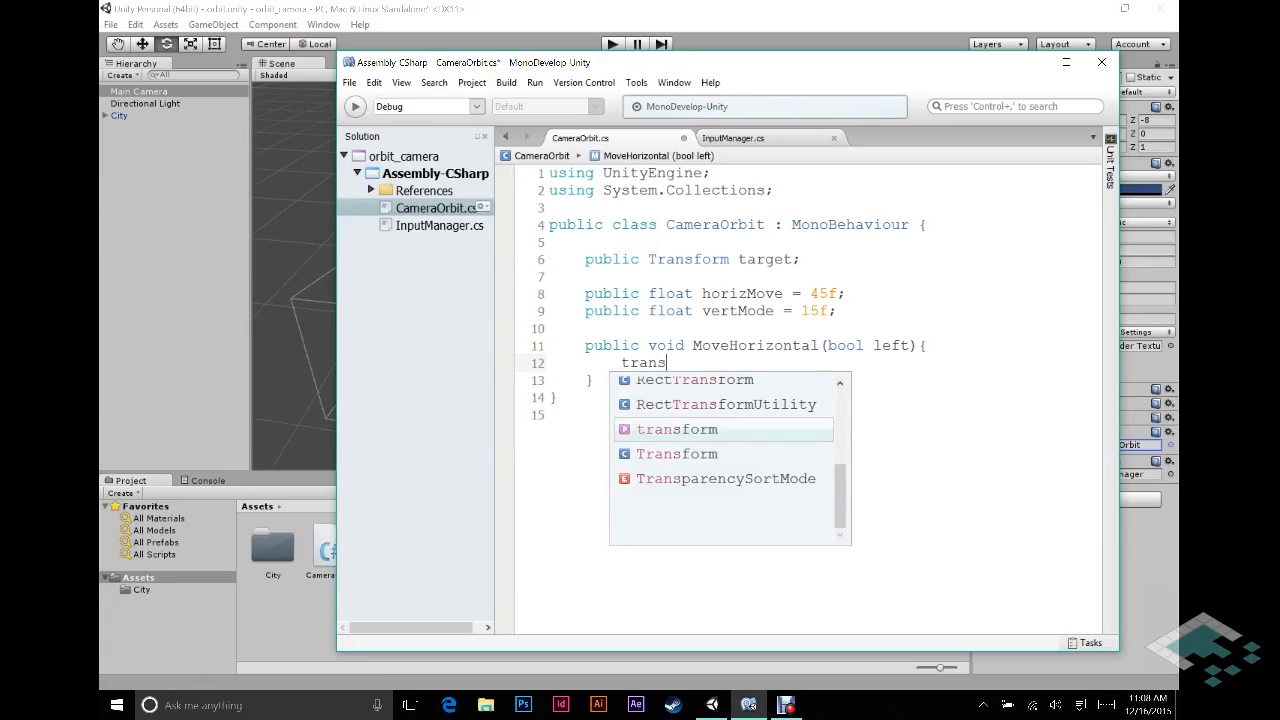
{"action": "type", "text": "form"}
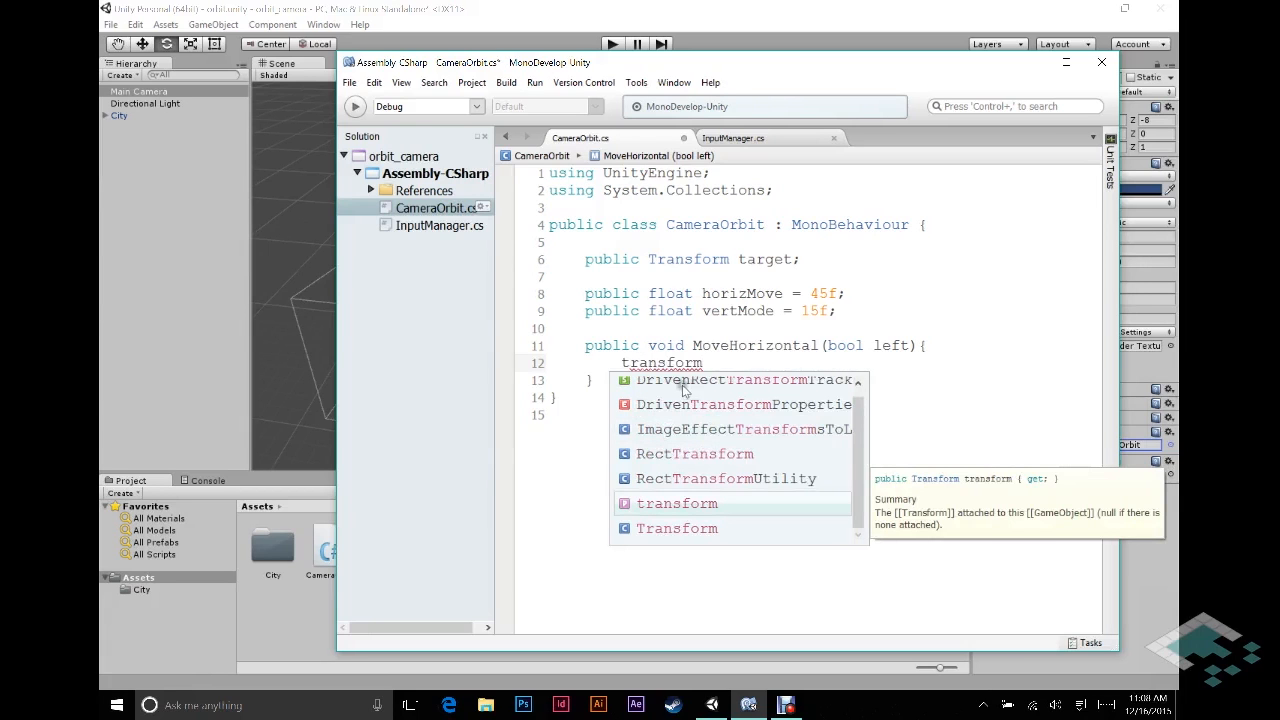
{"action": "type", "text": ".RotateAround"}
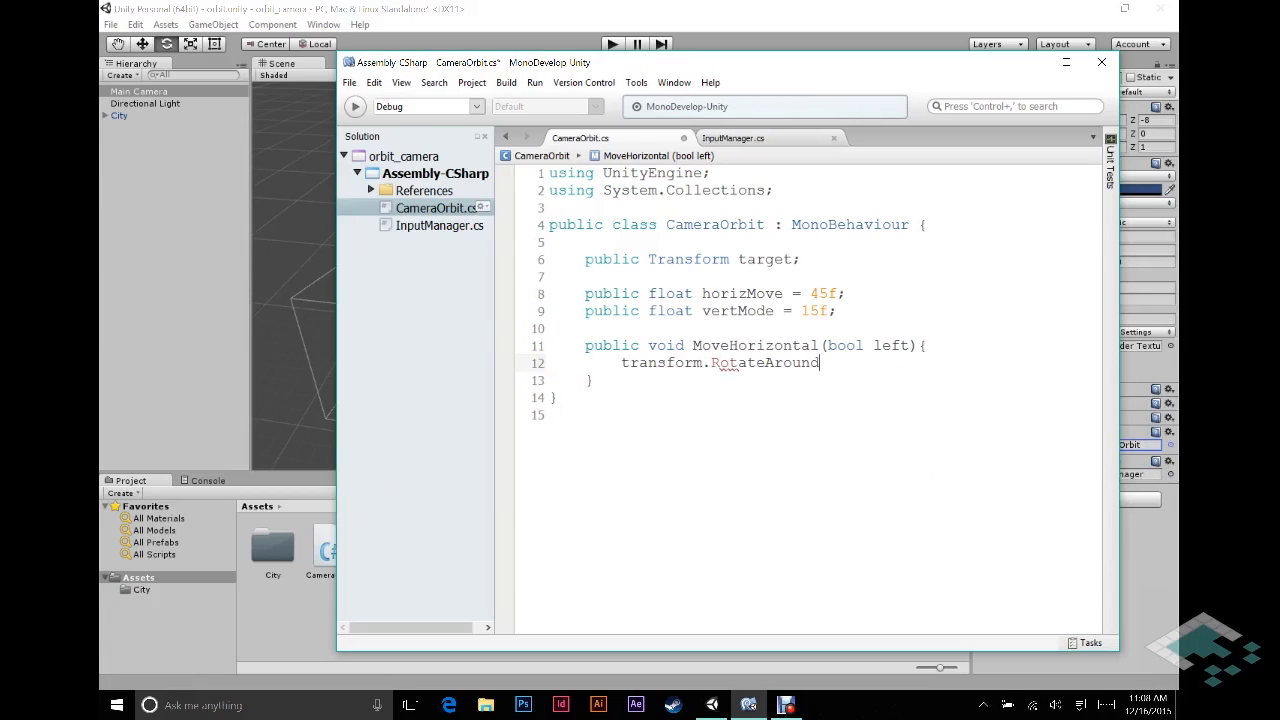
{"action": "type", "text": "("}
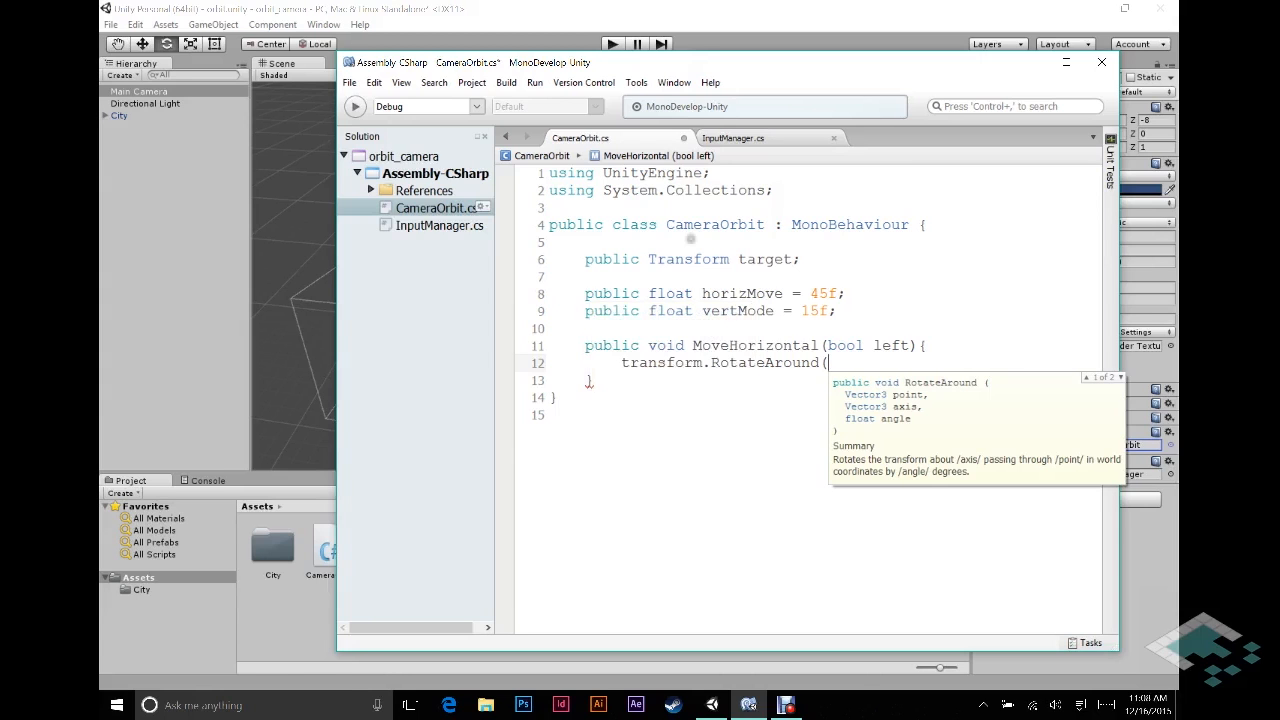
{"action": "type", "text": "target.position,"}
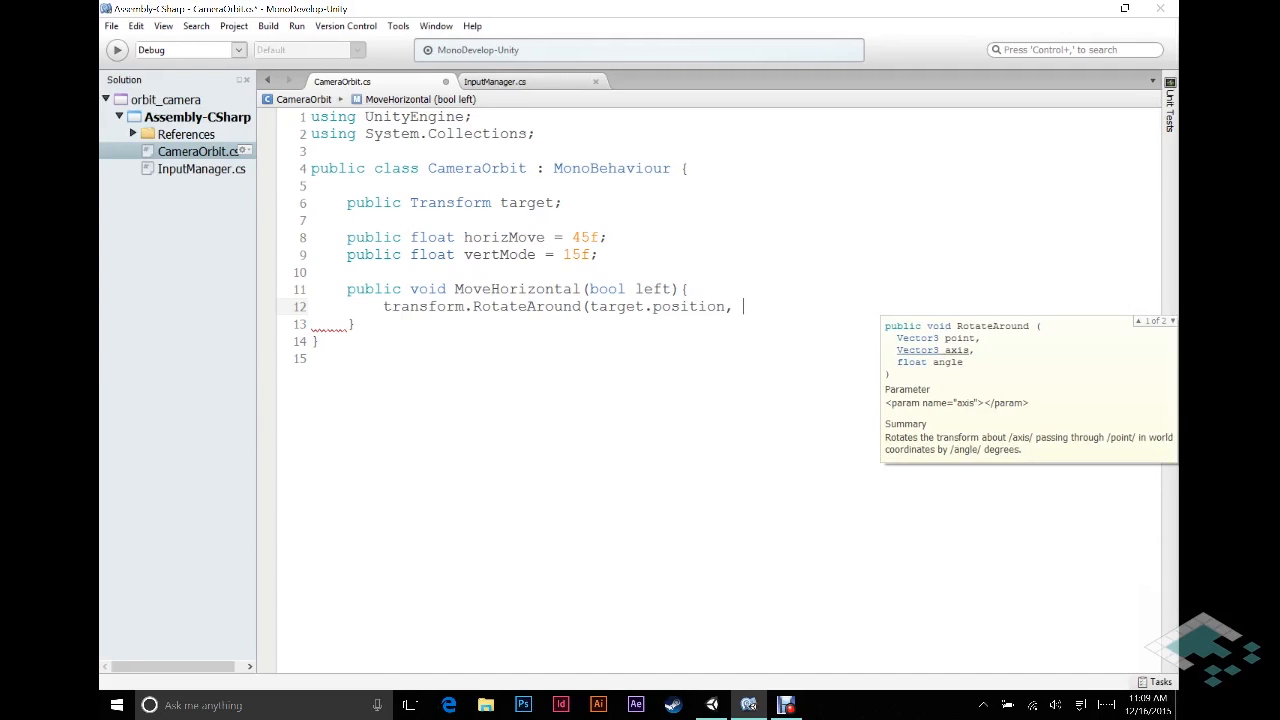
Step: Complete the call as 'transform.RotateAround(target.position, Vector3.up, horizMove);'
{"action": "type", "text": "Vector"}
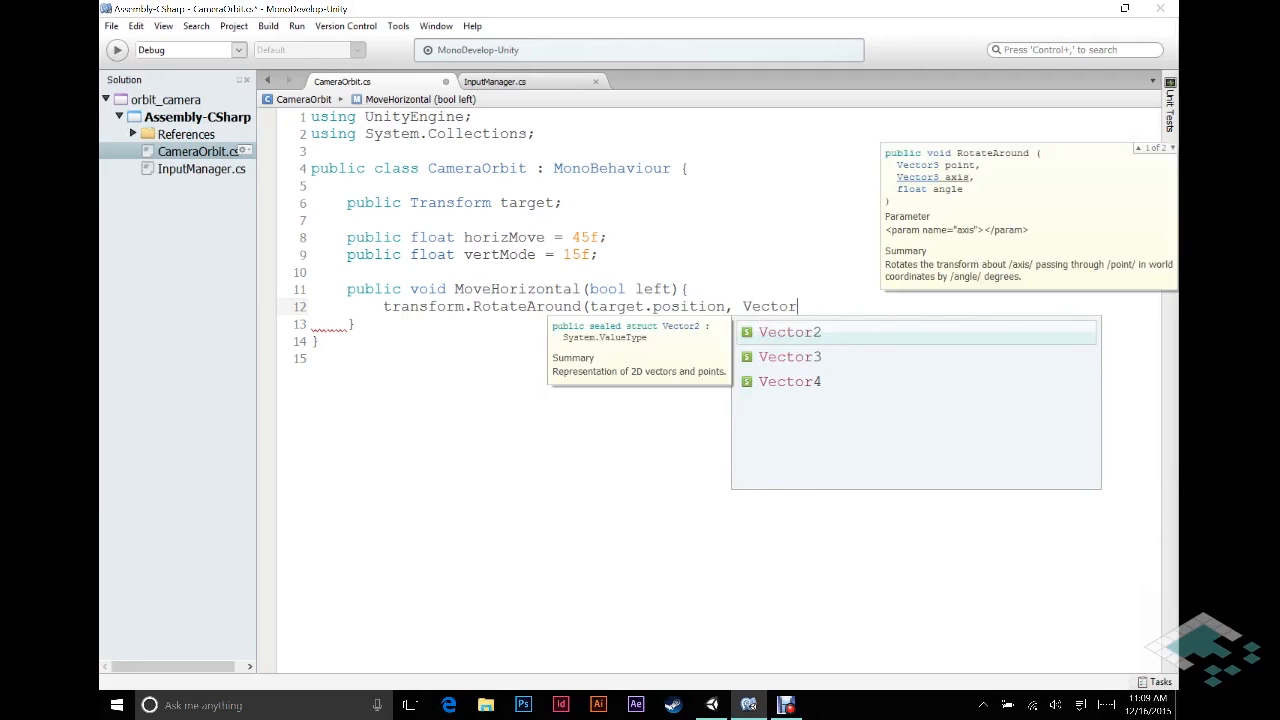
{"action": "type", "text": "3.up"}
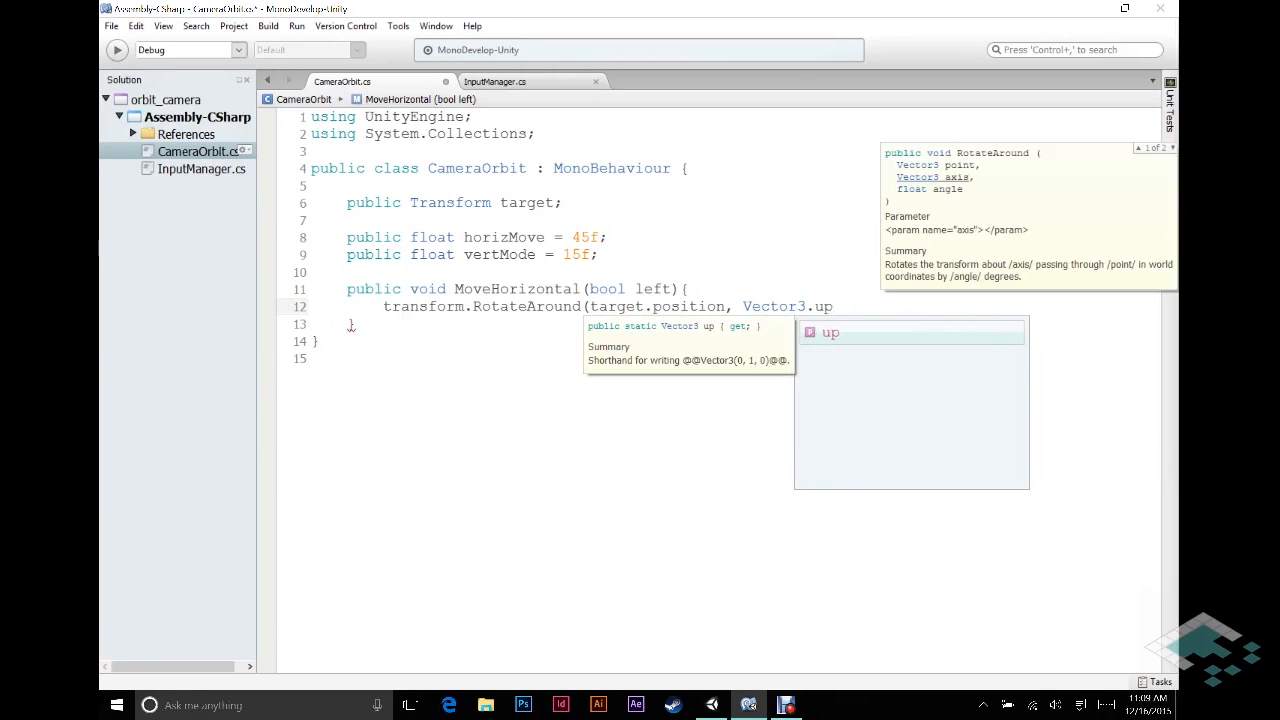
{"action": "type", "text": ","}
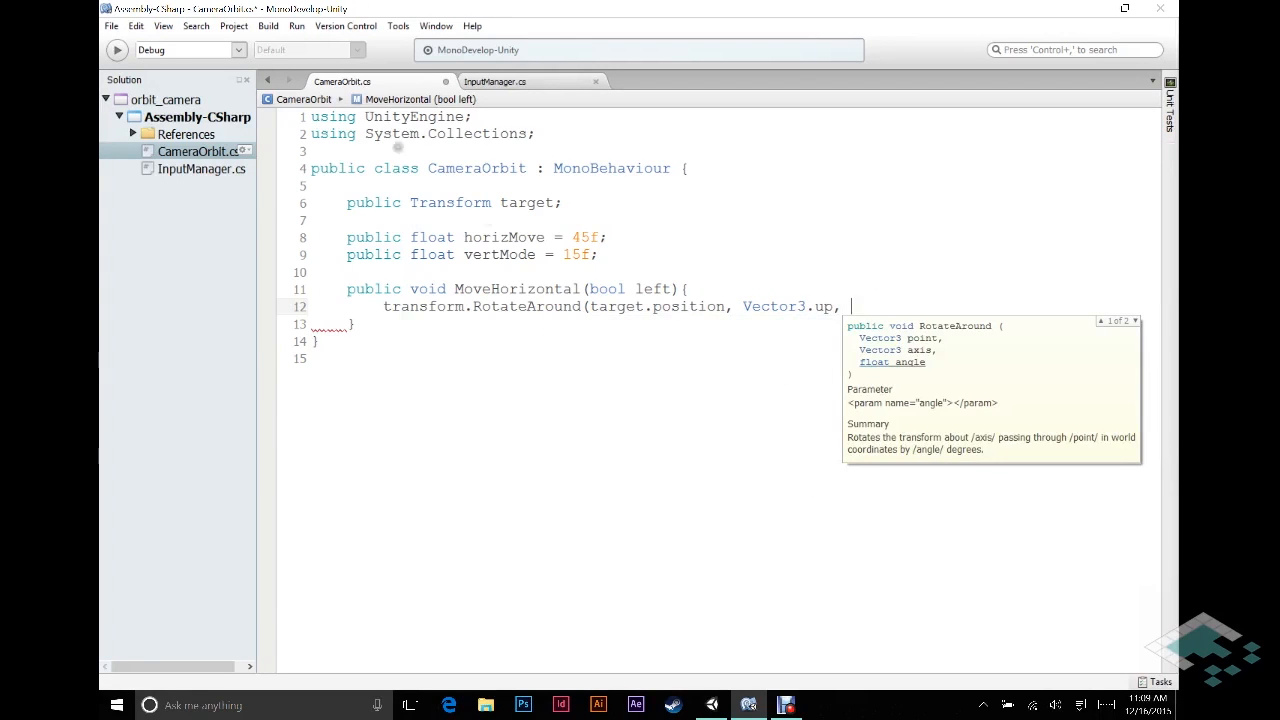
{"action": "double_click", "coordinate": [504, 236]}
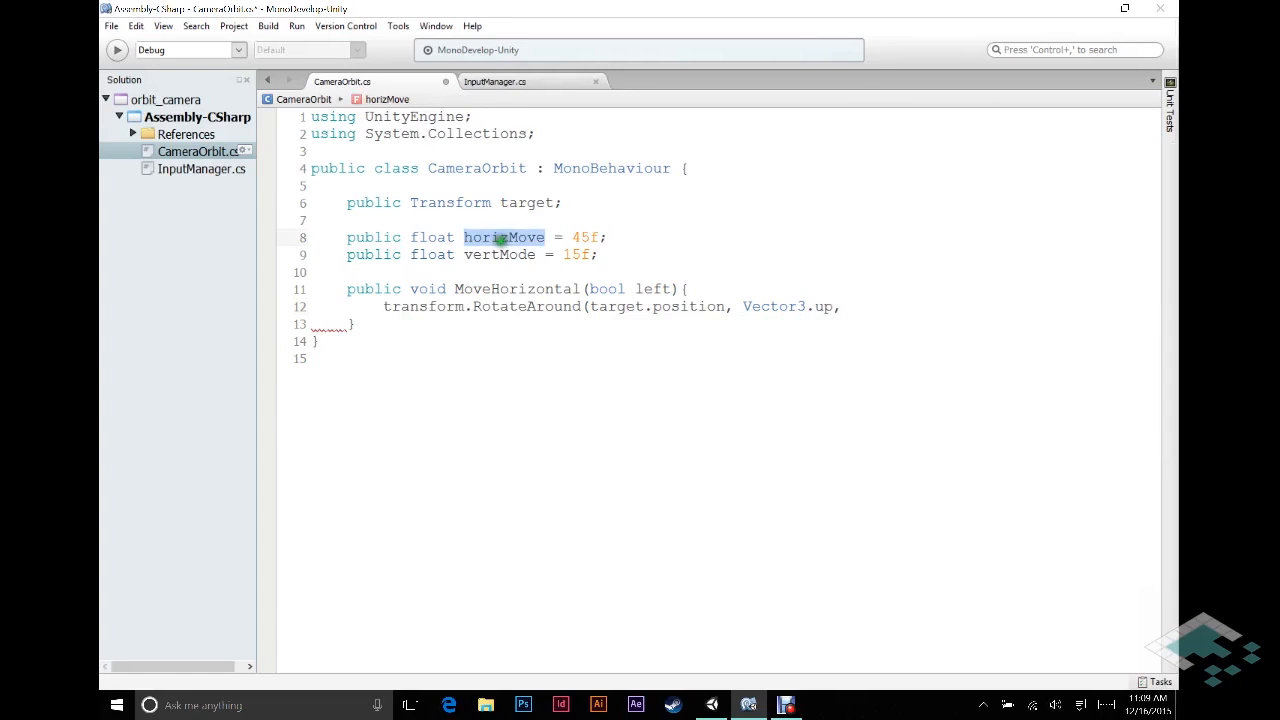
{"action": "left_click", "coordinate": [850, 306]}
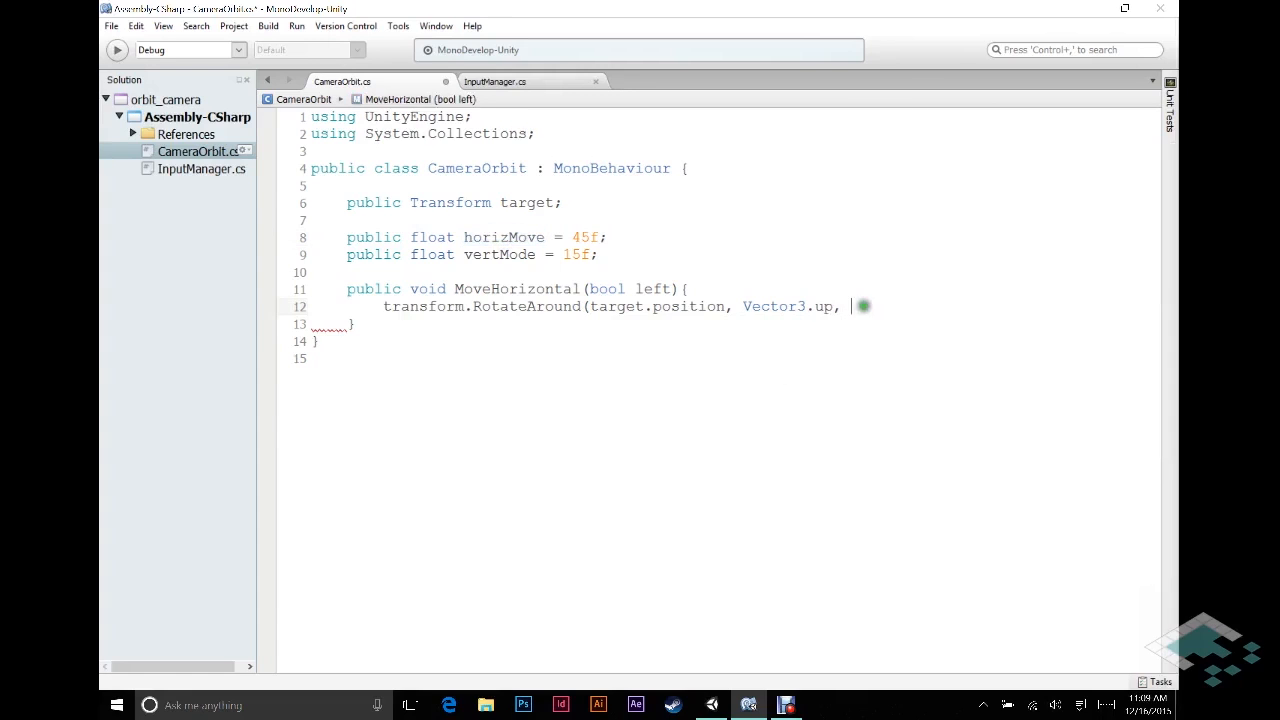
{"action": "type", "text": "horizMove)"}
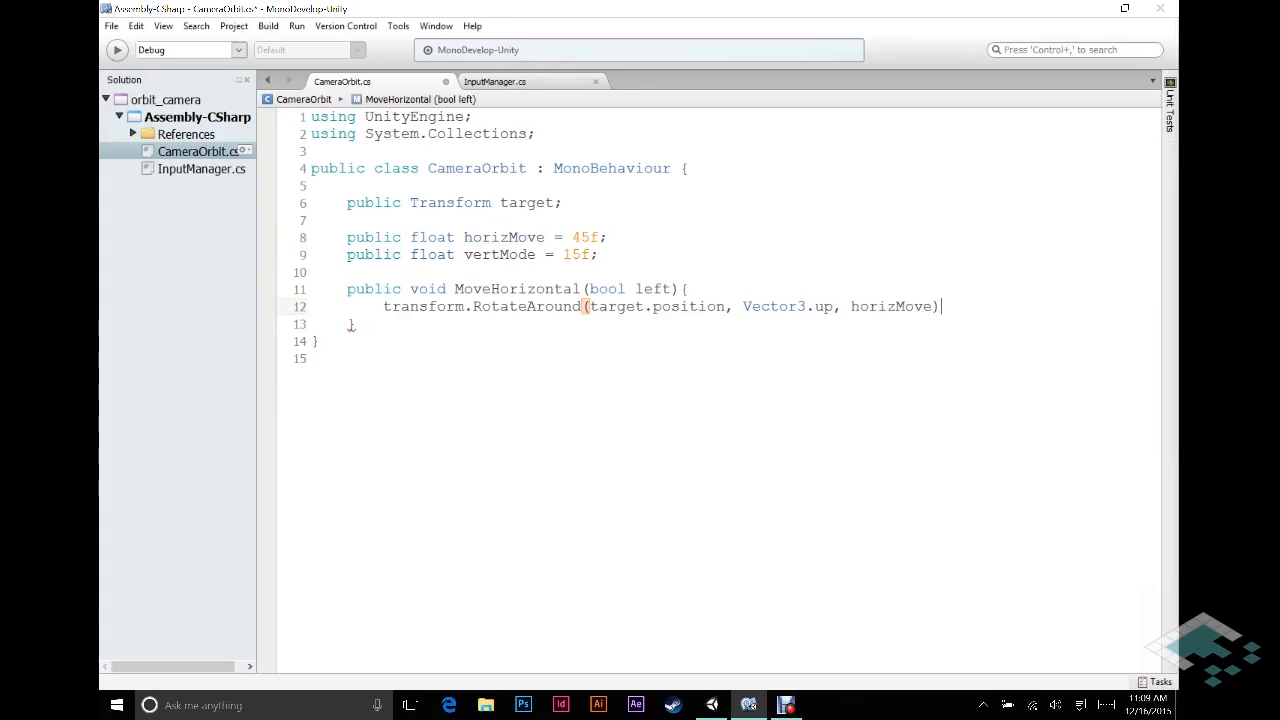
{"action": "type", "text": ";"}
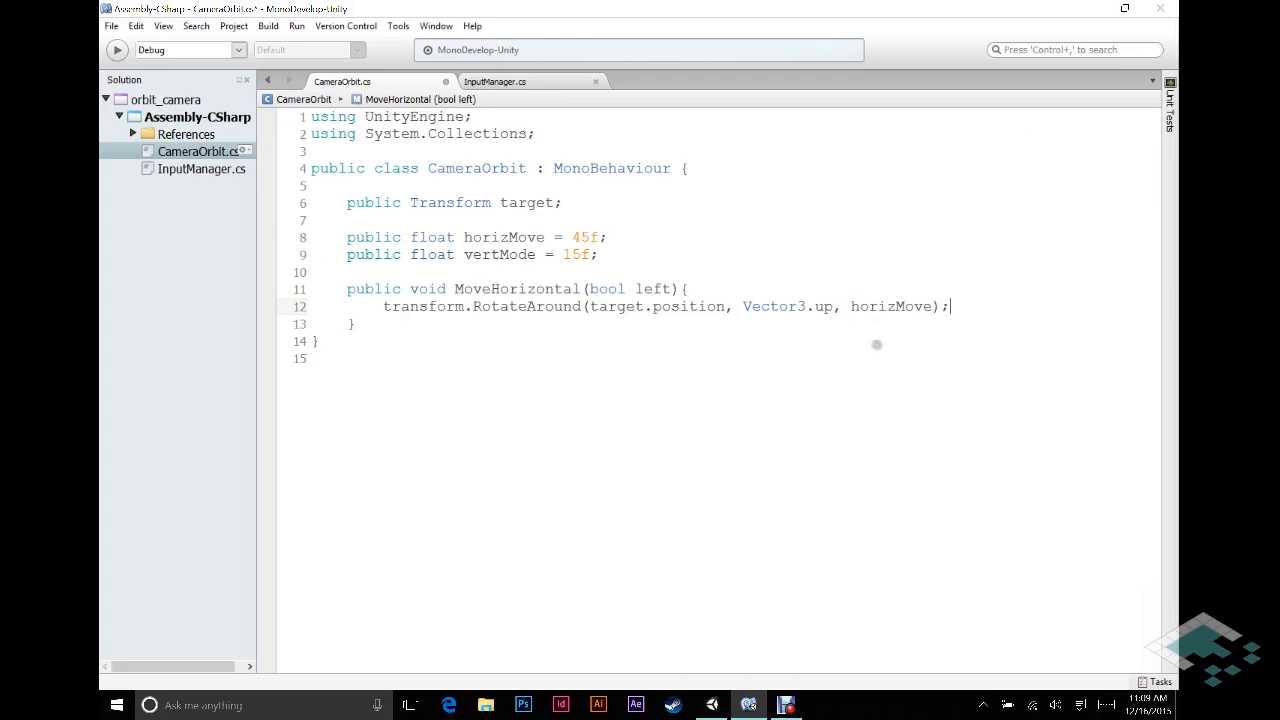
{"action": "mouse_move", "coordinate": [896, 306]}
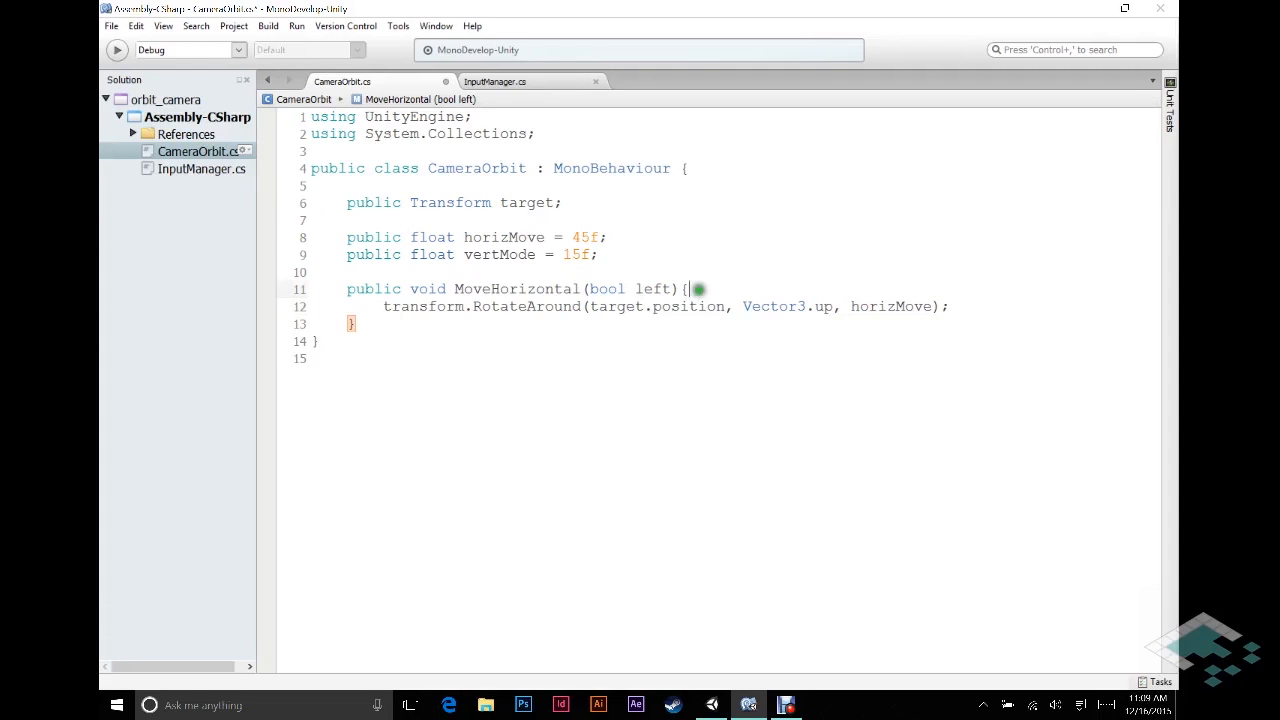
Step: Add 'float dir = 1;' and an 'if (!left) dir *= -1;' branch in MoveHorizontal
{"action": "type", "text": "float f"}
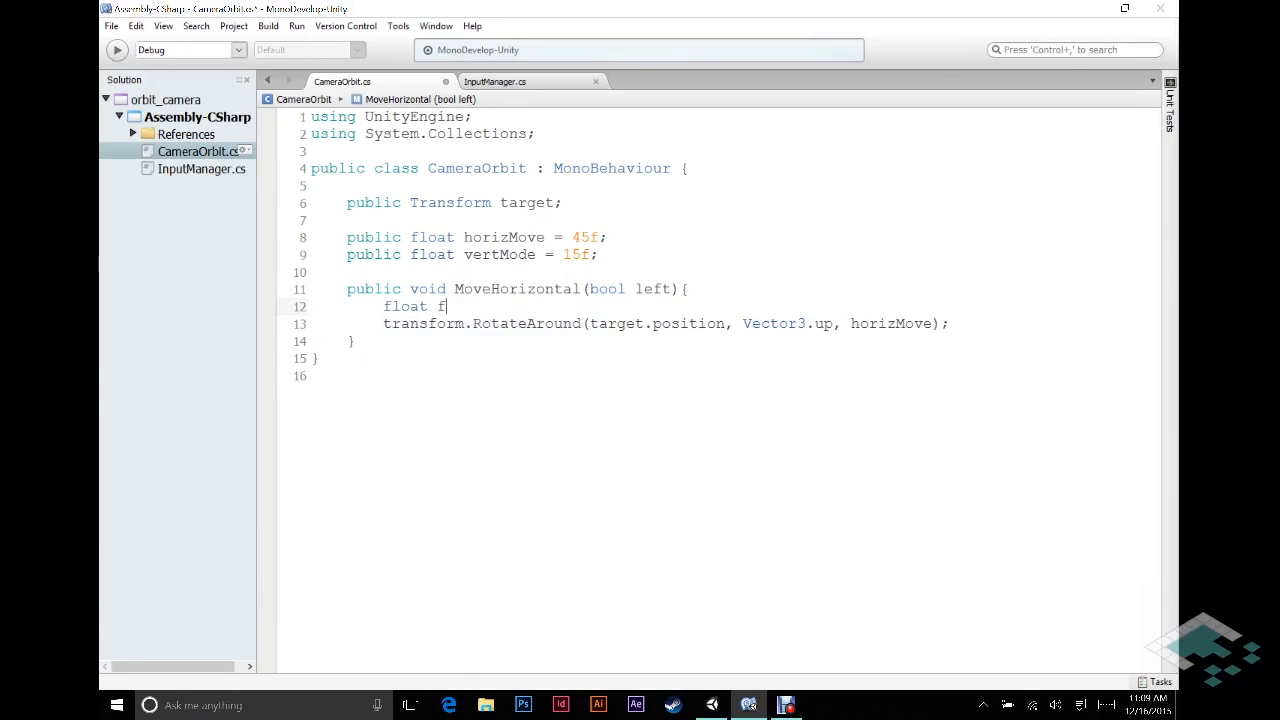
{"action": "type", "text": "ir"}
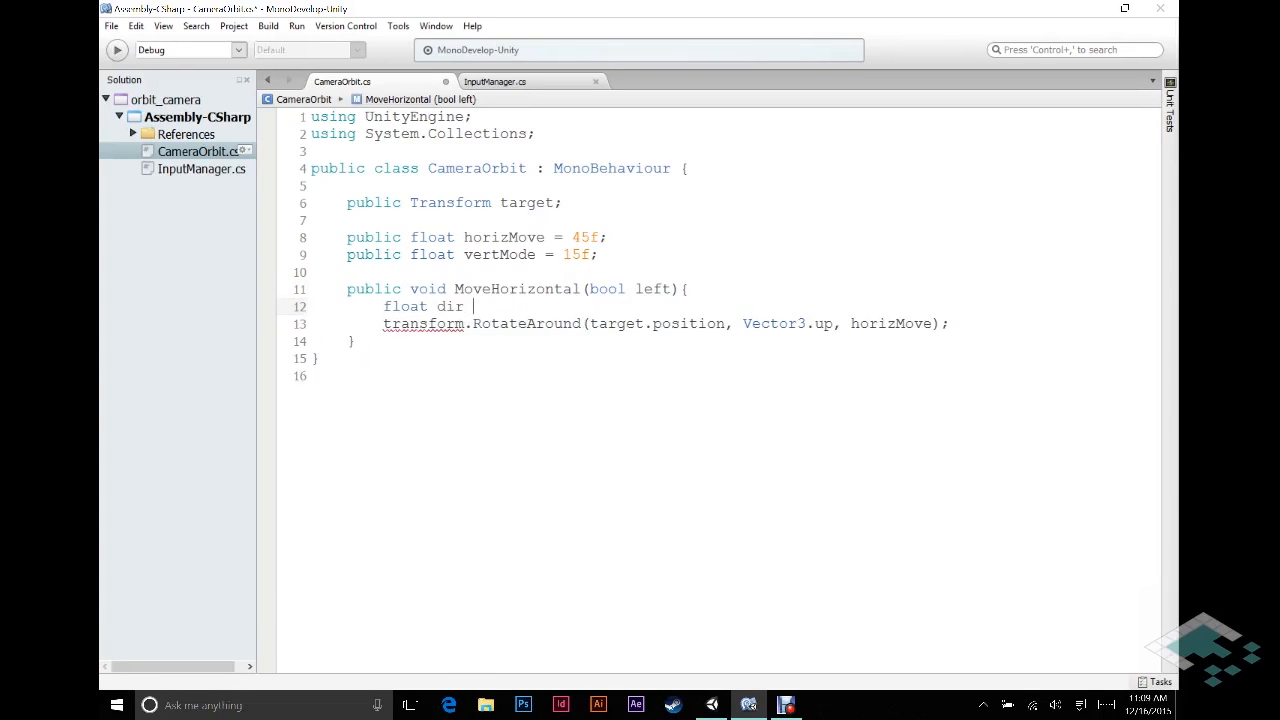
{"action": "type", "text": "= 1;"}
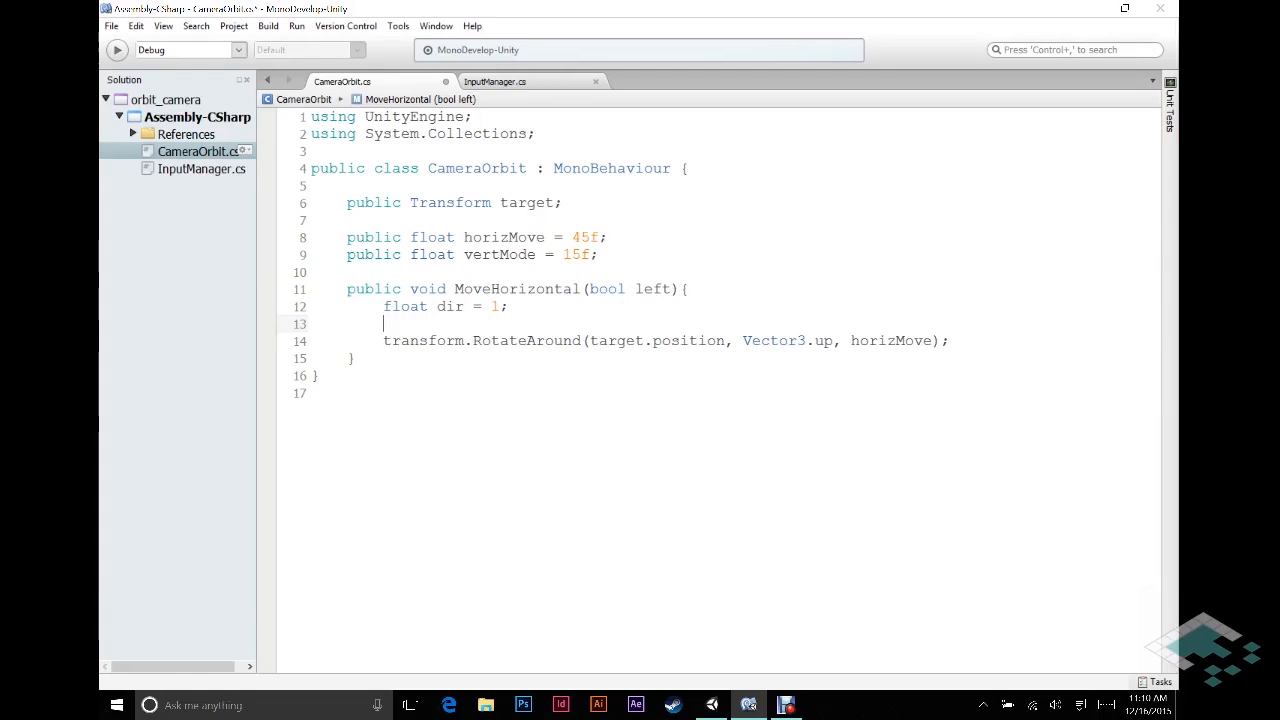
{"action": "type", "text": "if (!"}
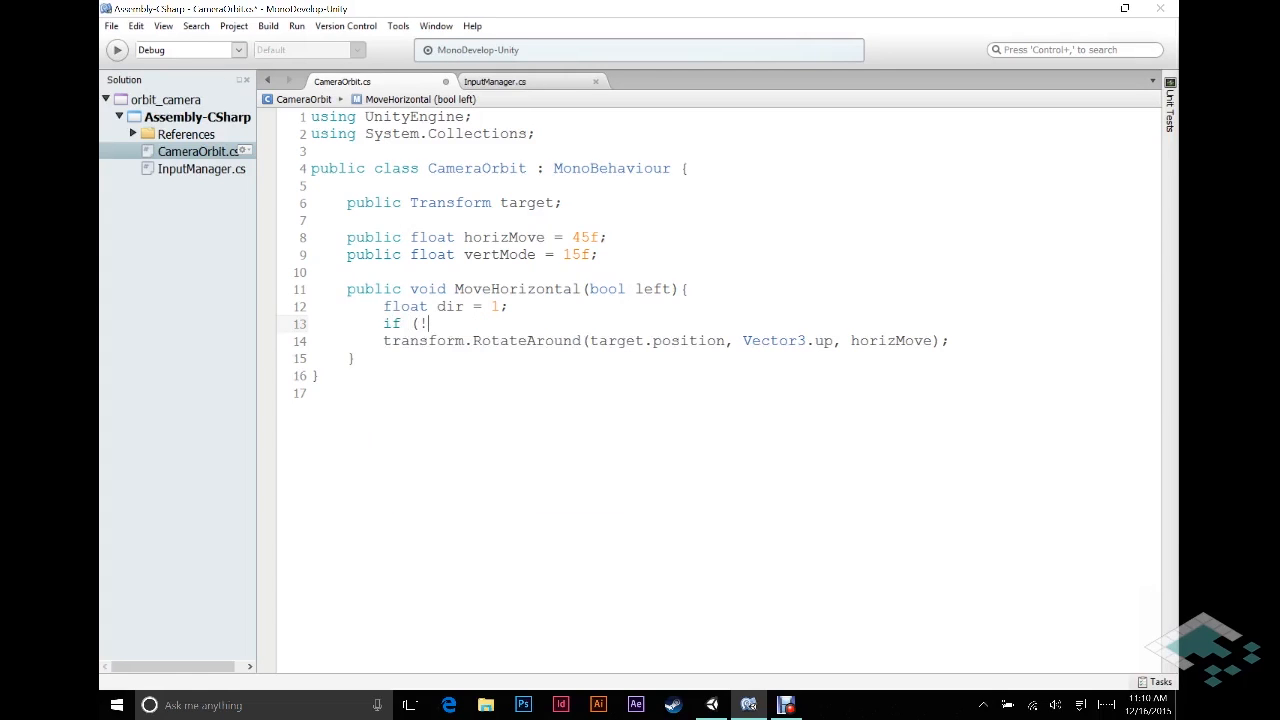
{"action": "type", "text": "left)"}
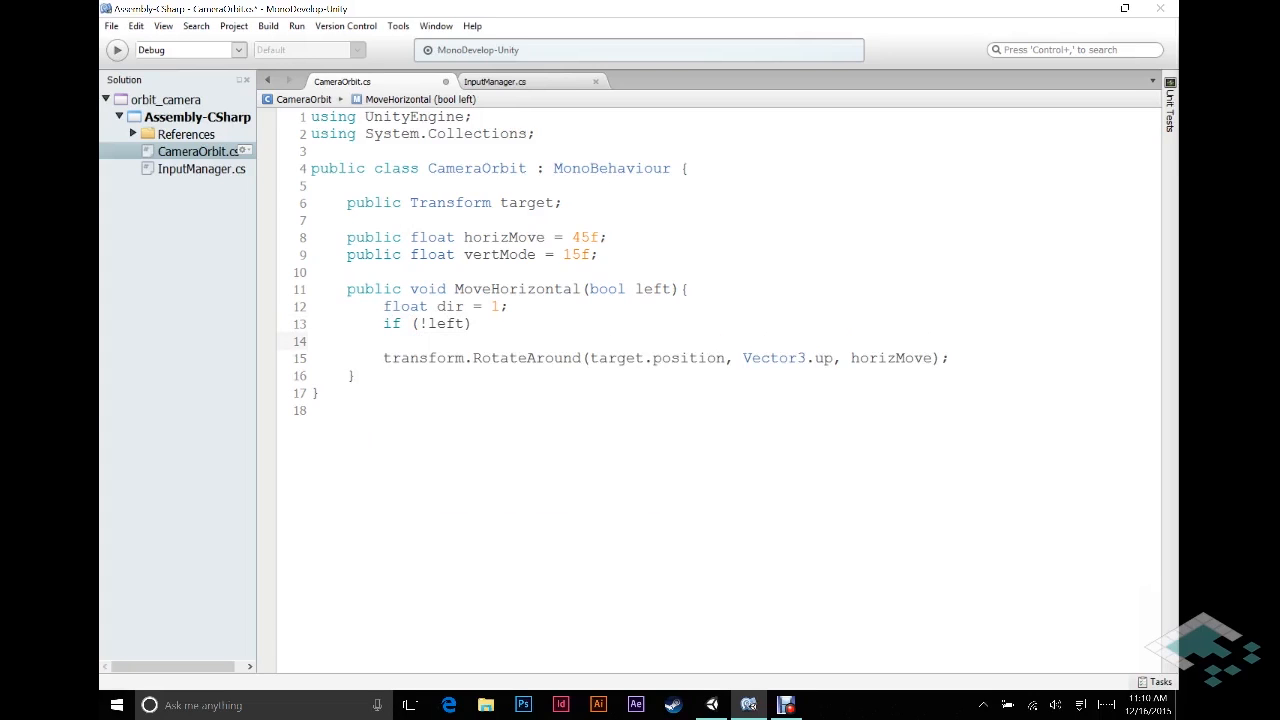
{"action": "type", "text": "dir"}
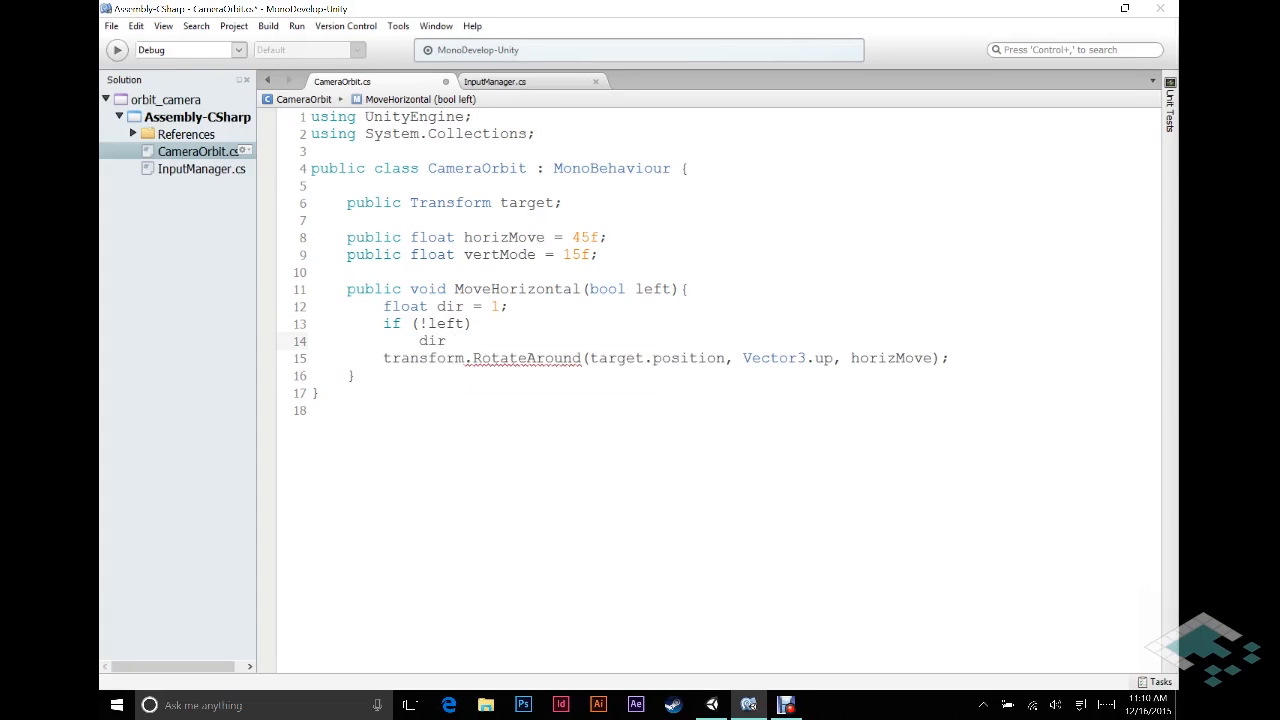
{"action": "type", "text": "*="}
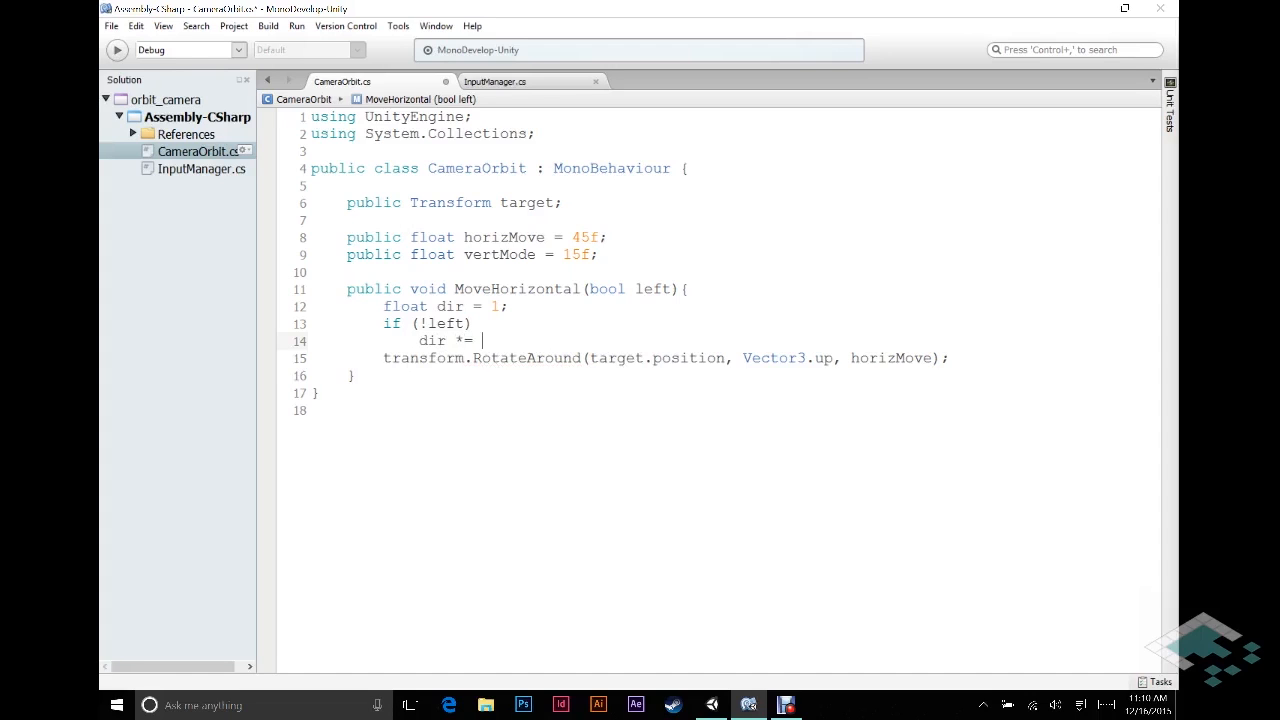
{"action": "type", "text": "-1;"}
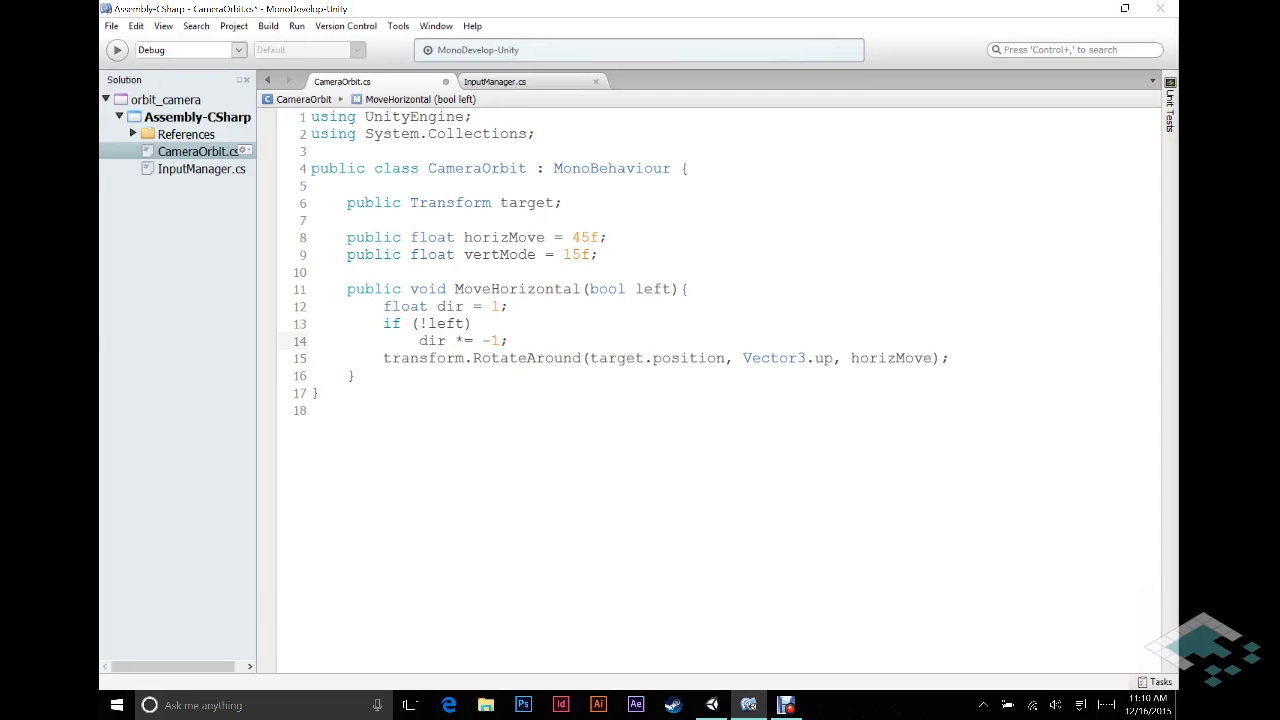
Step: Change the RotateAround angle to 'horizMove * dir'
{"action": "left_click", "coordinate": [508, 340]}
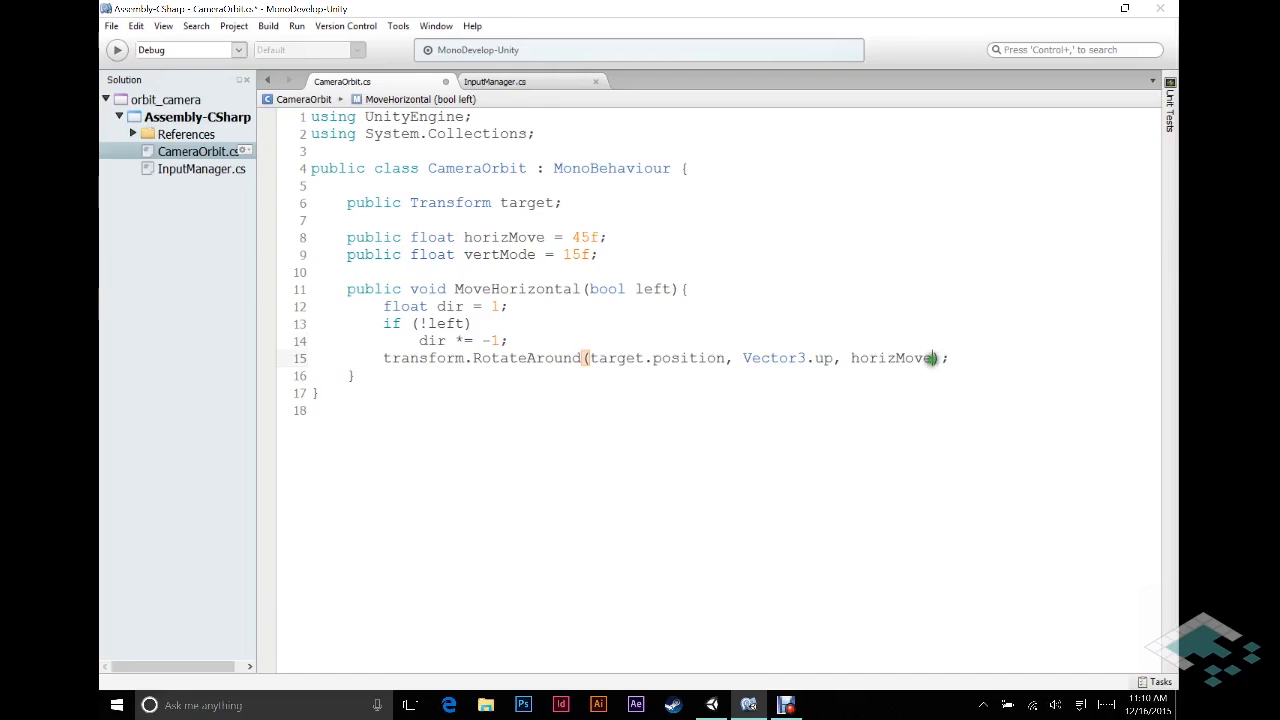
{"action": "type", "text": "*"}
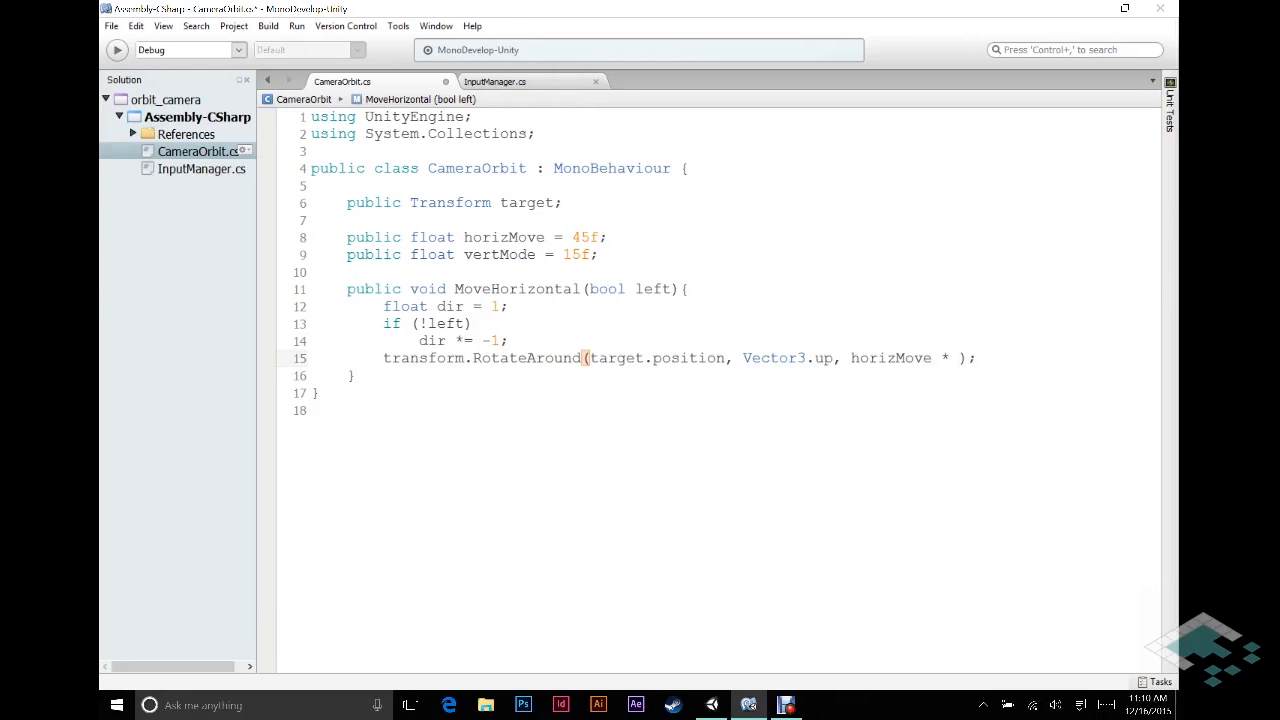
{"action": "type", "text": "dir"}
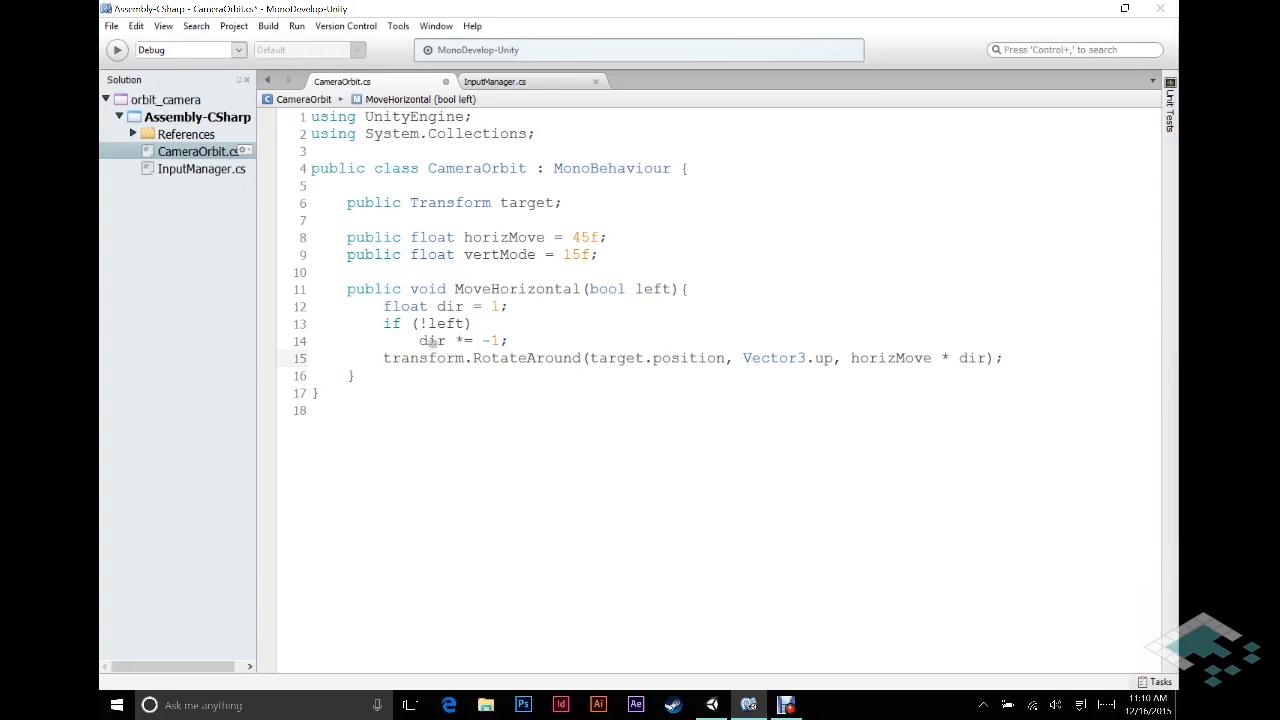
Step: Duplicate MoveHorizontal below as MoveVertical(bool up) with an if (!up) branch
{"action": "left_click_drag", "start_coordinate": [344, 288], "coordinate": [356, 376]}
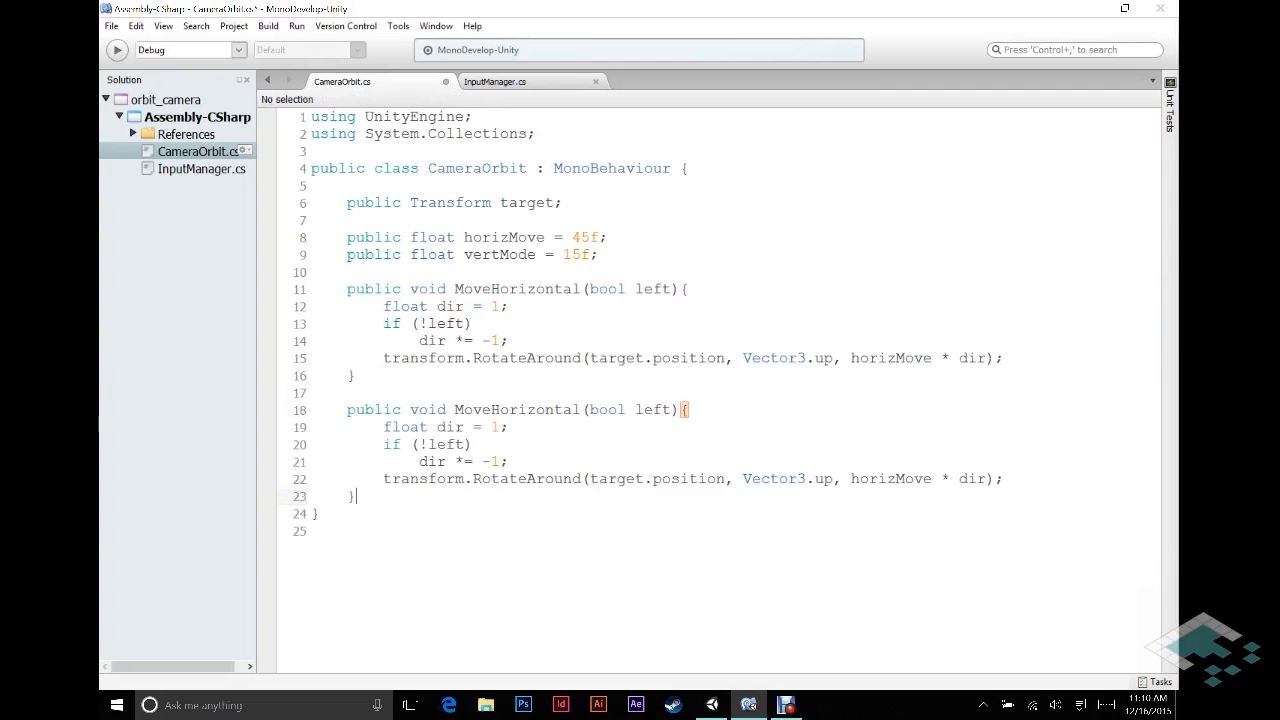
{"action": "double_click", "coordinate": [536, 408]}
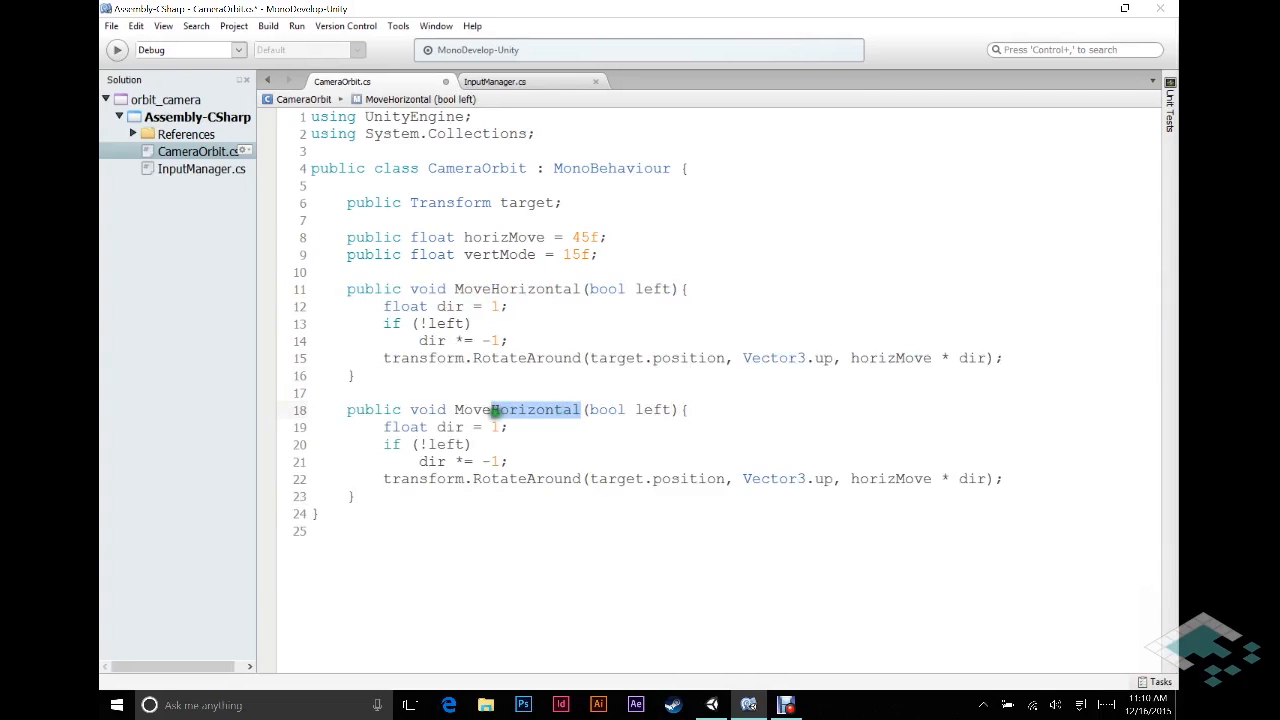
{"action": "type", "text": "Vertic"}
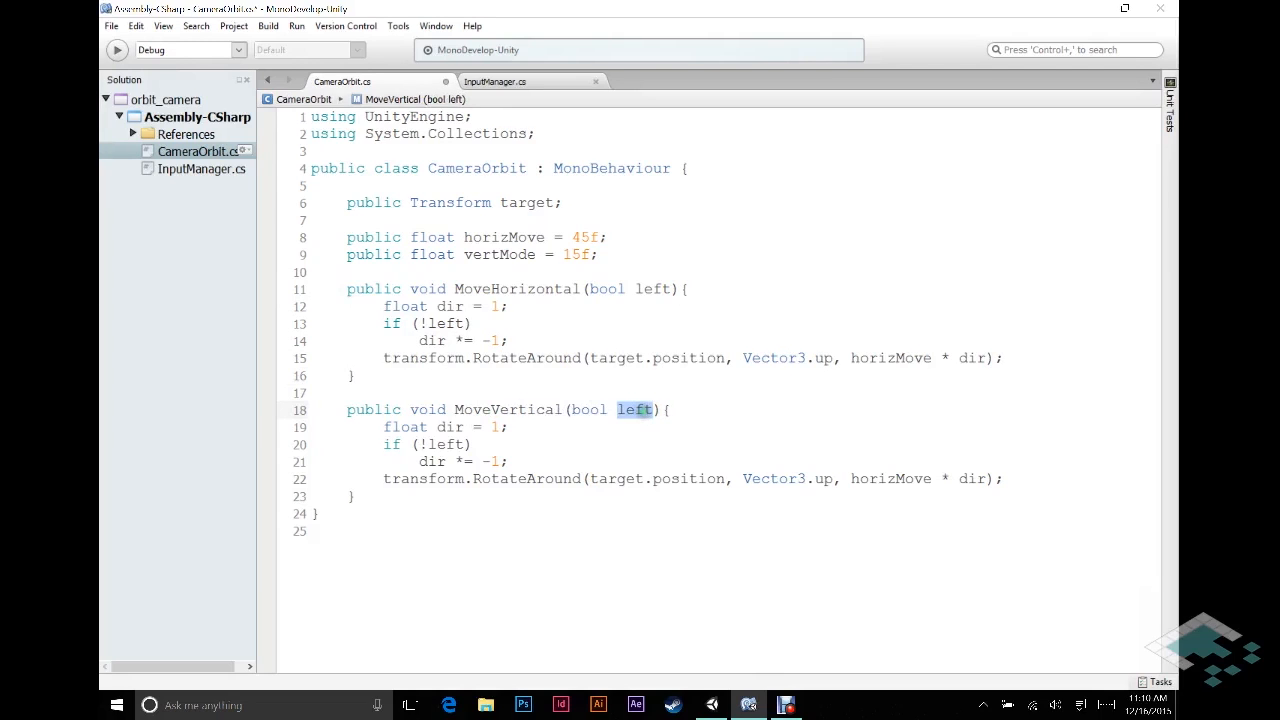
{"action": "type", "text": "up"}
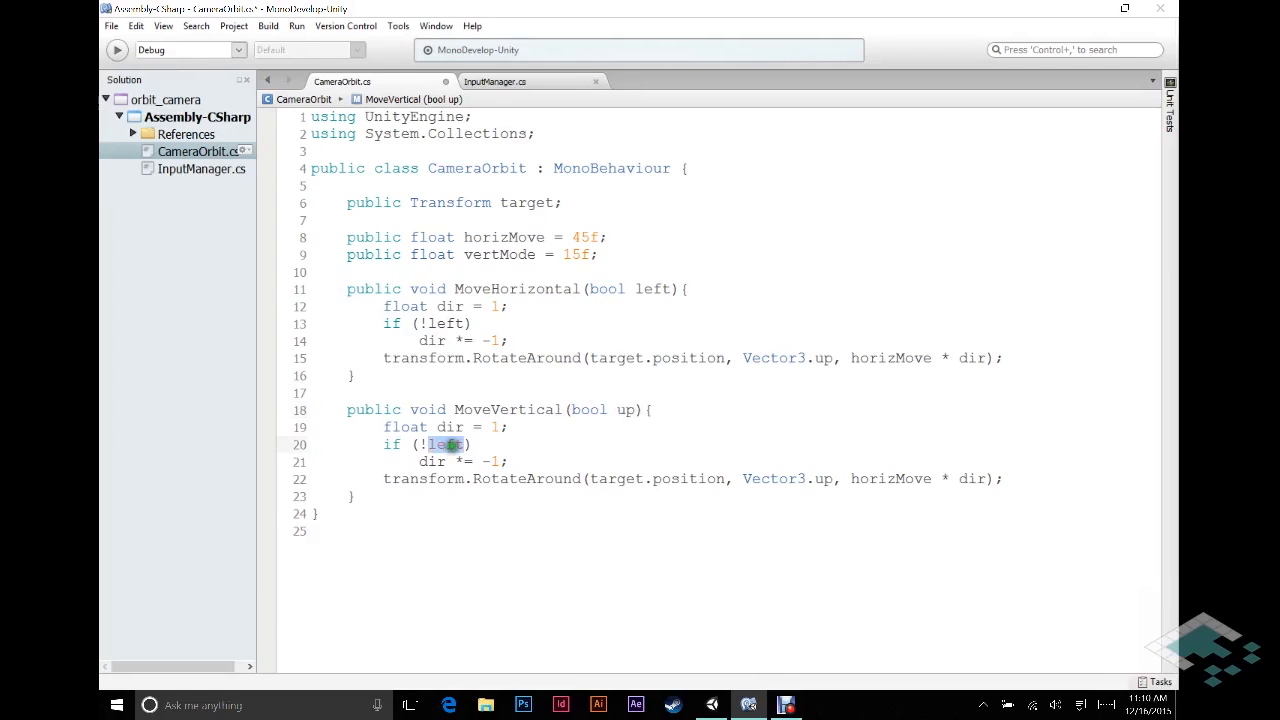
{"action": "type", "text": "up"}
{"action": "left_click", "coordinate": [694, 478]}
{"action": "type", "text": "vert"}
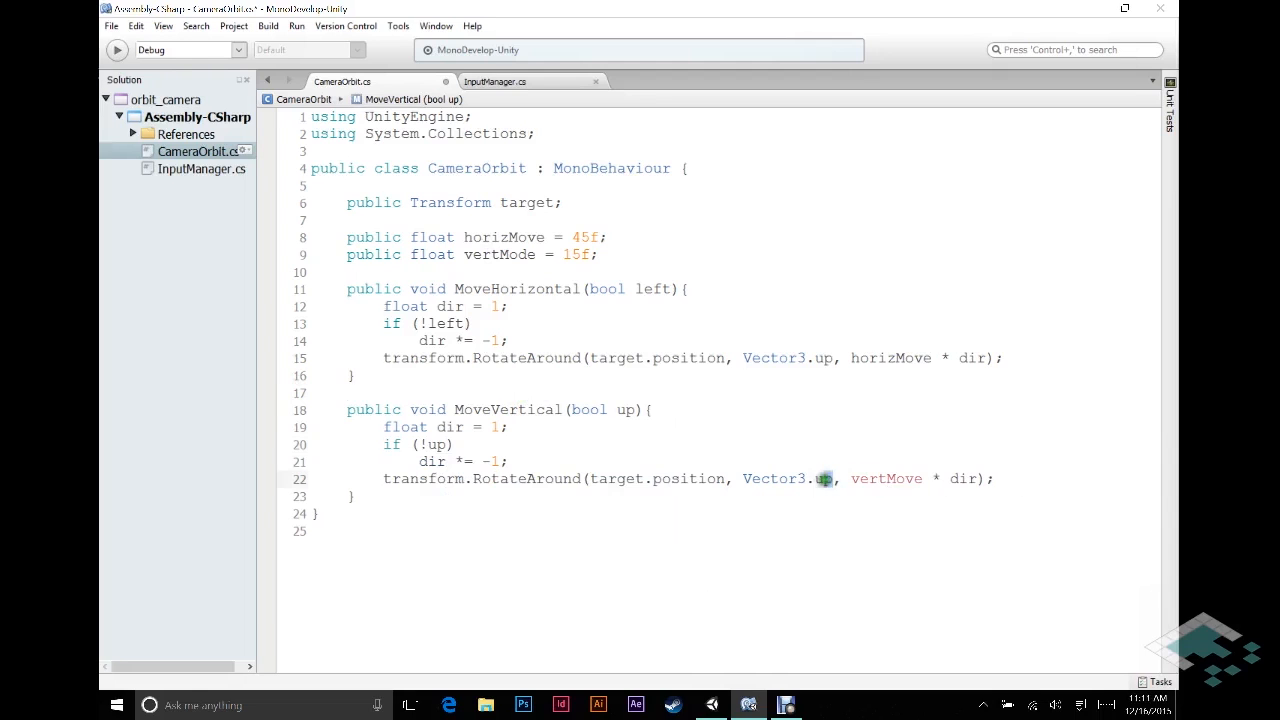
Step: Rework MoveVertical's RotateAround arguments to rotate by vertMove * dir
{"action": "double_click", "coordinate": [788, 478]}
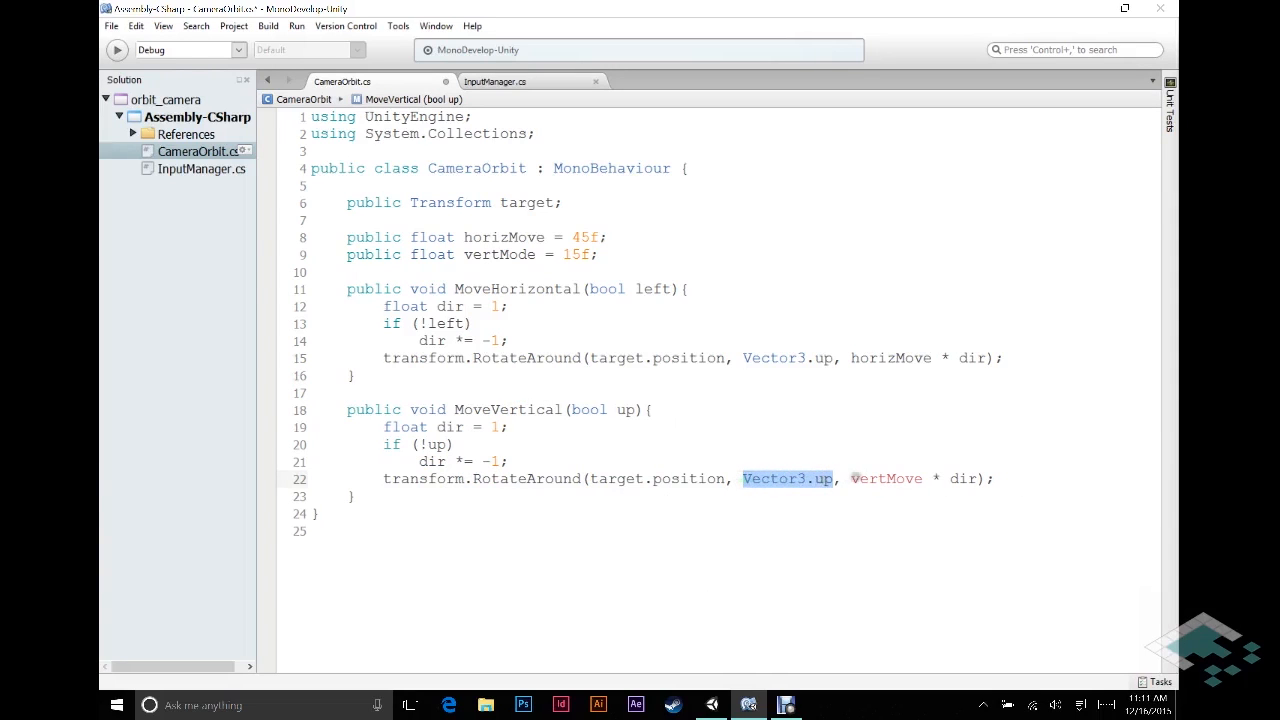
{"action": "left_click", "coordinate": [856, 478]}
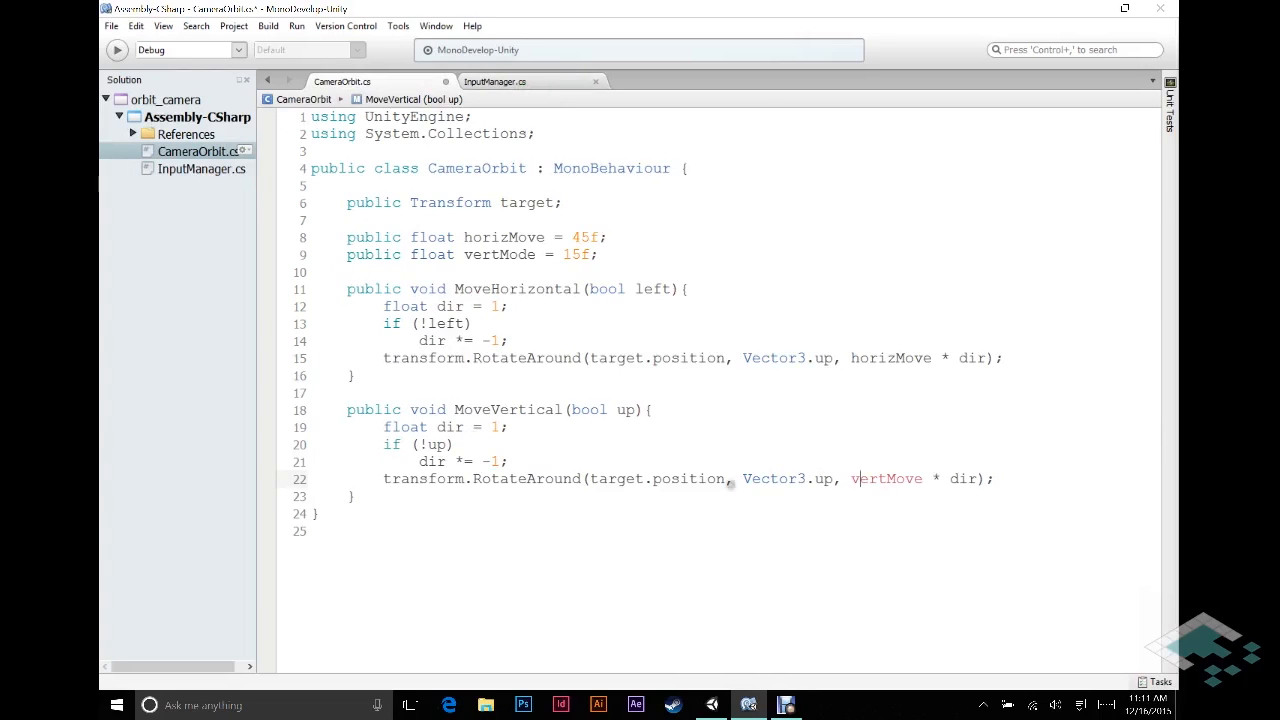
{"action": "key", "text": "Backspace"}
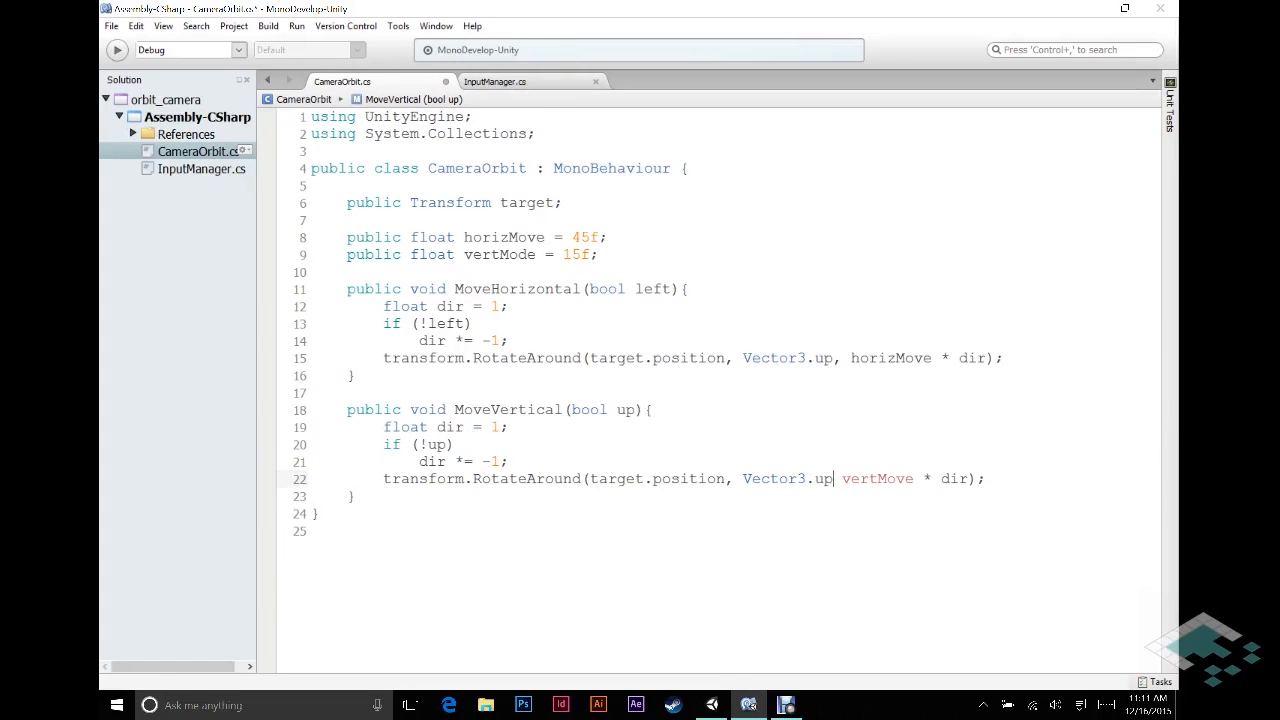
{"action": "type", "text": ","}
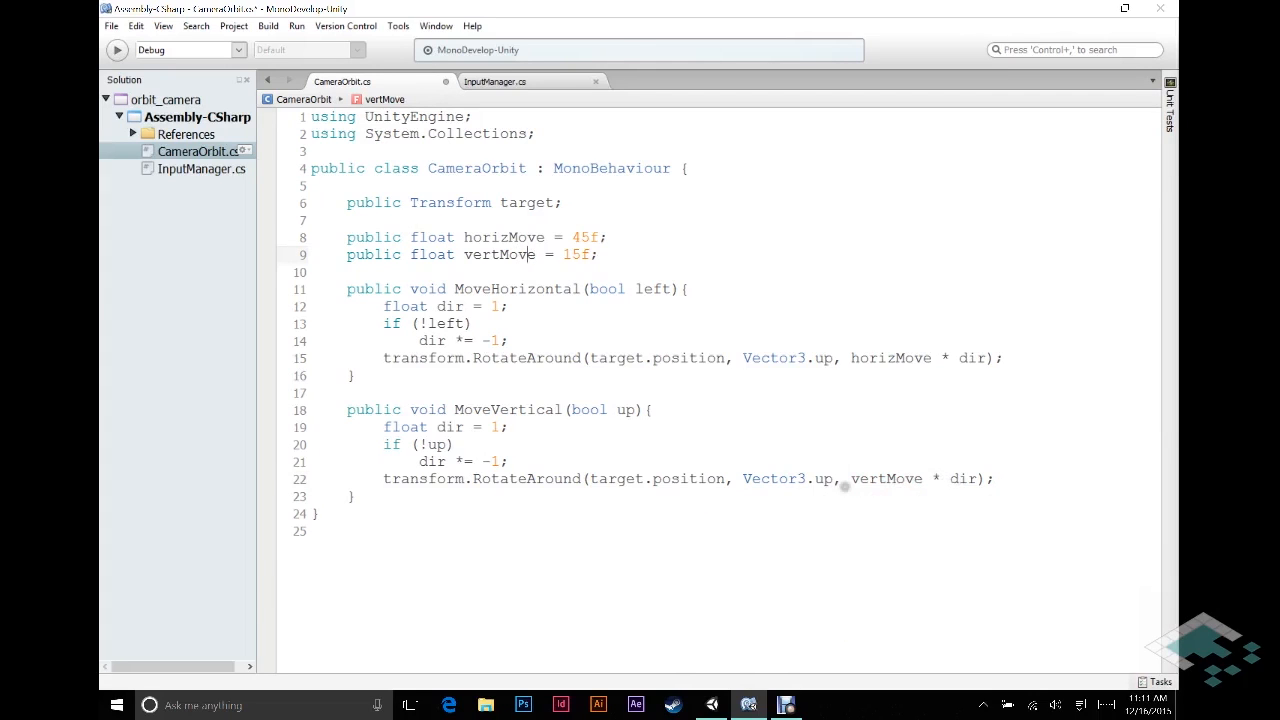
Step: Replace Vector3.up in MoveVertical with transform.TransformDirection via autocomplete
{"action": "double_click", "coordinate": [784, 478]}
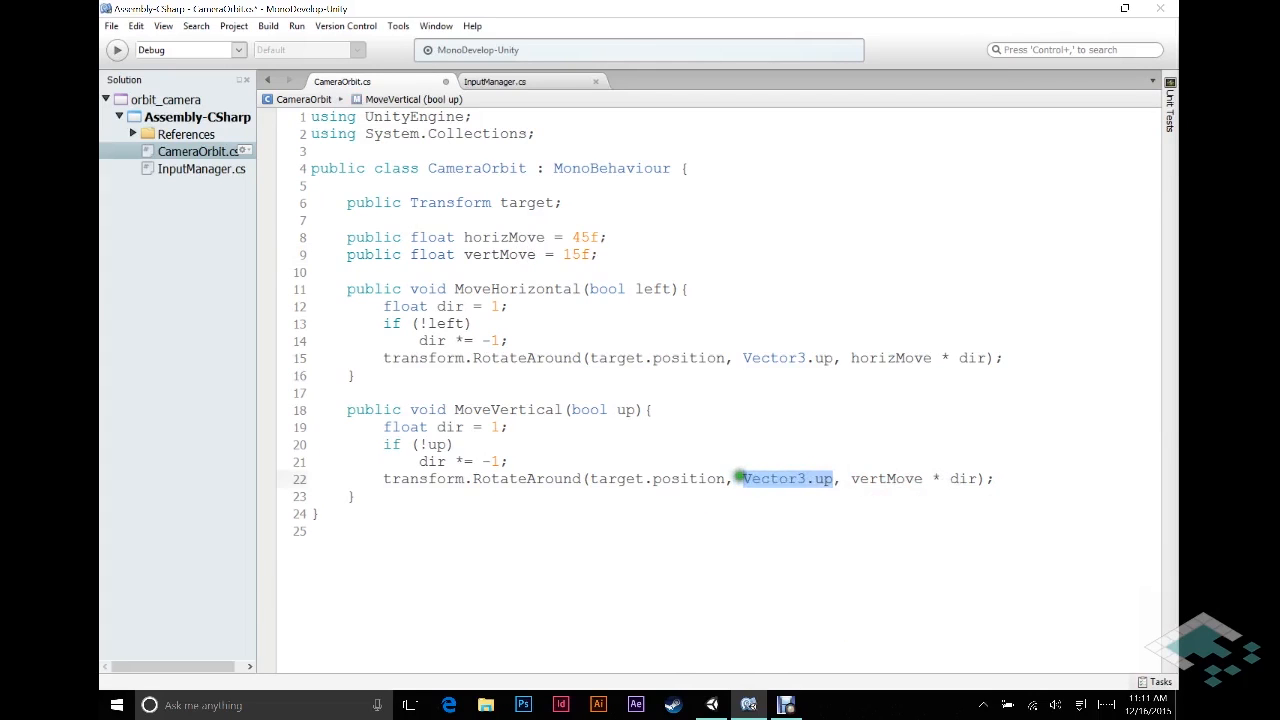
{"action": "mouse_move", "coordinate": [738, 478]}
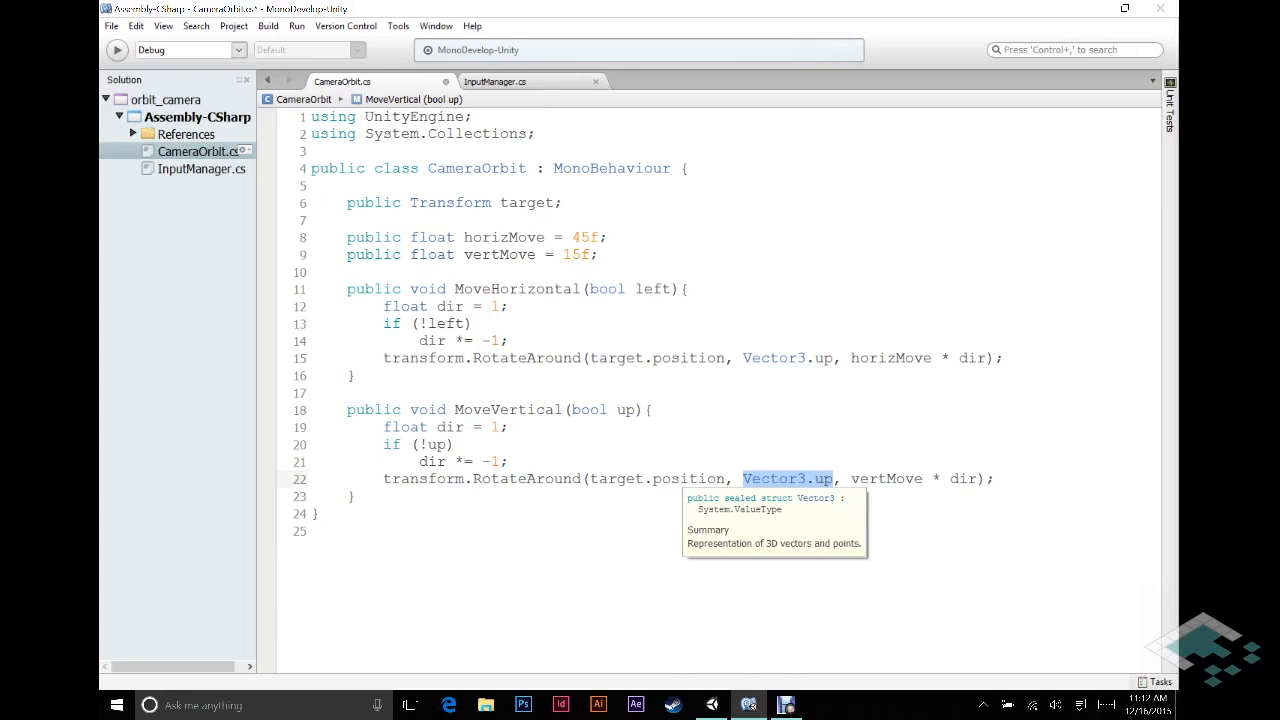
{"action": "type", "text": "transf"}
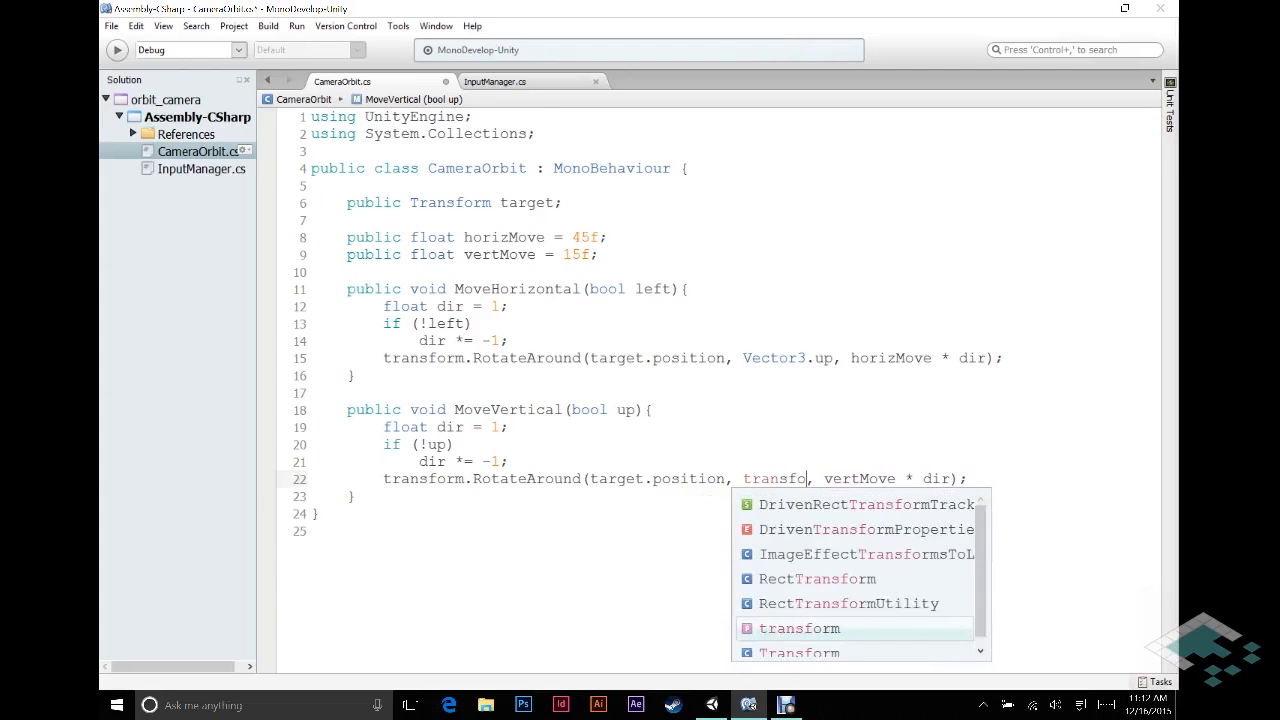
{"action": "type", "text": ".T"}
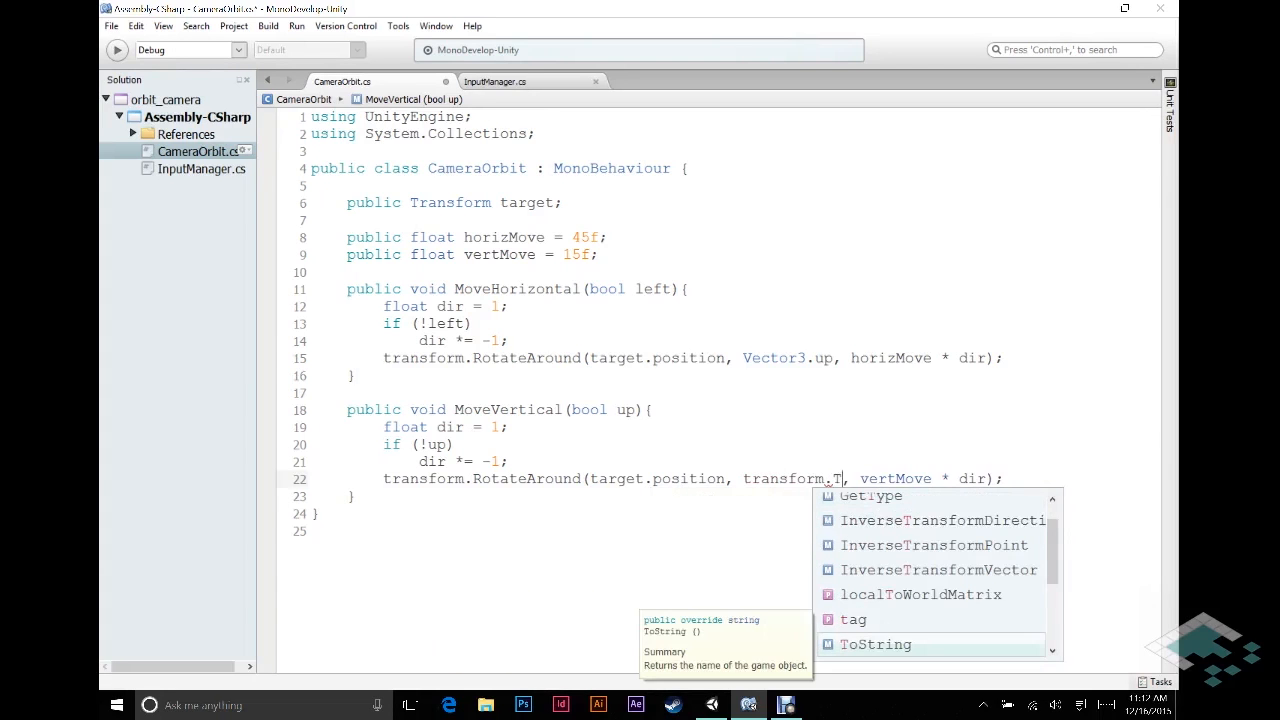
{"action": "type", "text": "ransformDirection"}
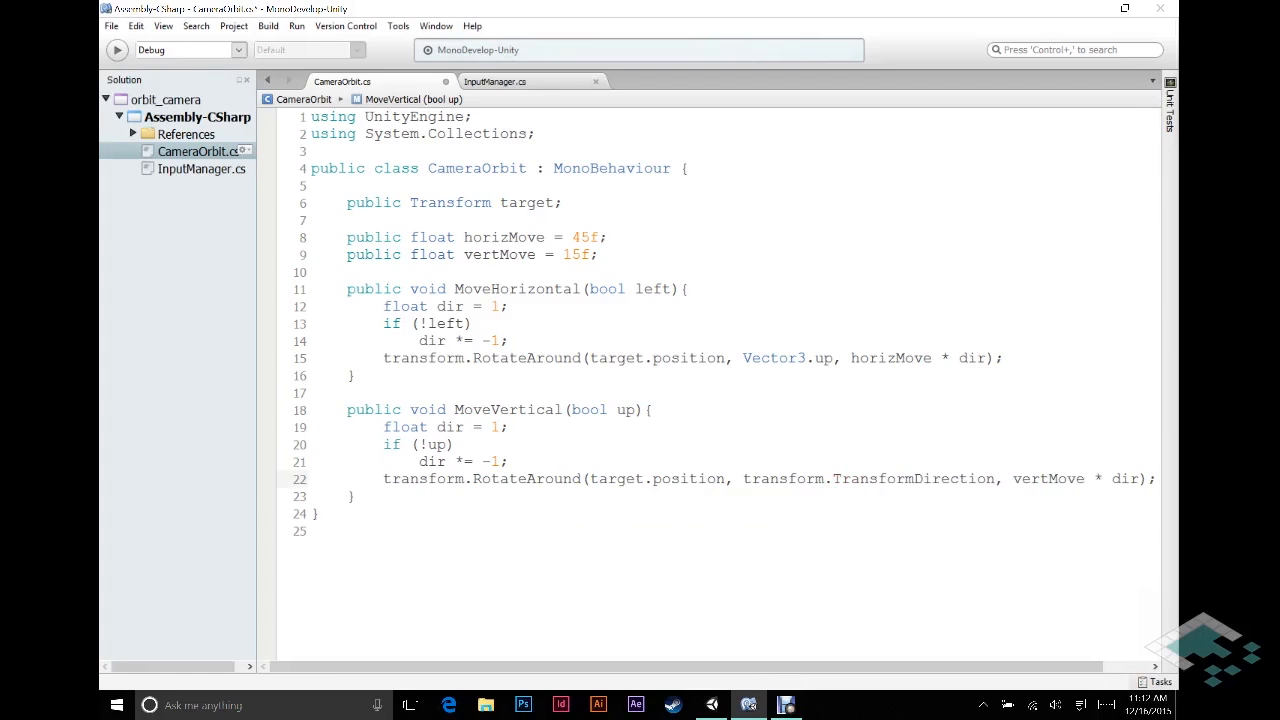
Step: Give TransformDirection the argument Vector3.right as the vertical rotation axis
{"action": "left_click", "coordinate": [996, 478]}
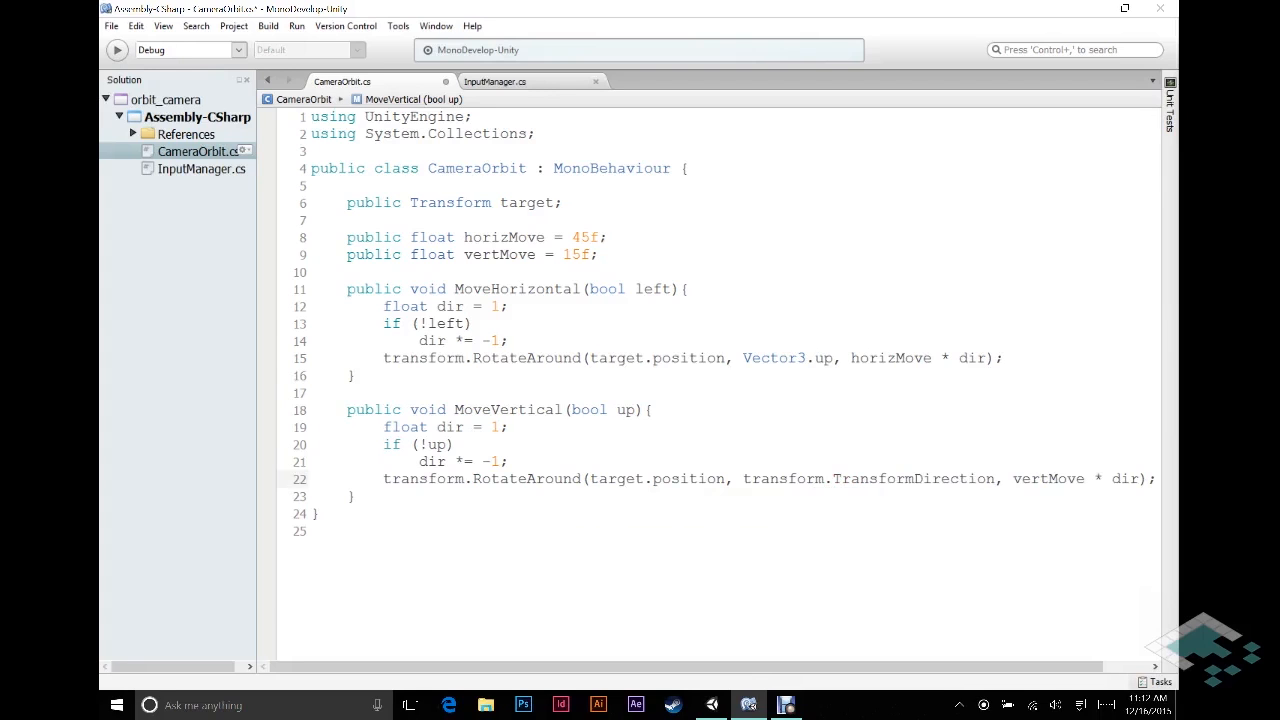
{"action": "left_click", "coordinate": [992, 478]}
{"action": "type", "text": "("}
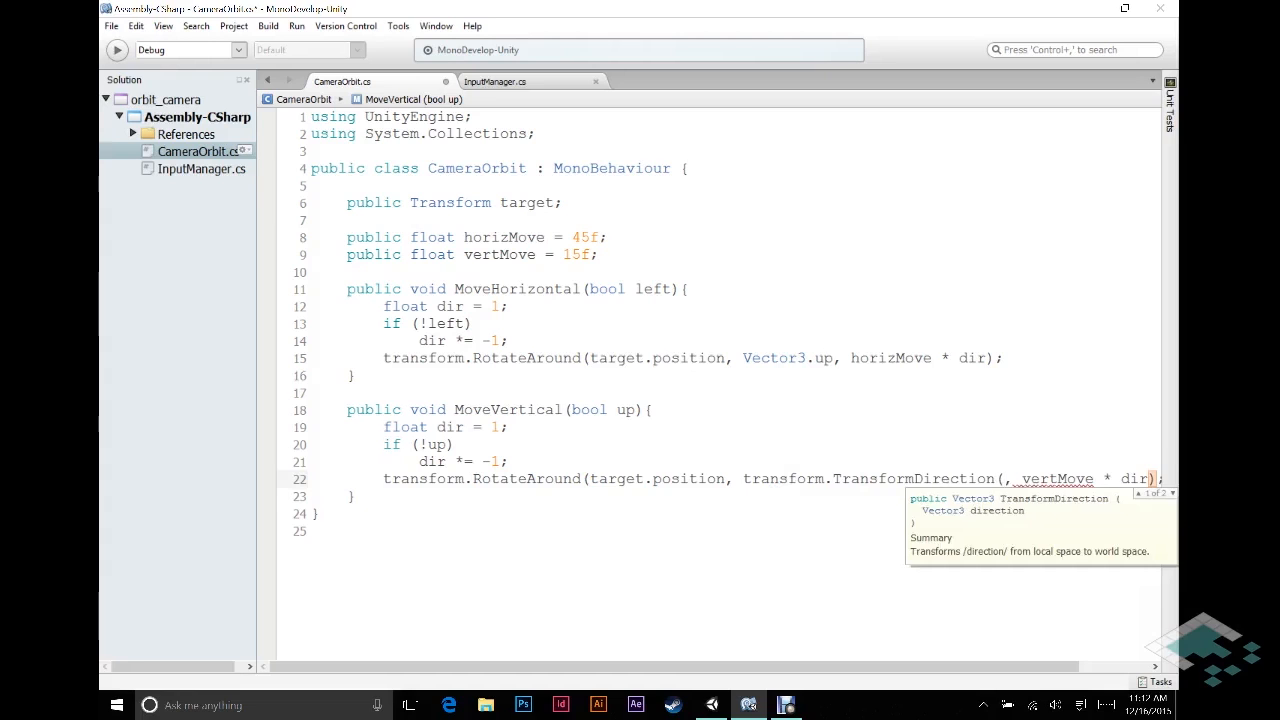
{"action": "type", "text": "Vector3.right)"}
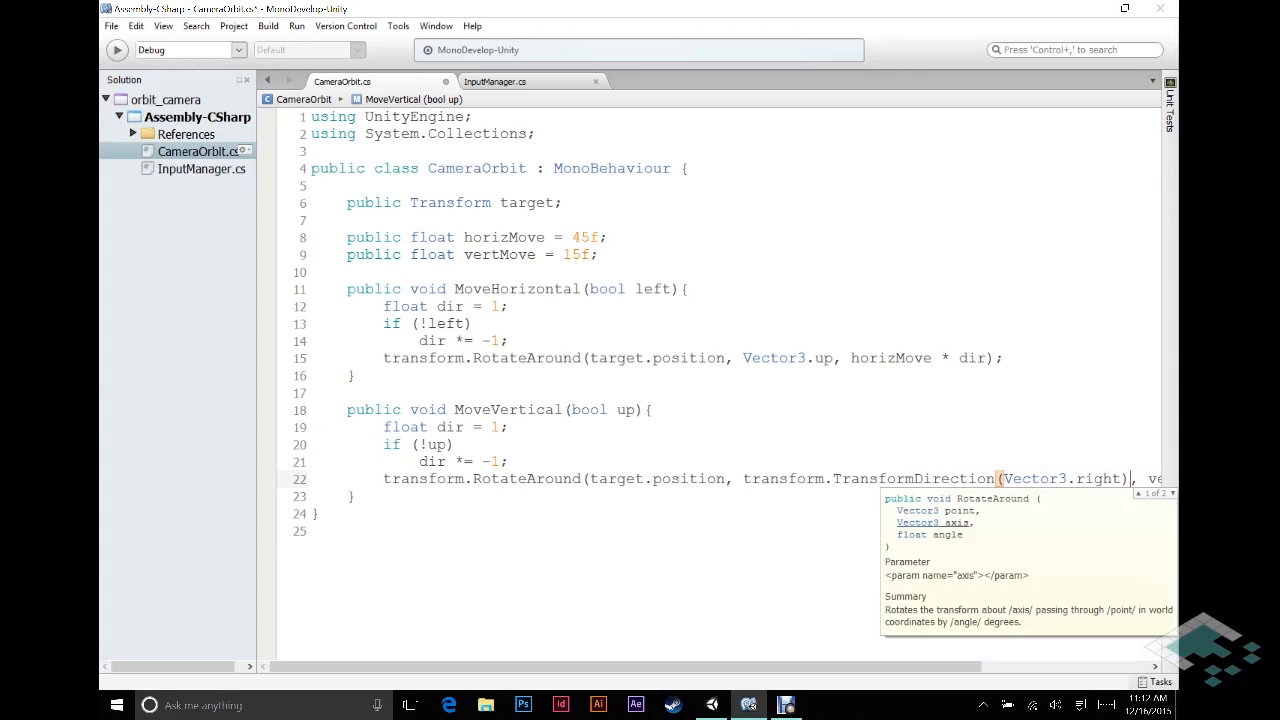
{"action": "mouse_move", "coordinate": [412, 612]}
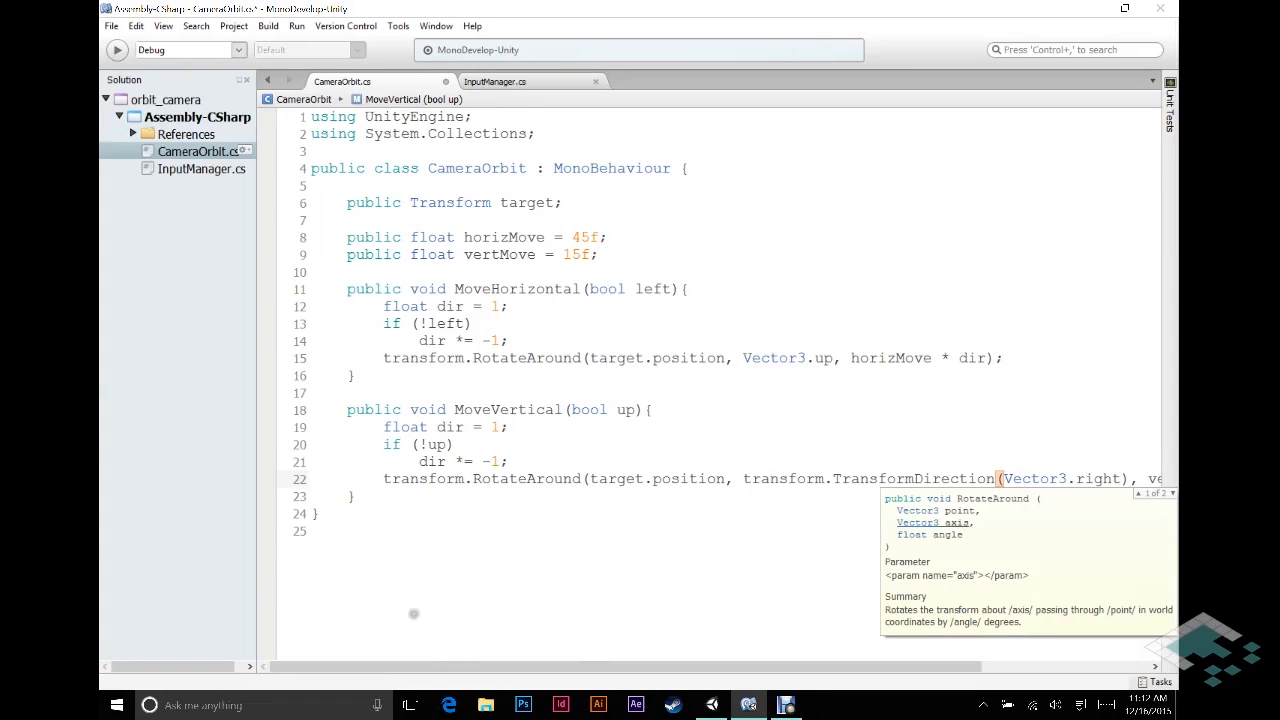
{"action": "left_click_drag", "start_coordinate": [400, 666], "coordinate": [484, 666]}
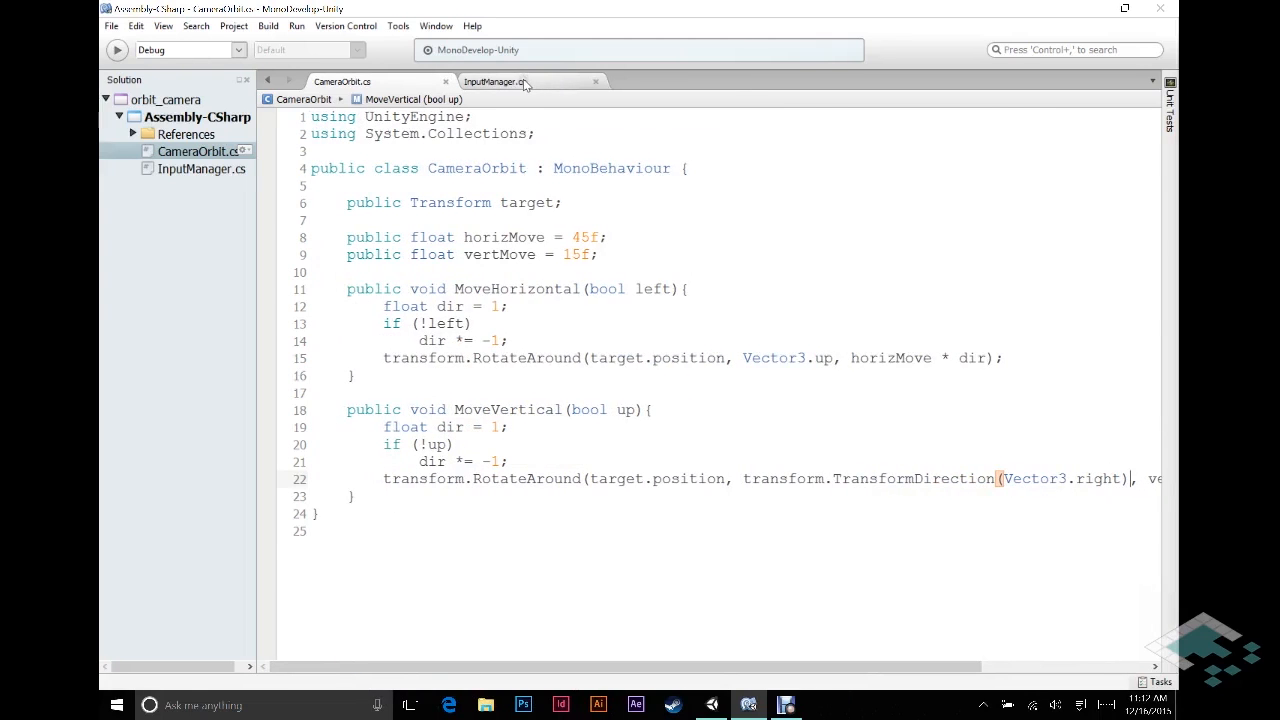
{"action": "mouse_move", "coordinate": [496, 82]}
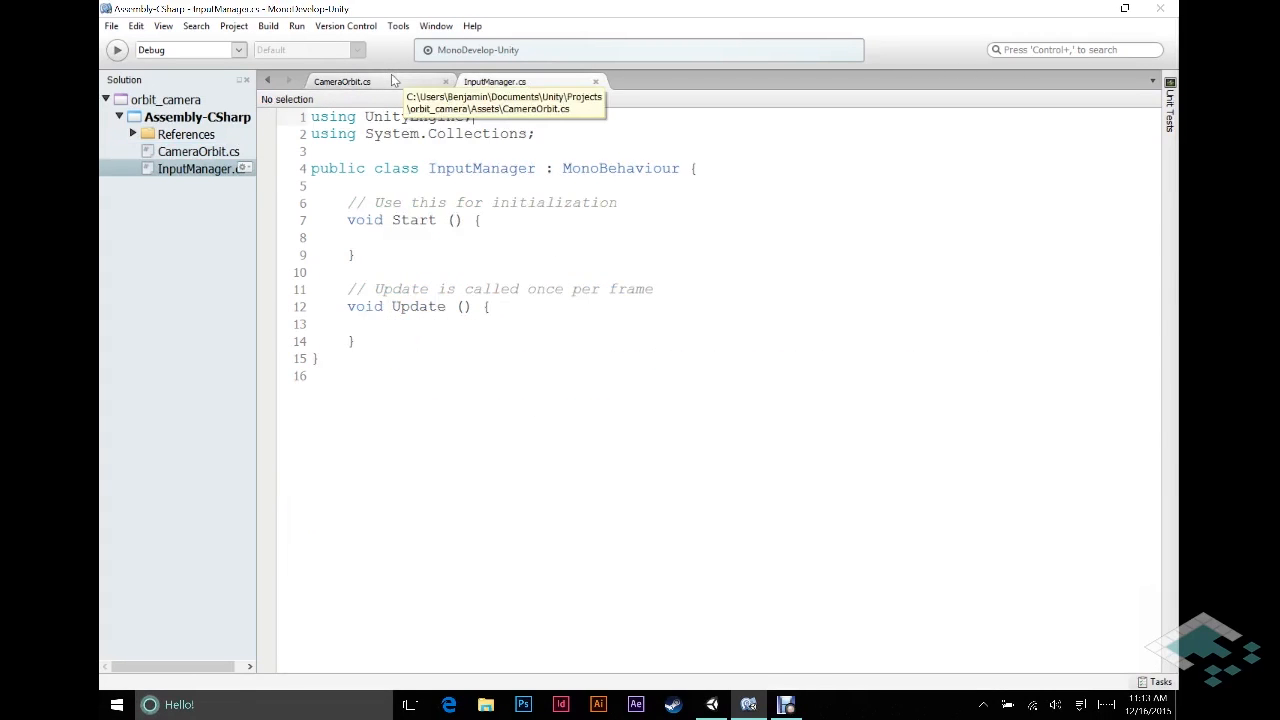
{"action": "mouse_move", "coordinate": [406, 152]}
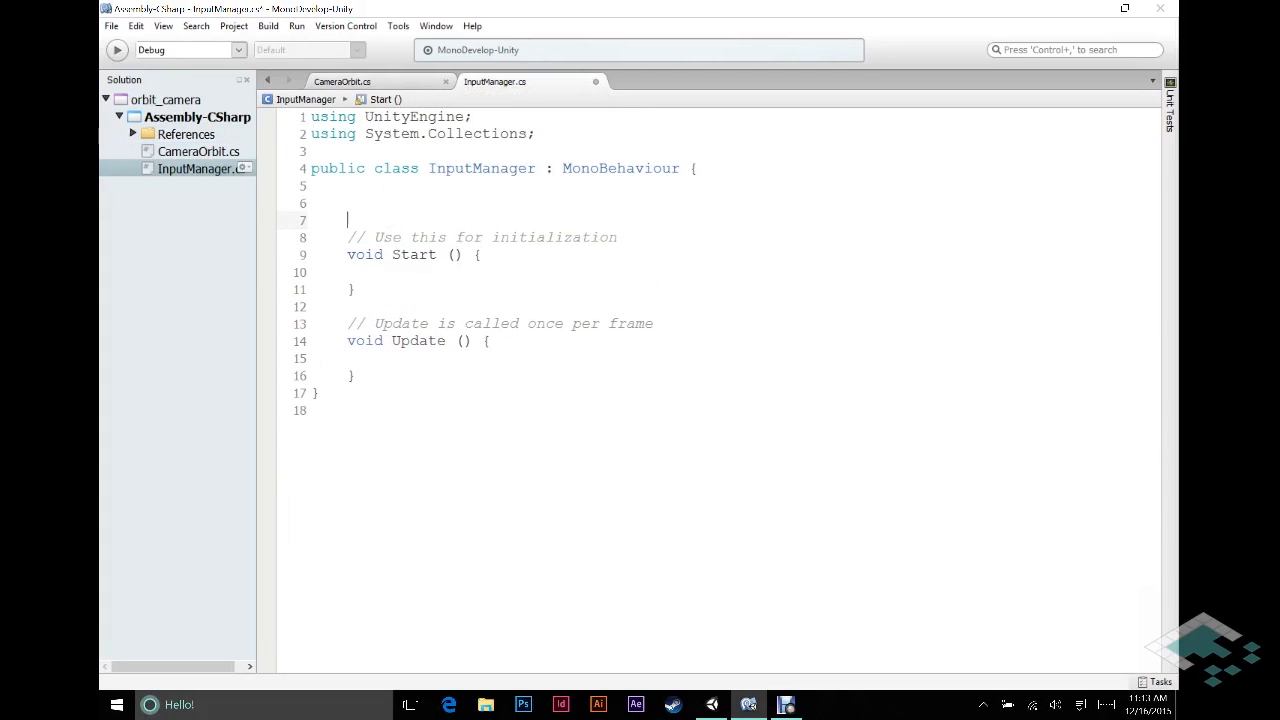
Step: Declare a CameraOrbit cam field and assign cam = GetComponent<CameraOrbit>(); inside Start
{"action": "type", "text": "Camera"}
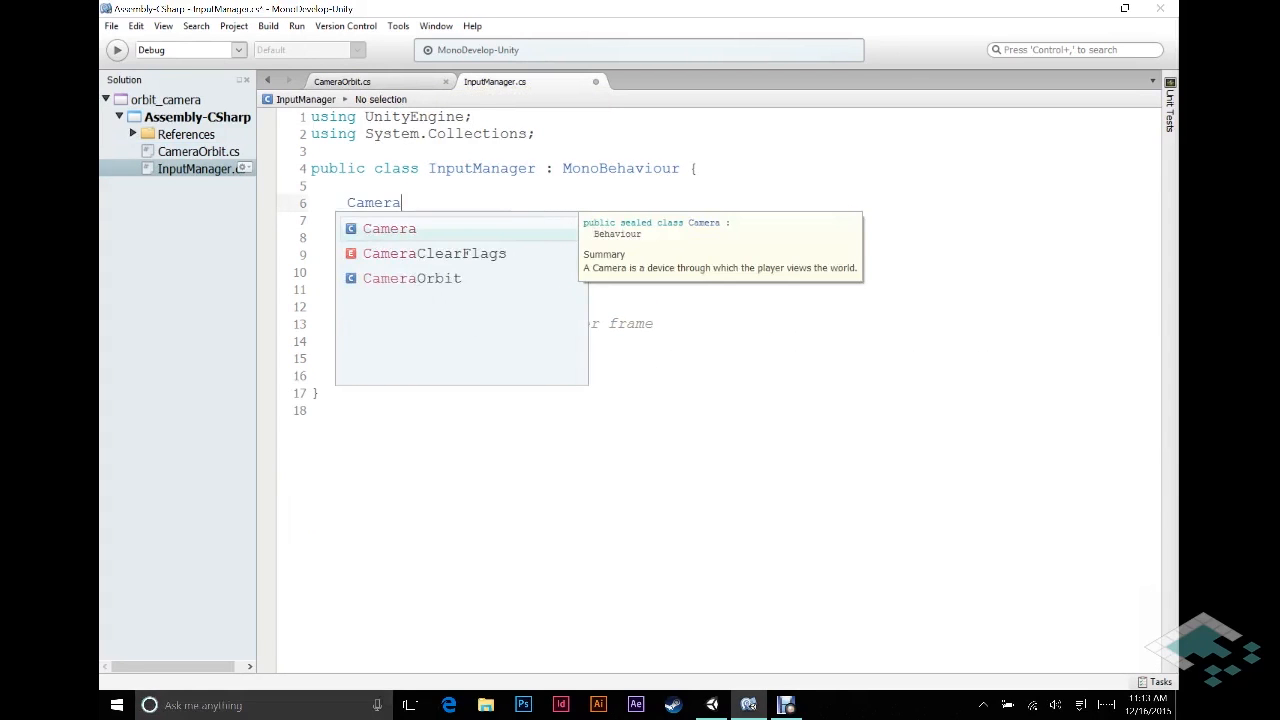
{"action": "type", "text": "Orbit cam;"}
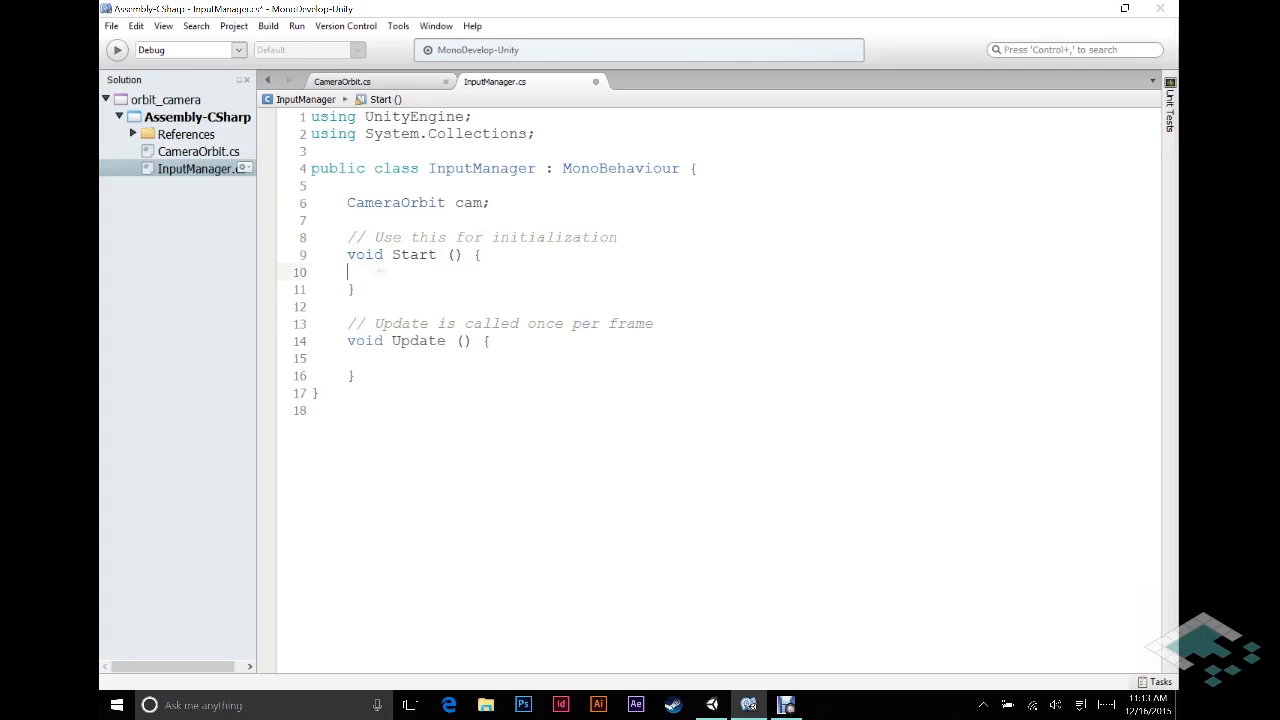
{"action": "type", "text": "cam"}
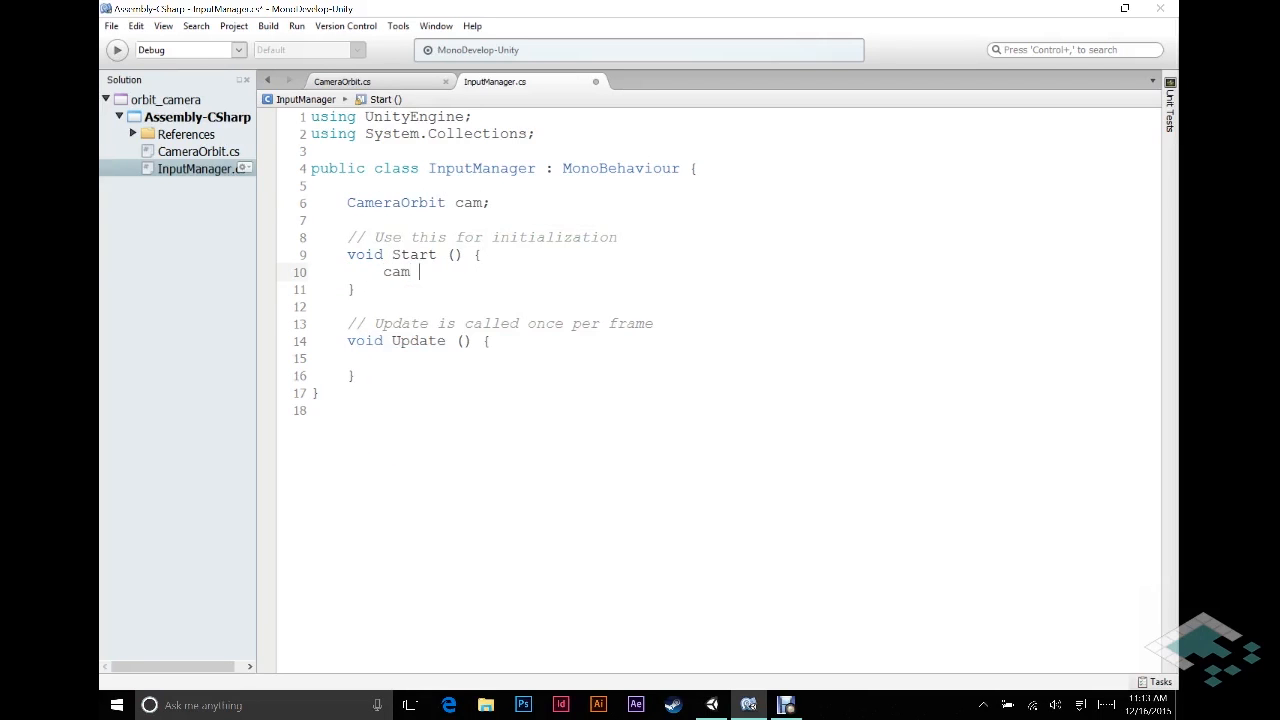
{"action": "type", "text": "= GetComponent"}
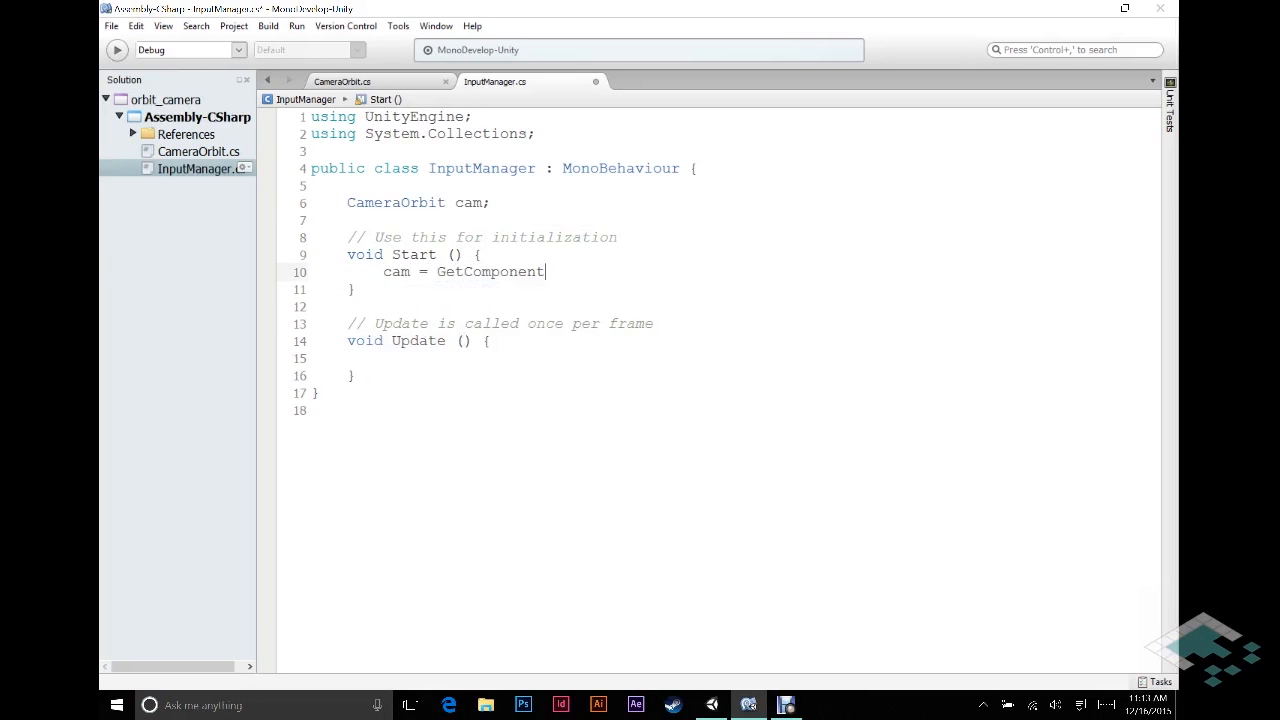
{"action": "type", "text": "<CameraOB"}
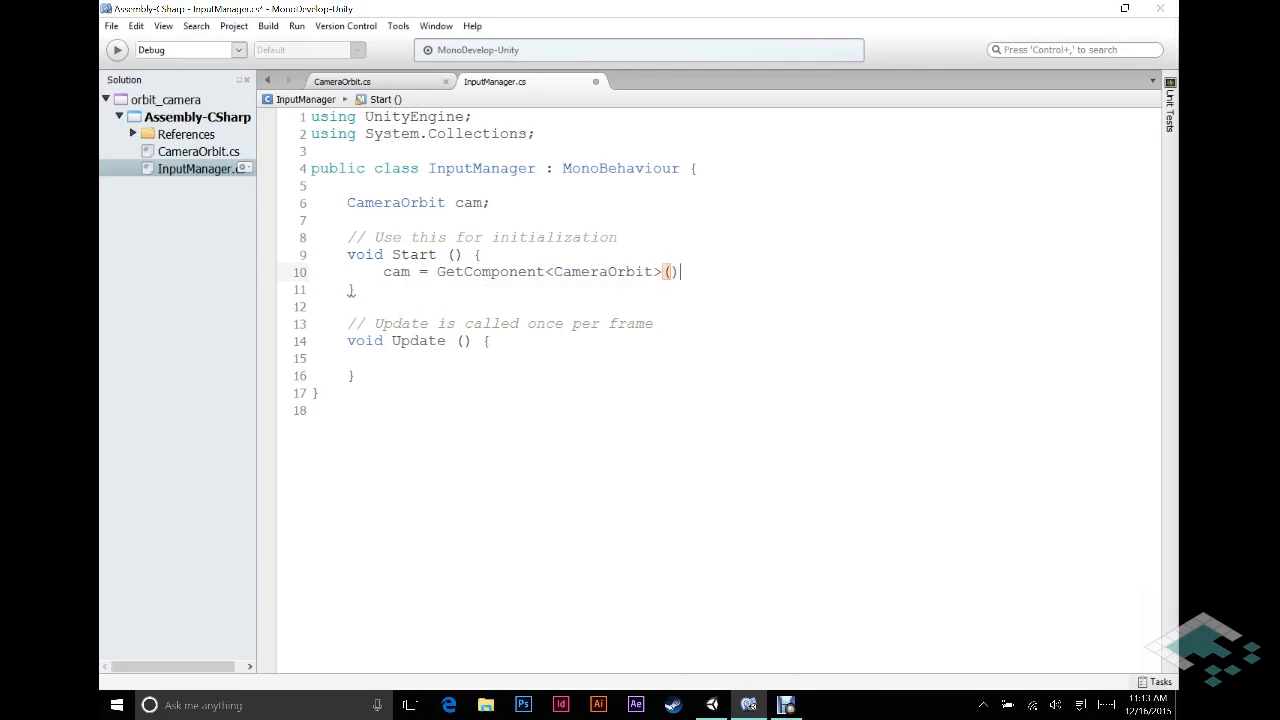
{"action": "type", "text": ";"}
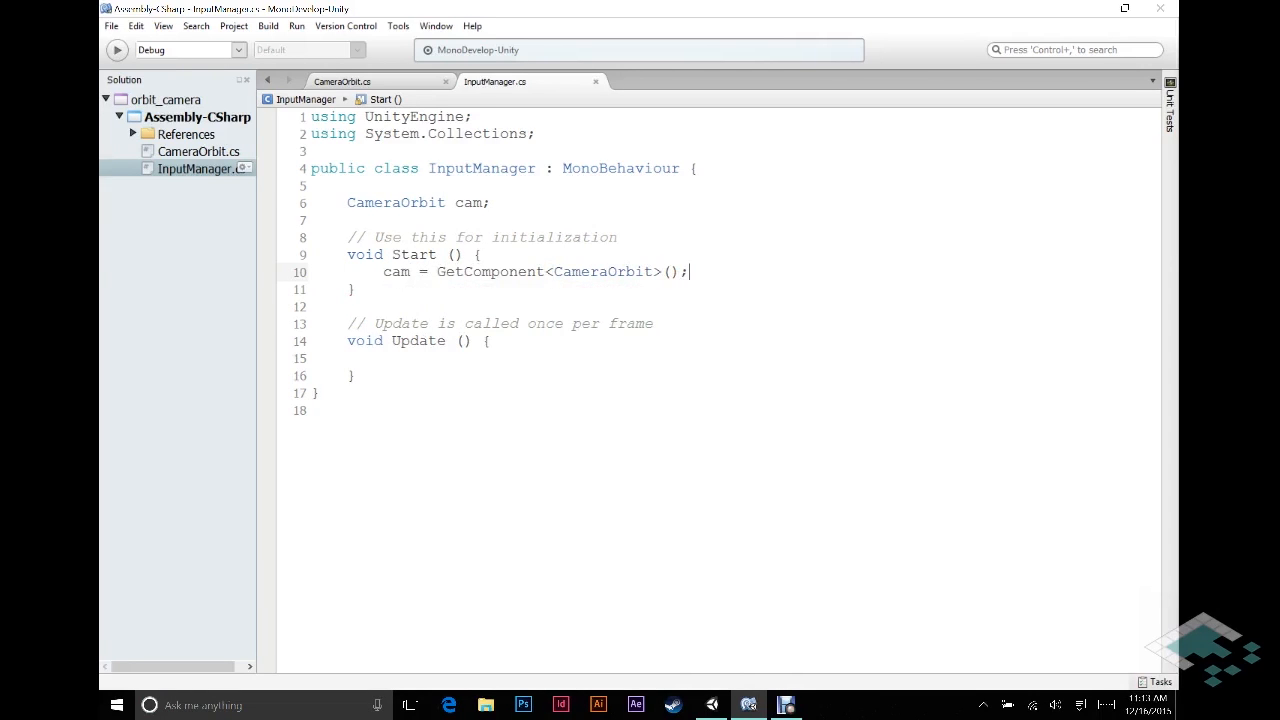
Step: Place the cursor inside the empty Update method ready for the input checks
{"action": "left_click", "coordinate": [342, 80]}
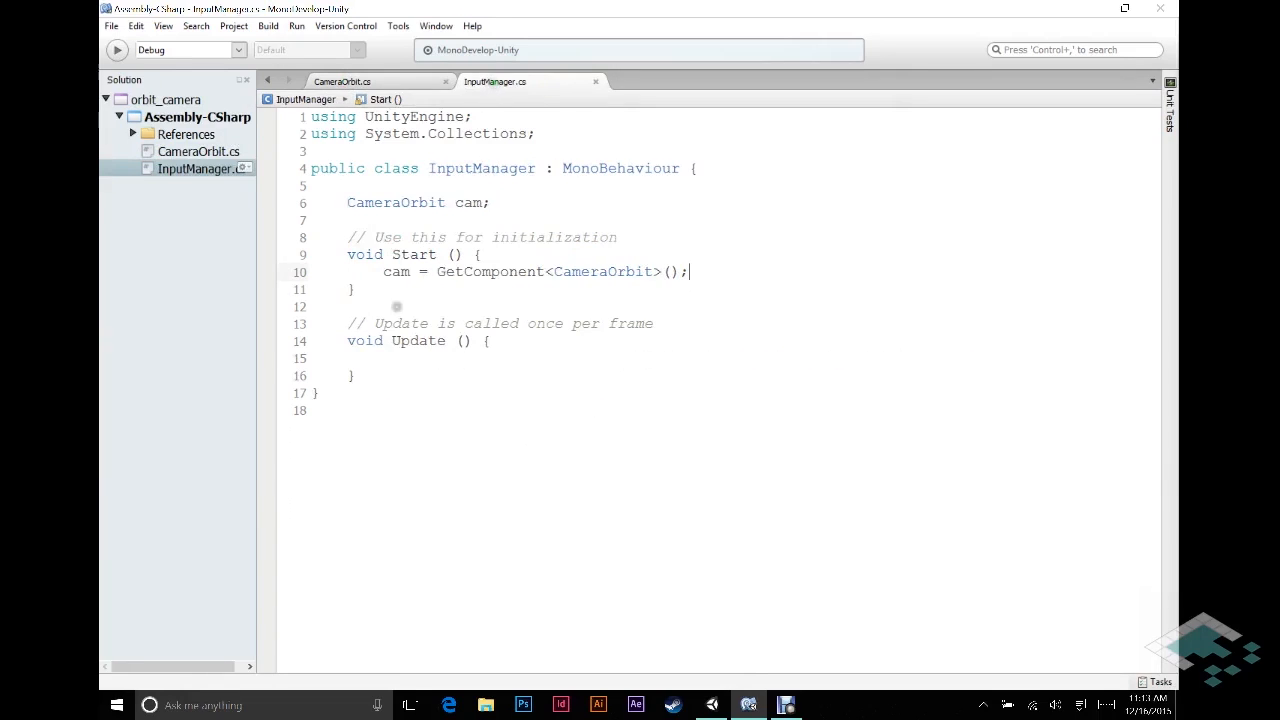
{"action": "left_click", "coordinate": [384, 358]}
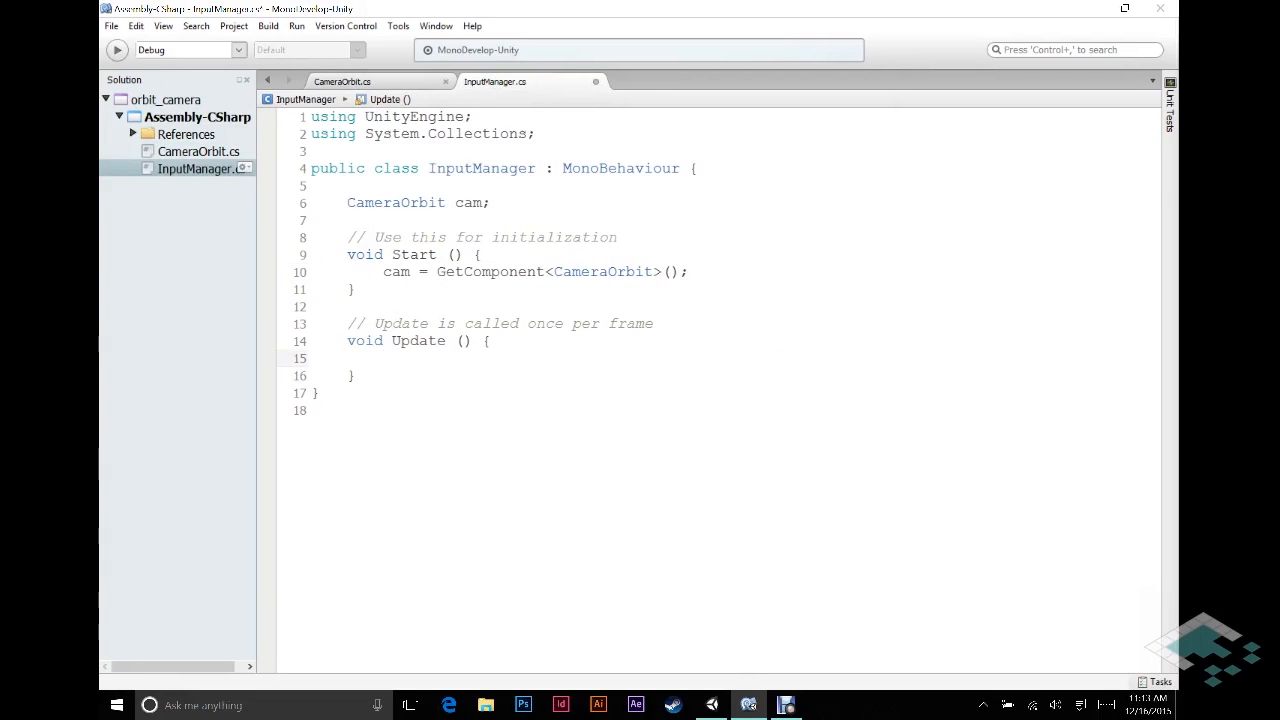
Step: Write the if (Input.GetKeyDown(KeyCode.LeftArrow)) { condition in Update
{"action": "left_click", "coordinate": [384, 358]}
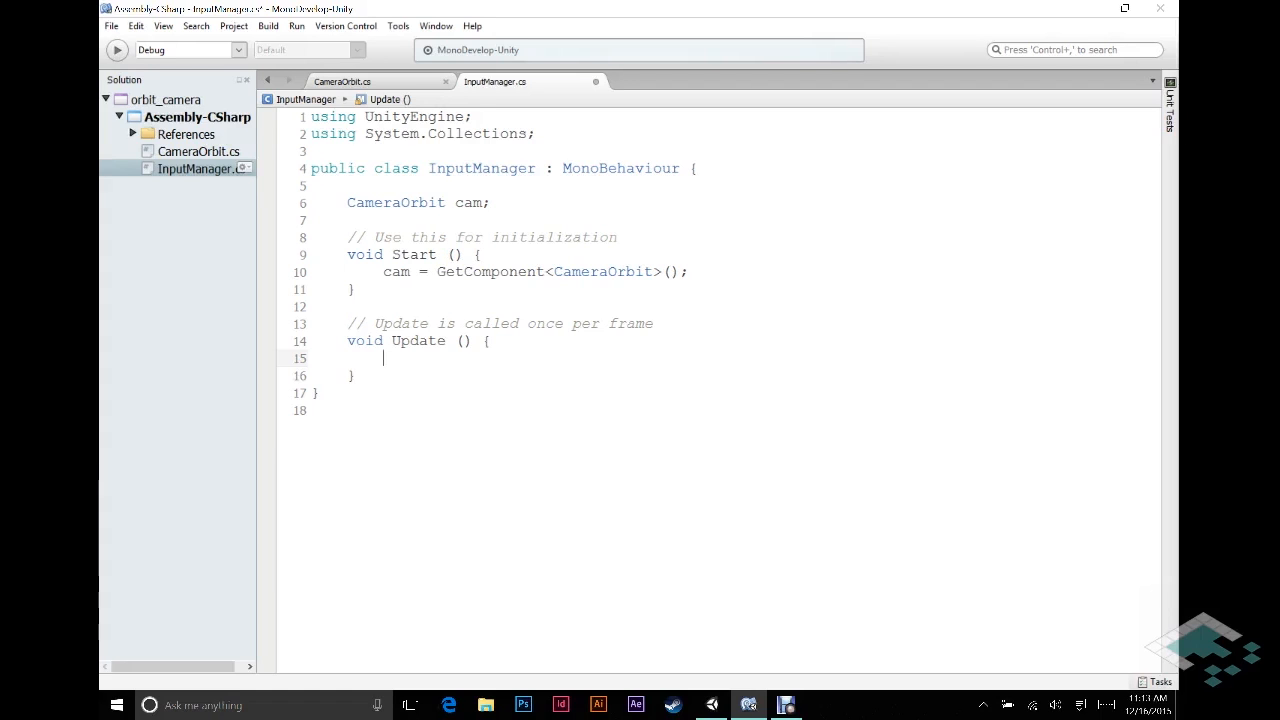
{"action": "type", "text": "if (In"}
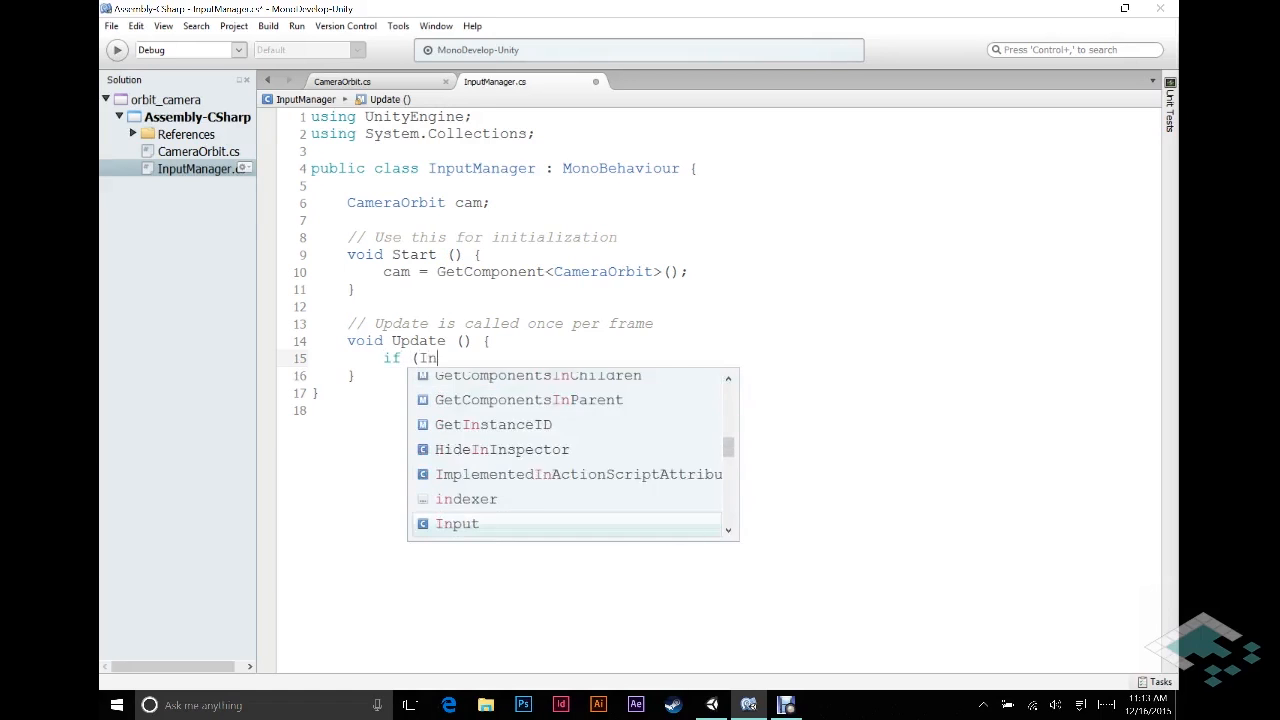
{"action": "type", "text": "put.Get"}
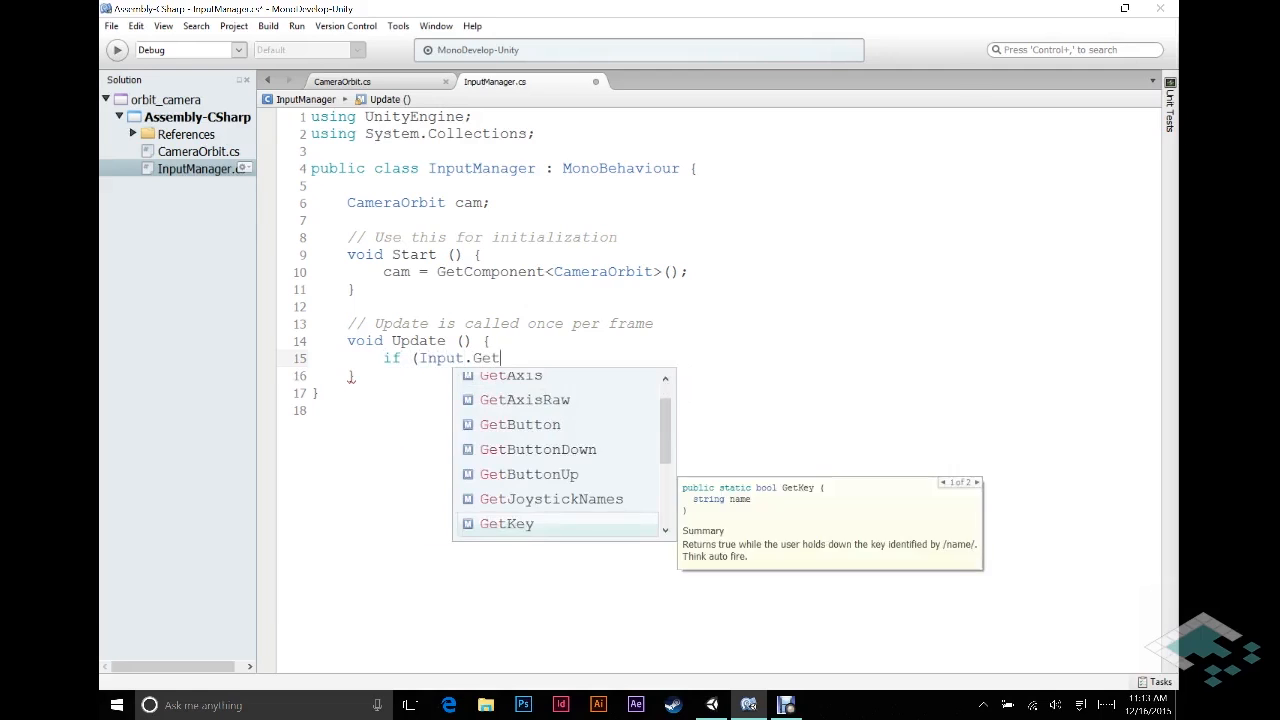
{"action": "type", "text": "KeyDown"}
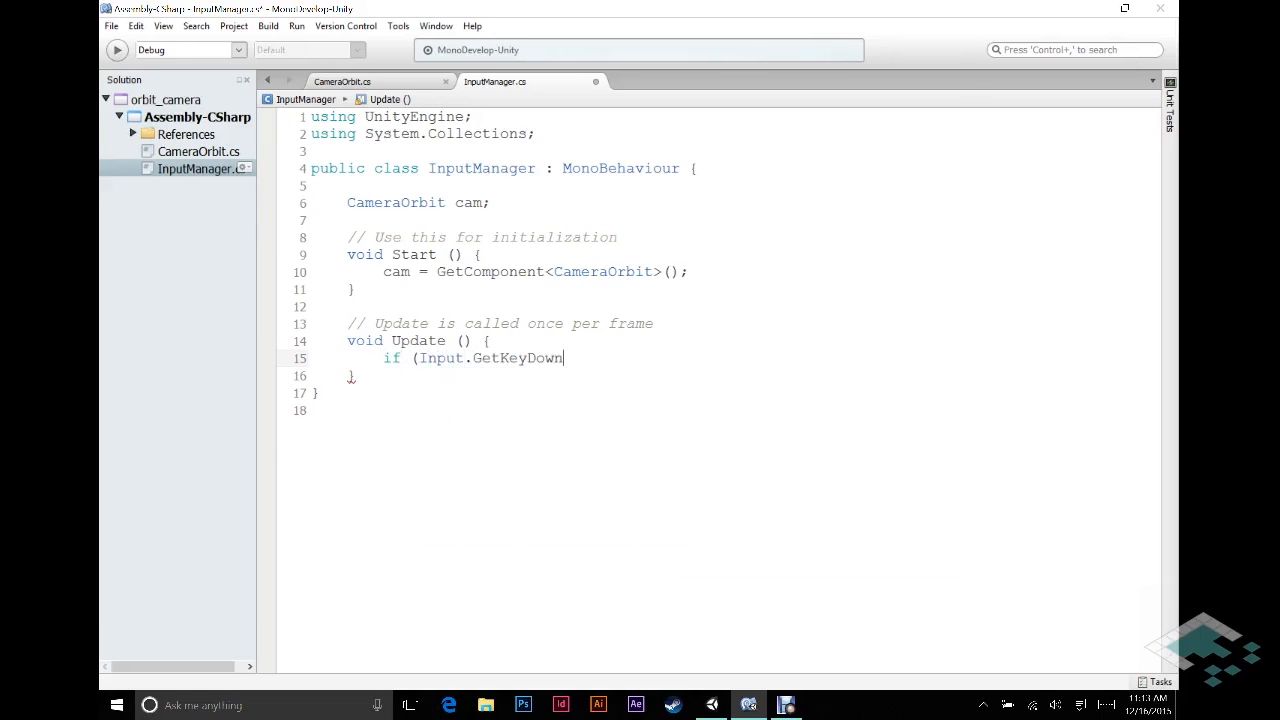
{"action": "type", "text": "(KeyCo"}
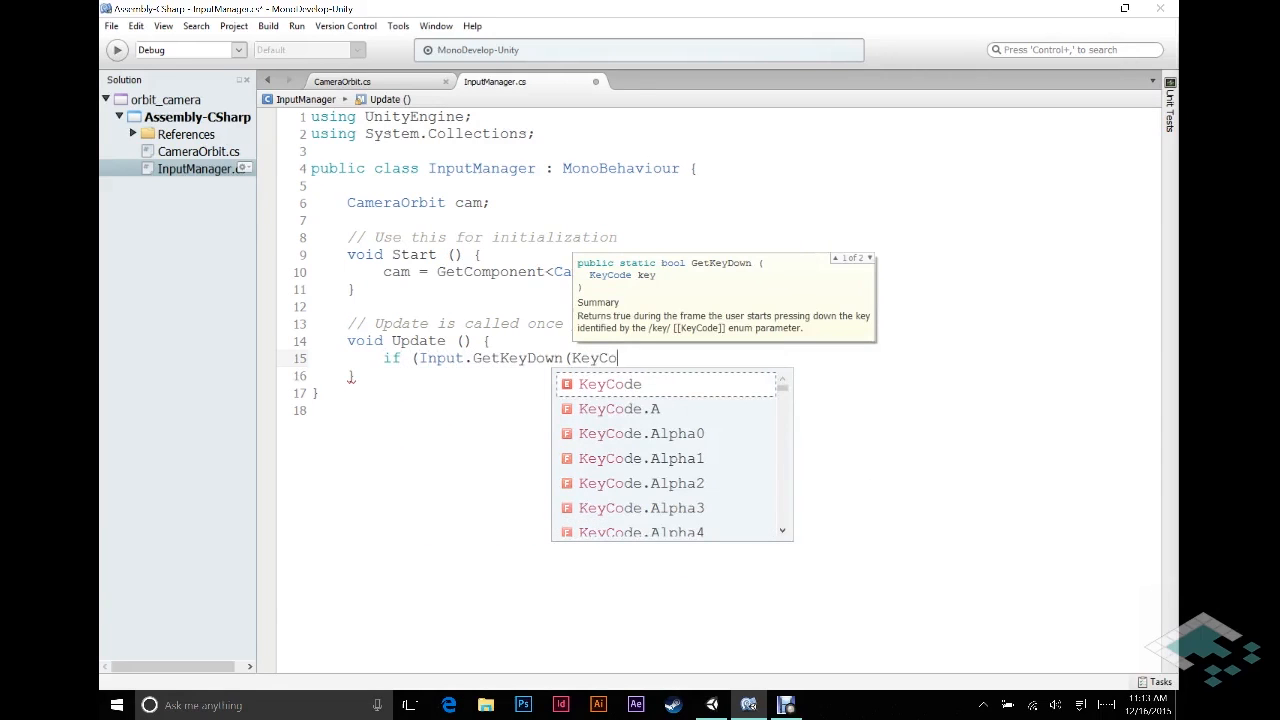
{"action": "type", "text": ".LeftArrow"}
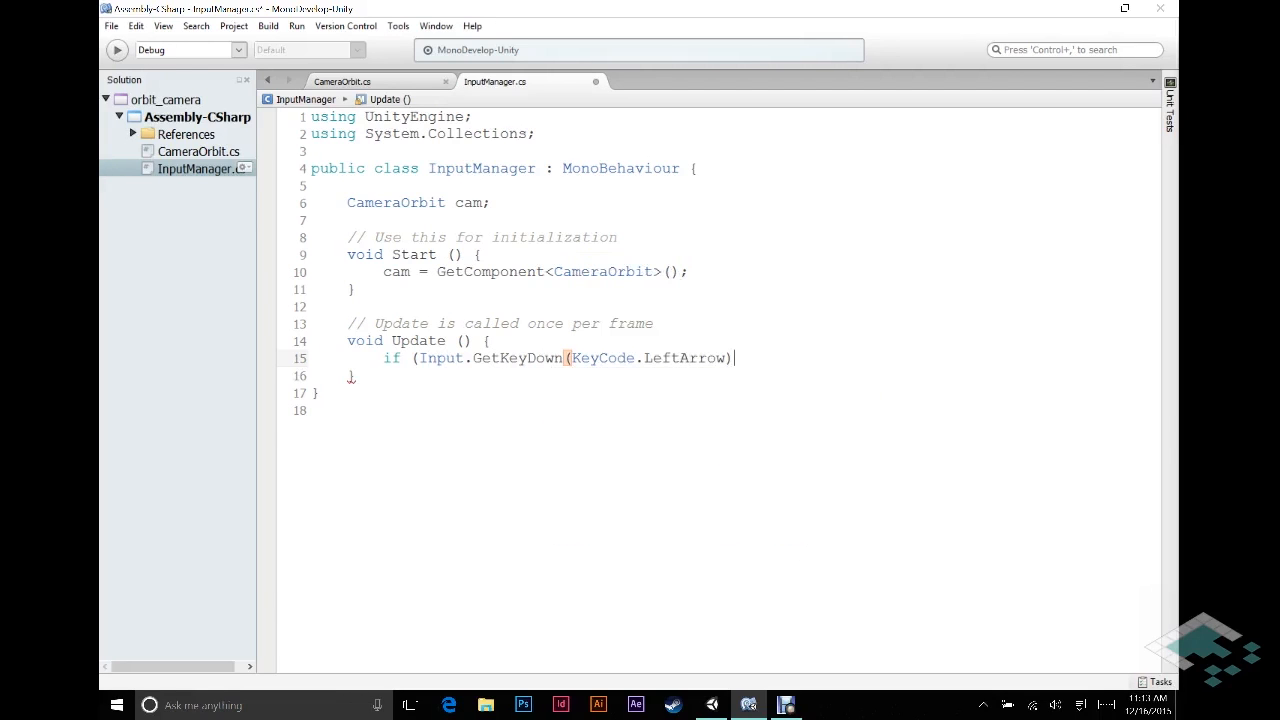
{"action": "type", "text": "{"}
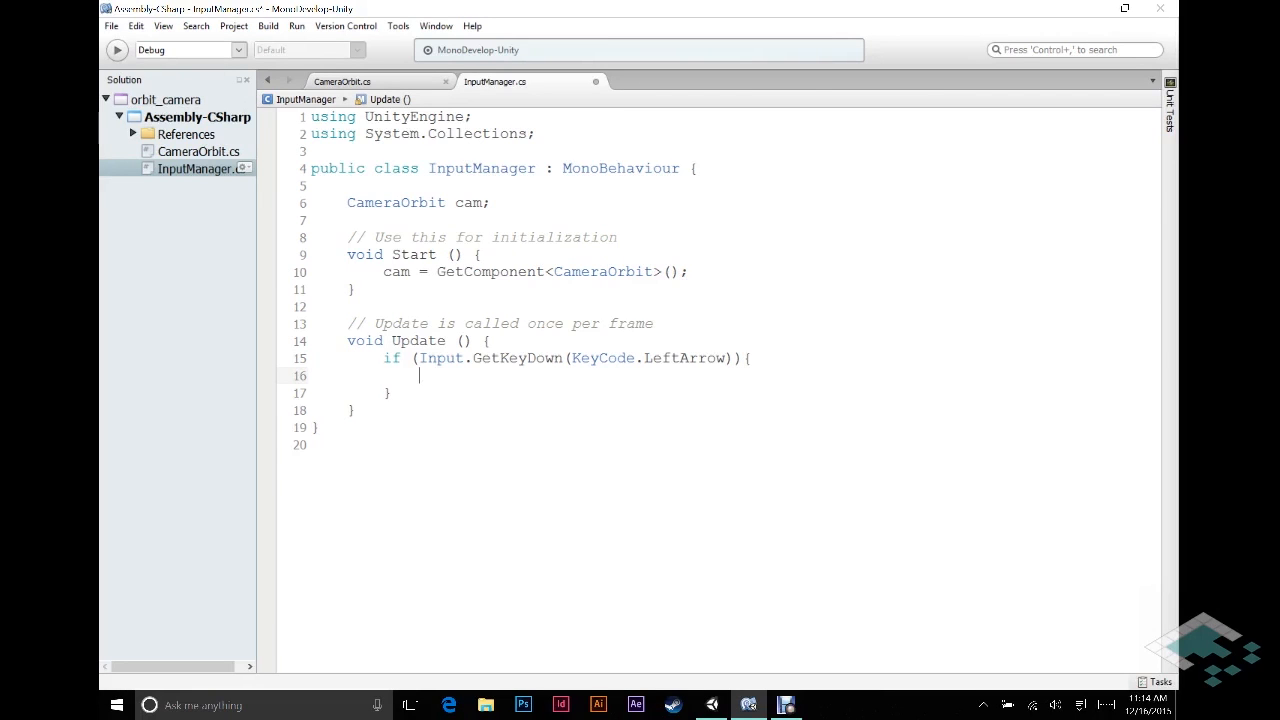
Step: Call cam.MoveHorizontal(true); in the branch and select the check for duplication
{"action": "type", "text": "cam"}
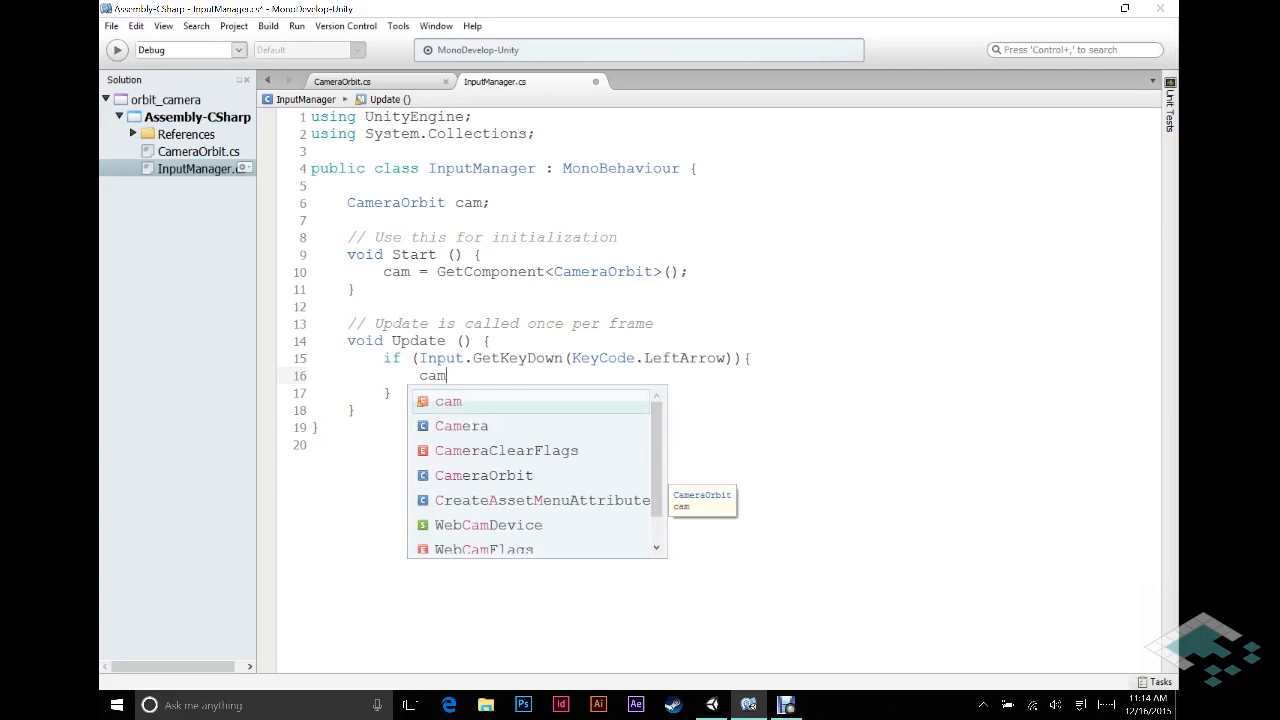
{"action": "type", "text": ".MoveHorizontal"}
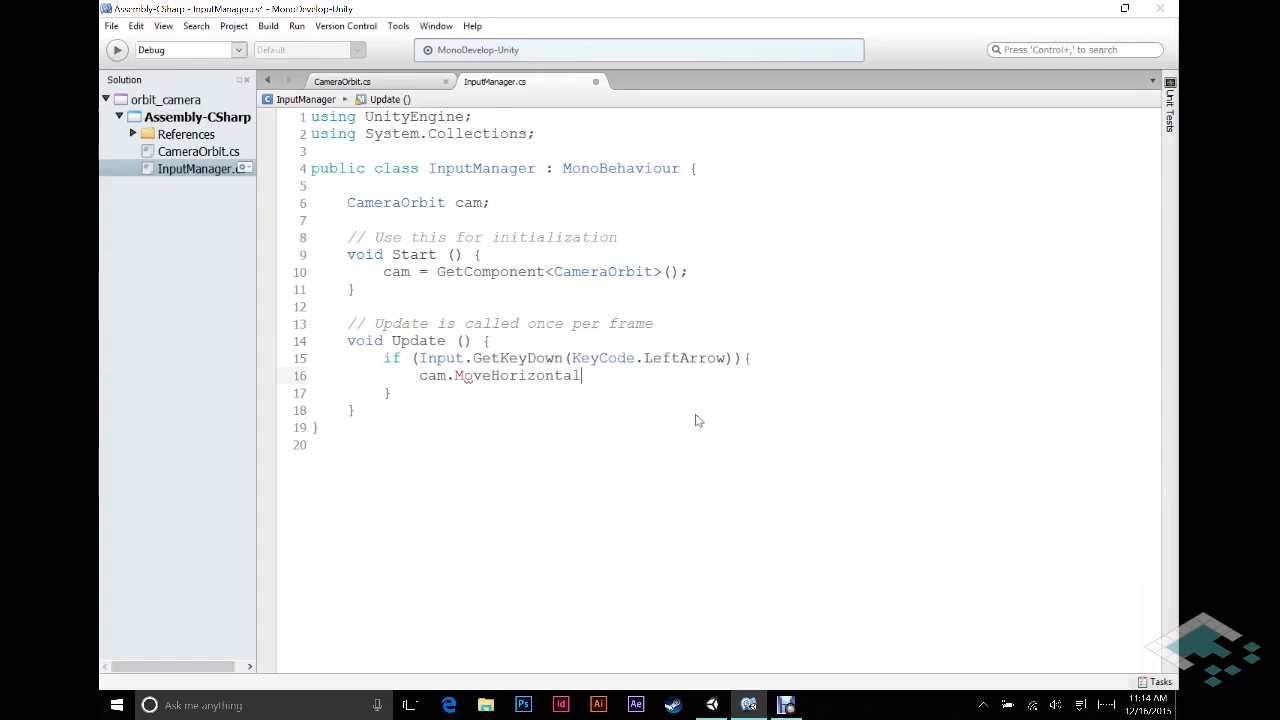
{"action": "type", "text": "(tru"}
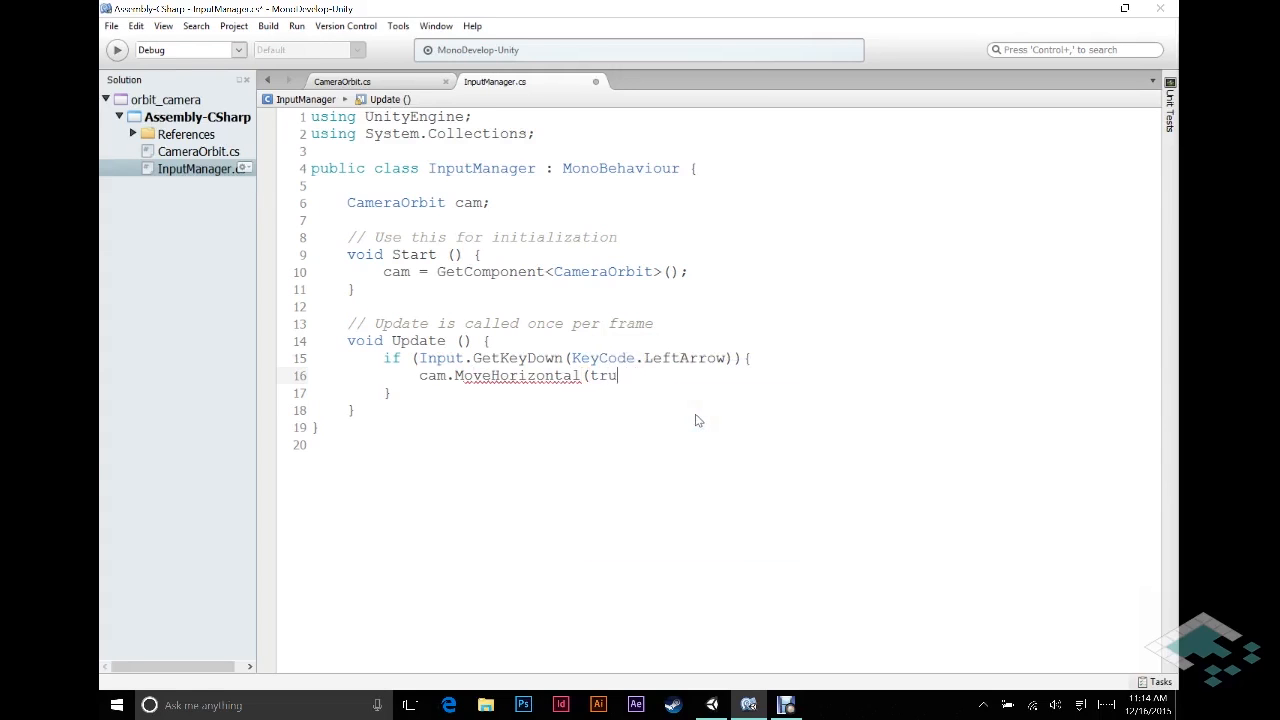
{"action": "type", "text": "e);"}
{"action": "left_click", "coordinate": [718, 392]}
{"action": "type", "text": " else"}
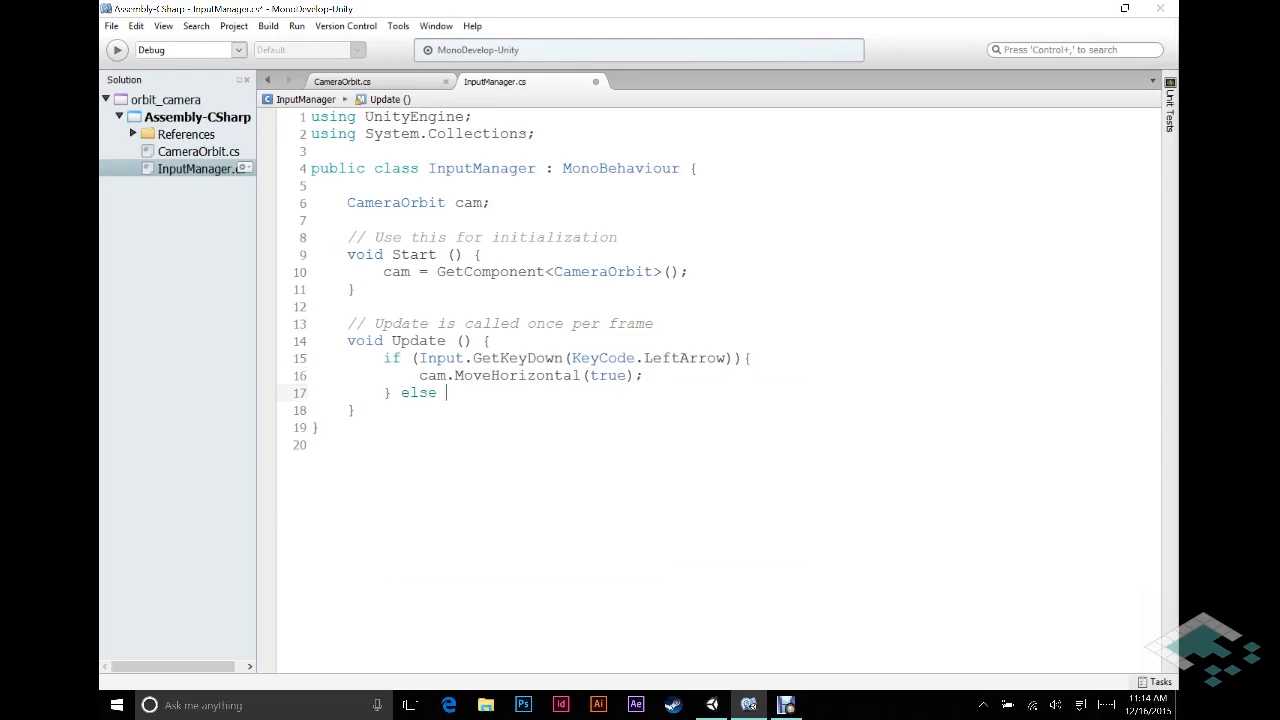
{"action": "left_click_drag", "start_coordinate": [378, 358], "coordinate": [448, 392]}
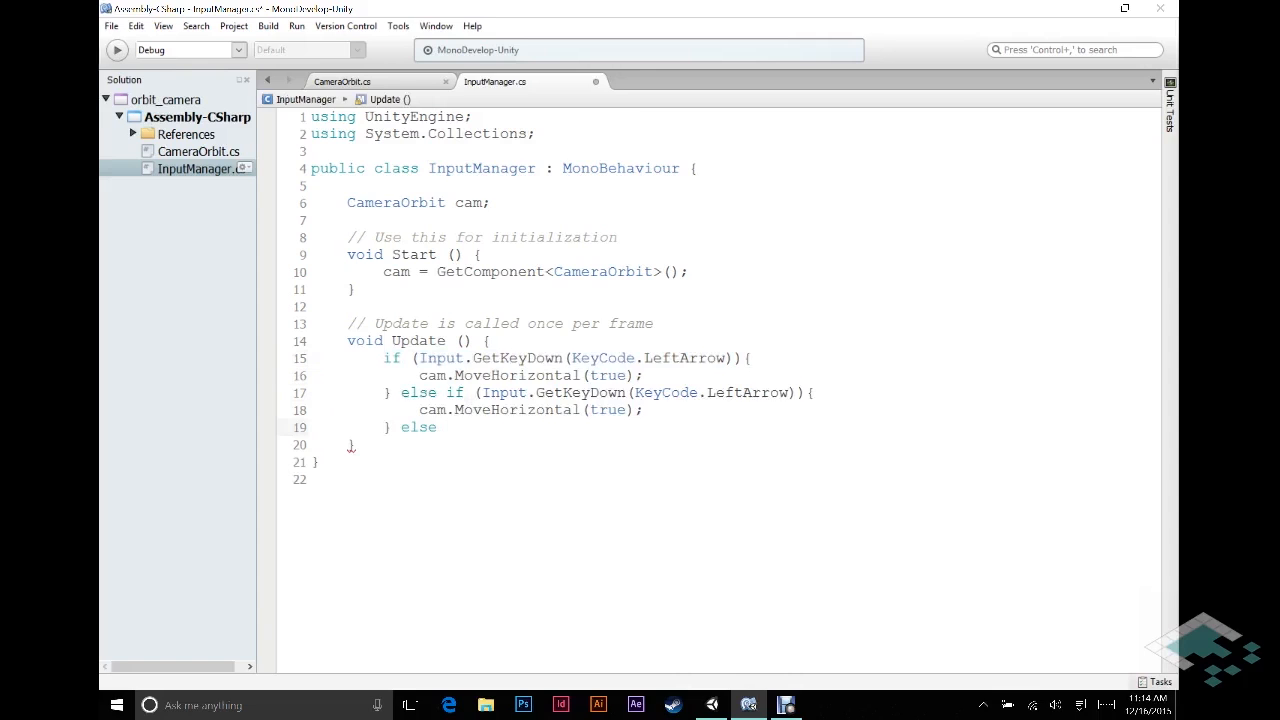
{"action": "mouse_move", "coordinate": [452, 392]}
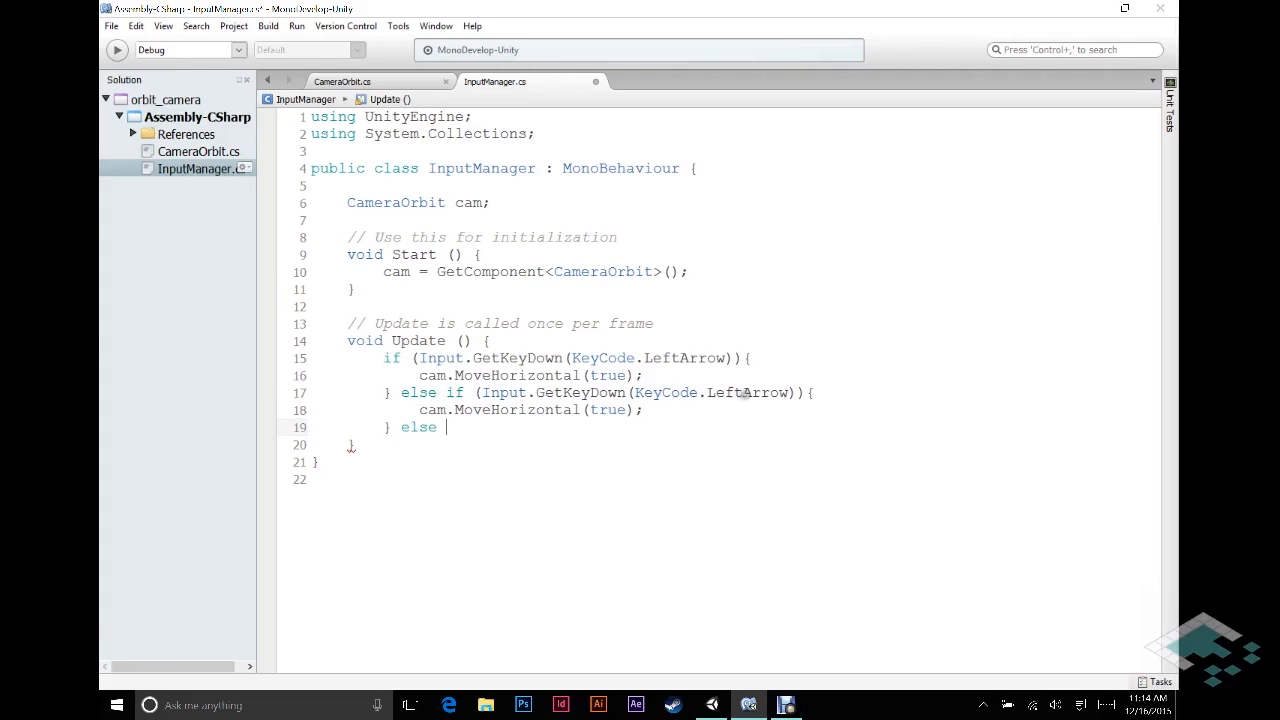
Step: Make the pasted branch check RightArrow and call MoveHorizontal(false)
{"action": "type", "text": "Right"}
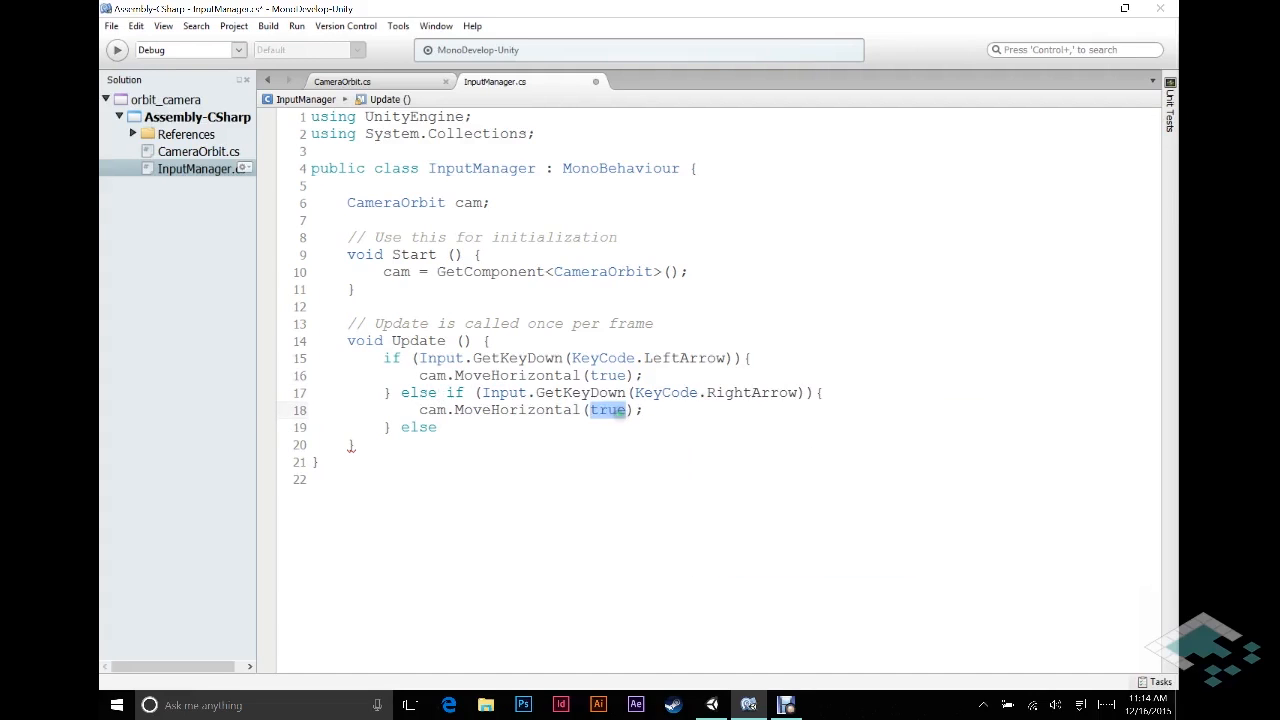
{"action": "type", "text": "false"}
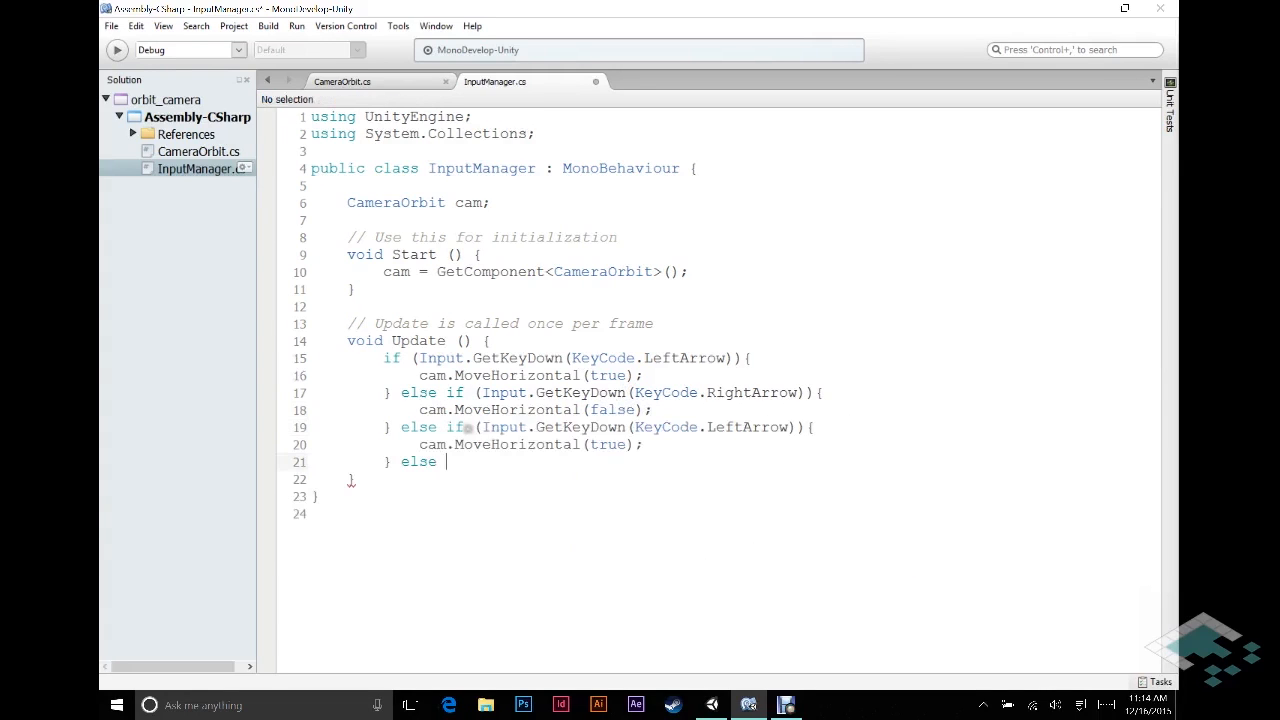
{"action": "left_click", "coordinate": [484, 428]}
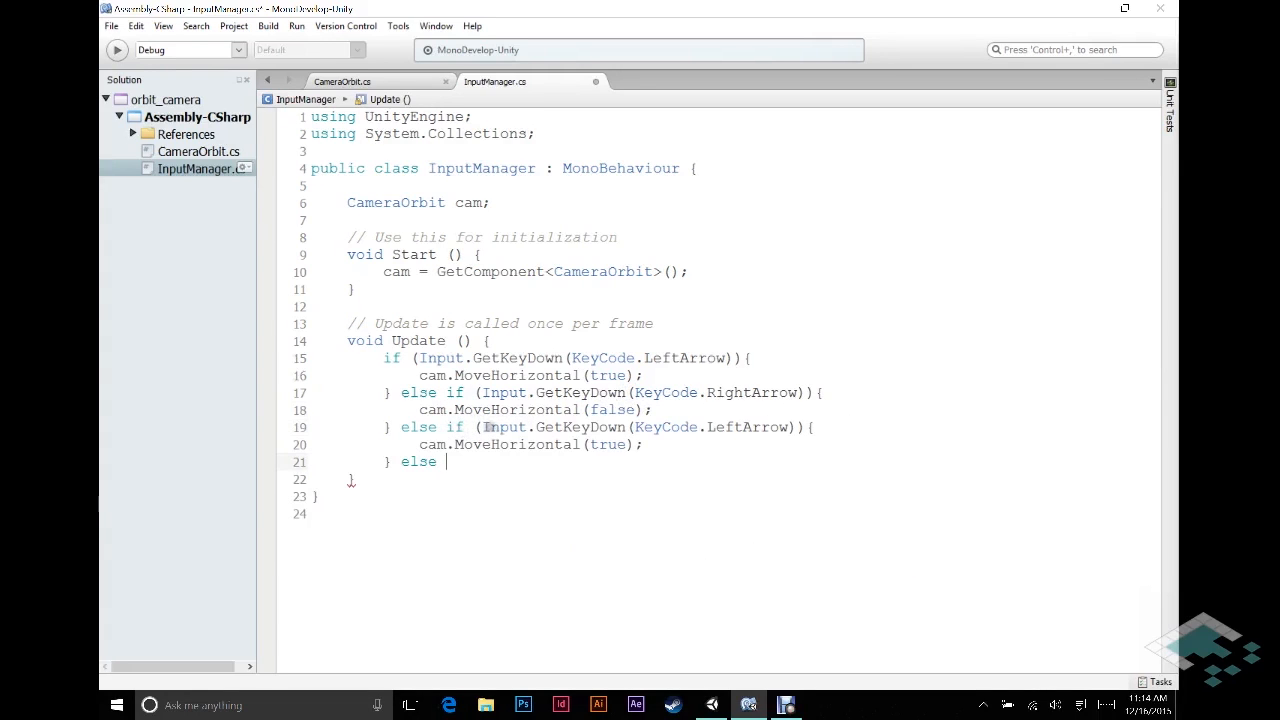
{"action": "left_click", "coordinate": [740, 428]}
{"action": "type", "text": "V"}
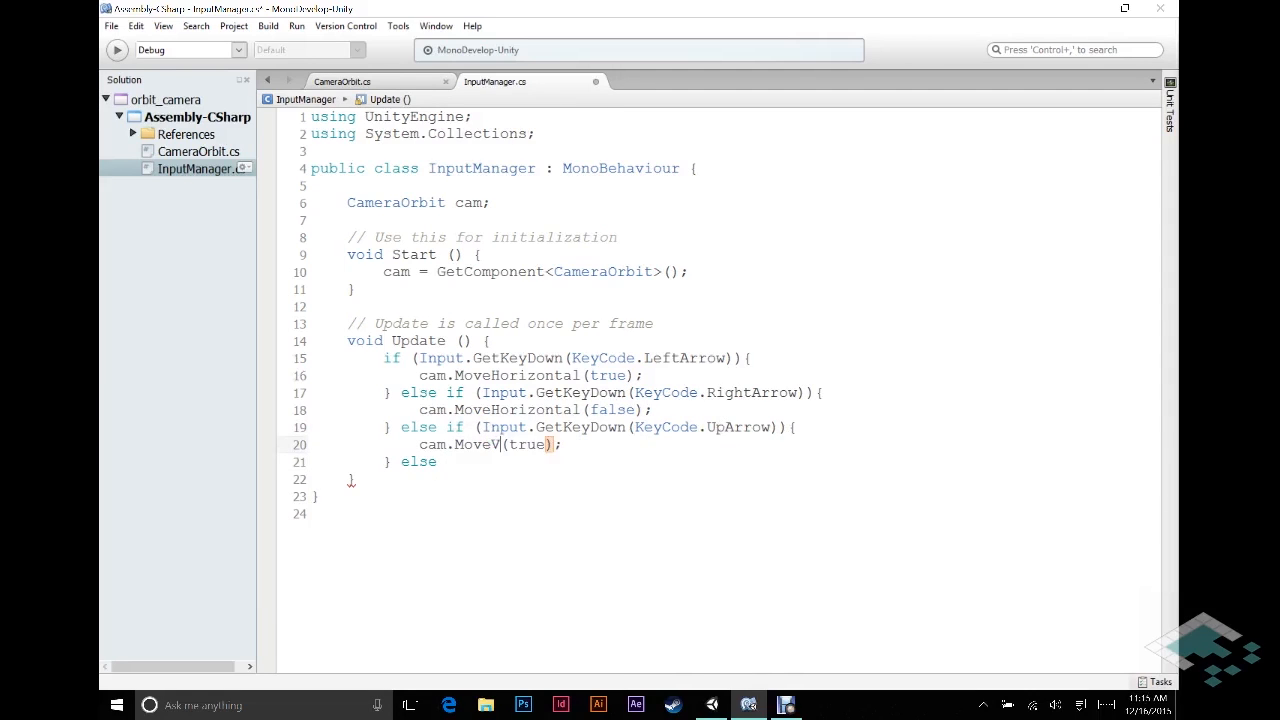
Step: Map UpArrow to MoveVertical(true) and DownArrow to MoveVertical(false)
{"action": "type", "text": "ertical"}
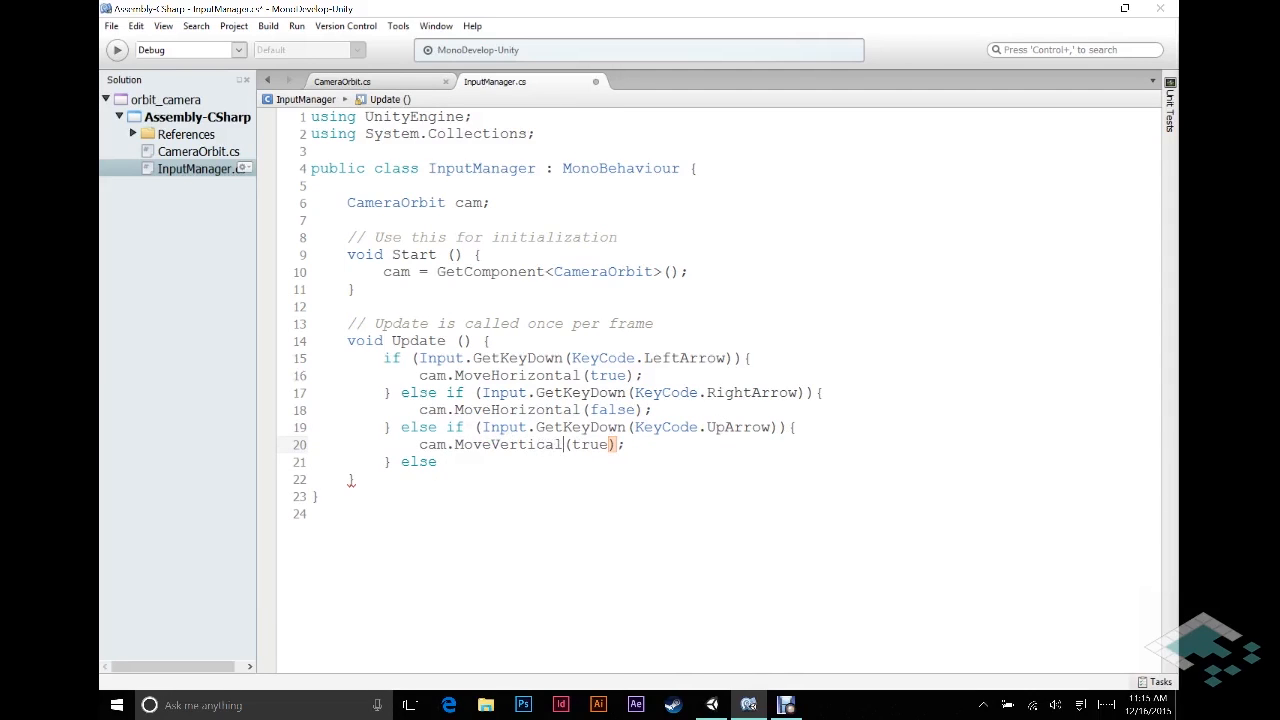
{"action": "mouse_move", "coordinate": [524, 464]}
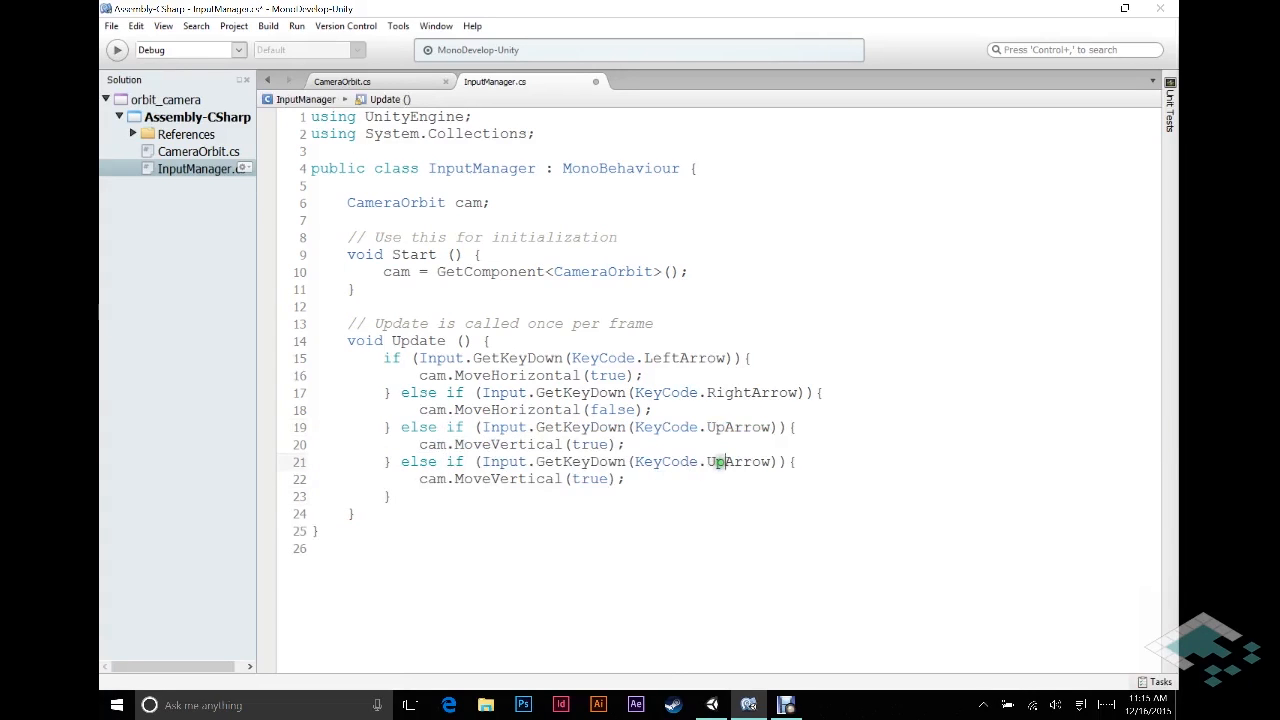
{"action": "type", "text": "Down"}
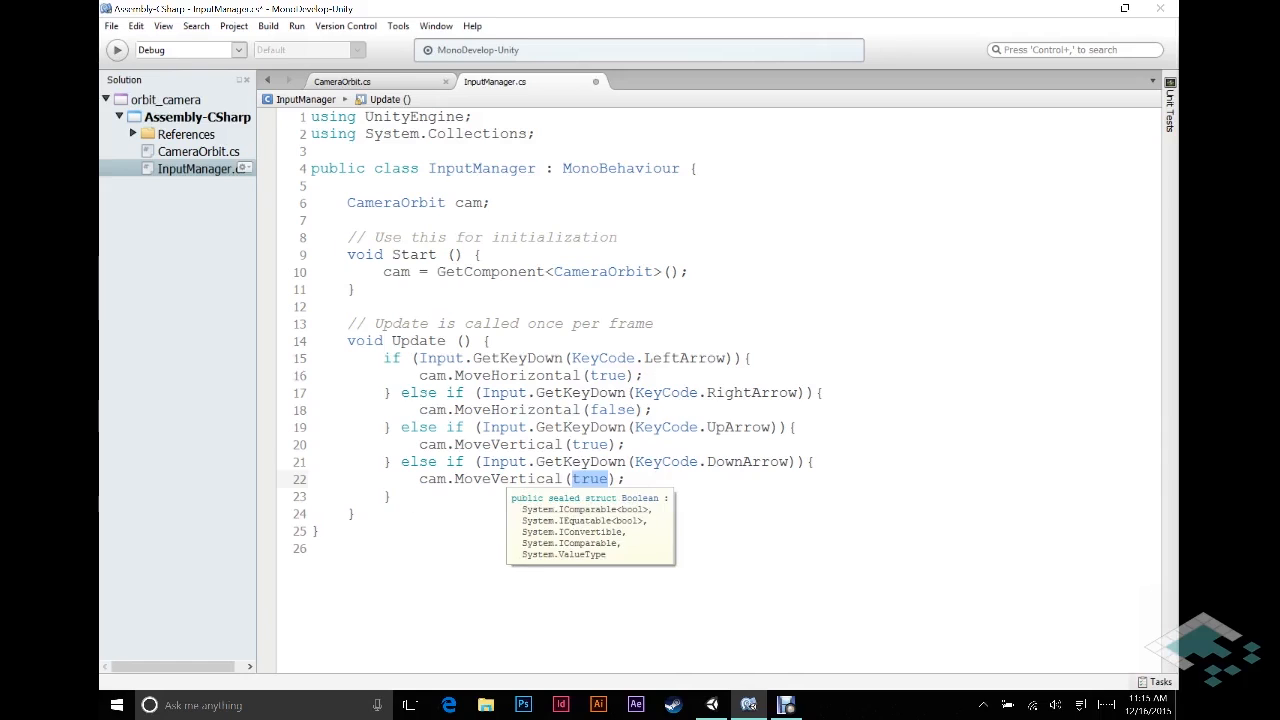
{"action": "type", "text": "false"}
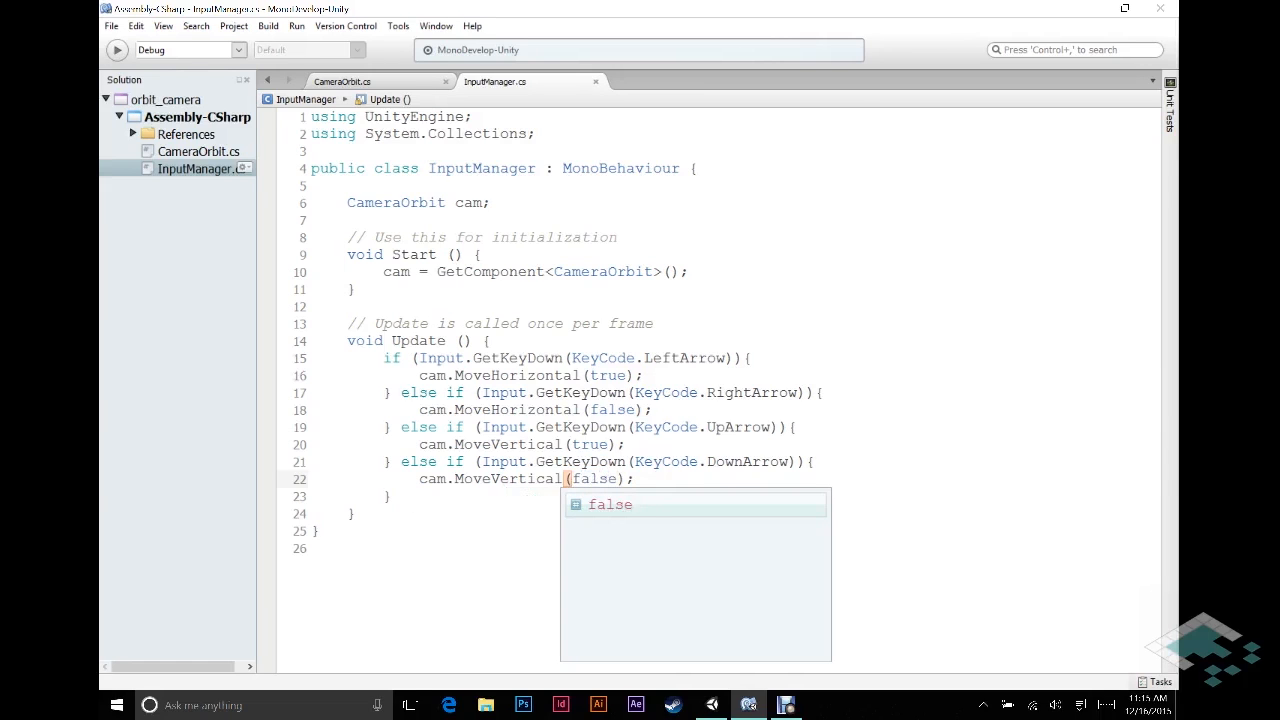
{"action": "mouse_move", "coordinate": [710, 704]}
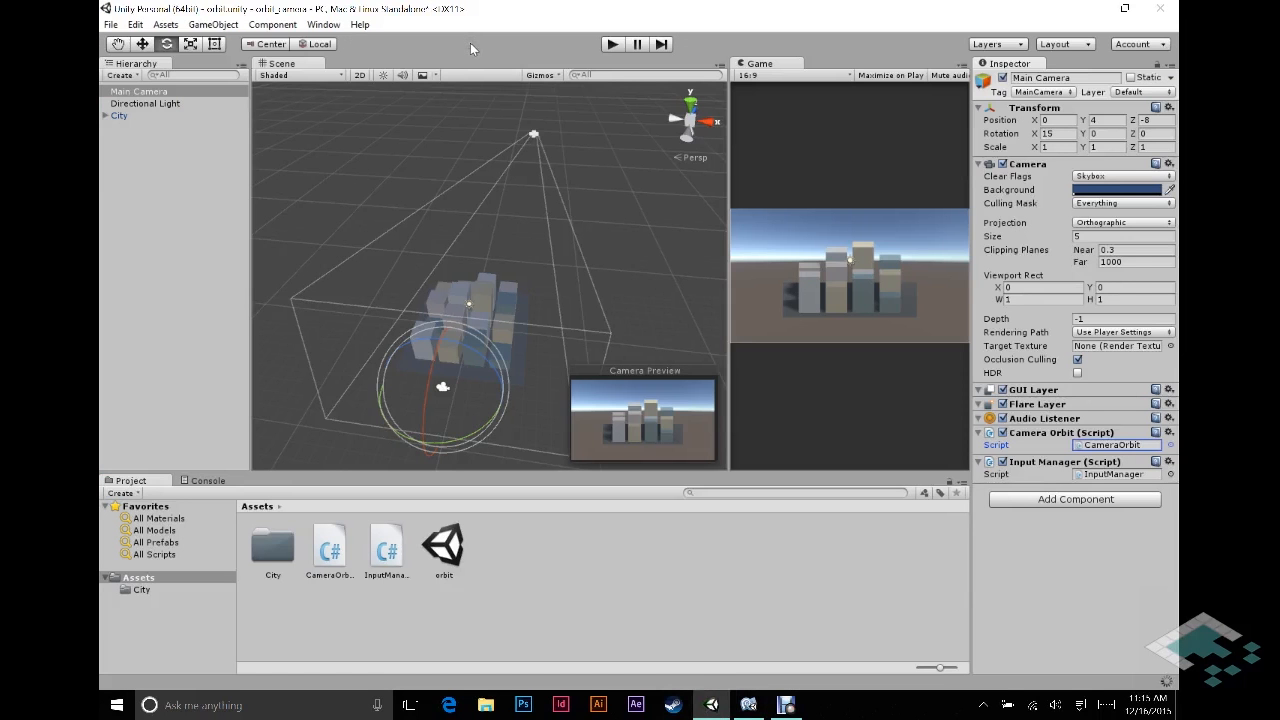
{"action": "mouse_move", "coordinate": [758, 152]}
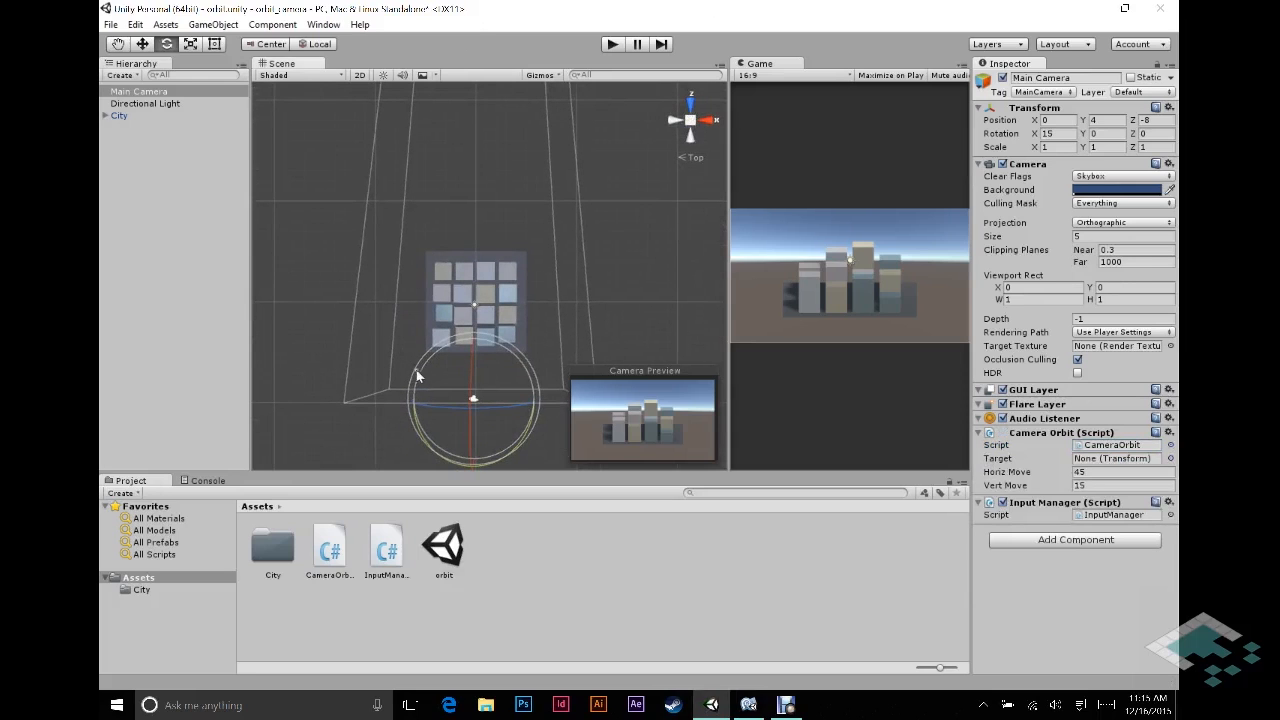
{"action": "mouse_move", "coordinate": [532, 284]}
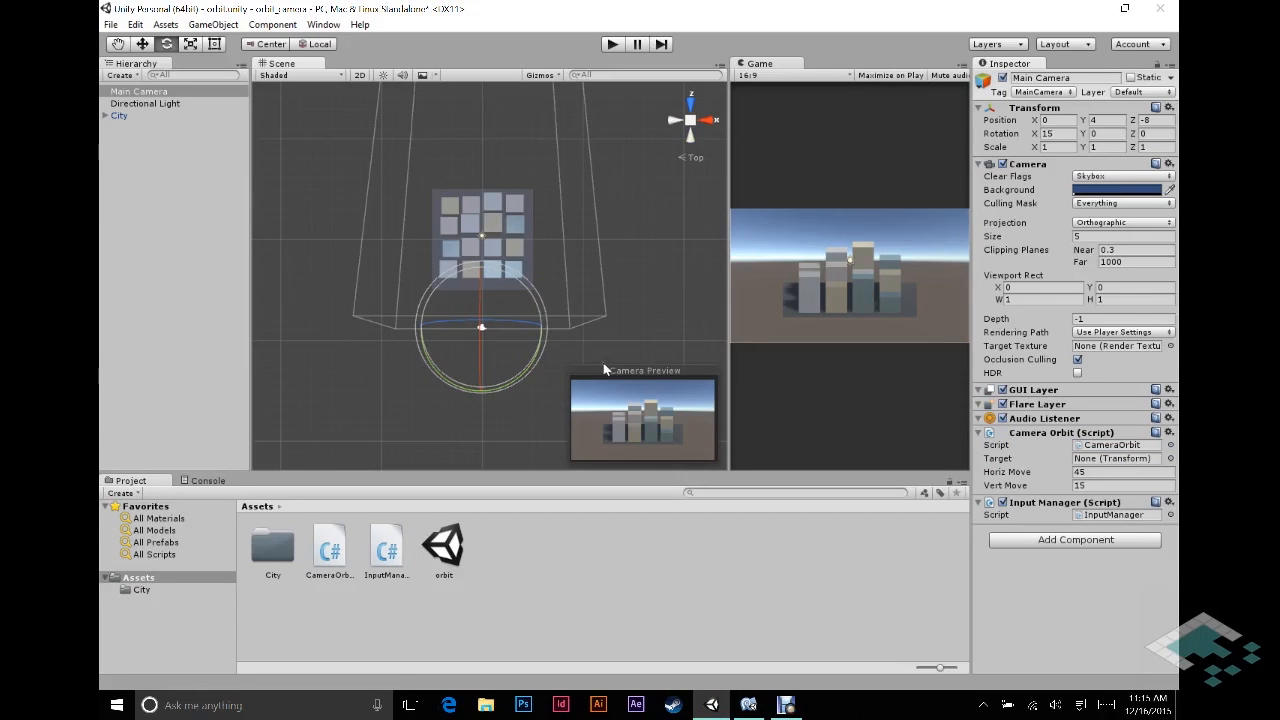
{"action": "mouse_move", "coordinate": [644, 76]}
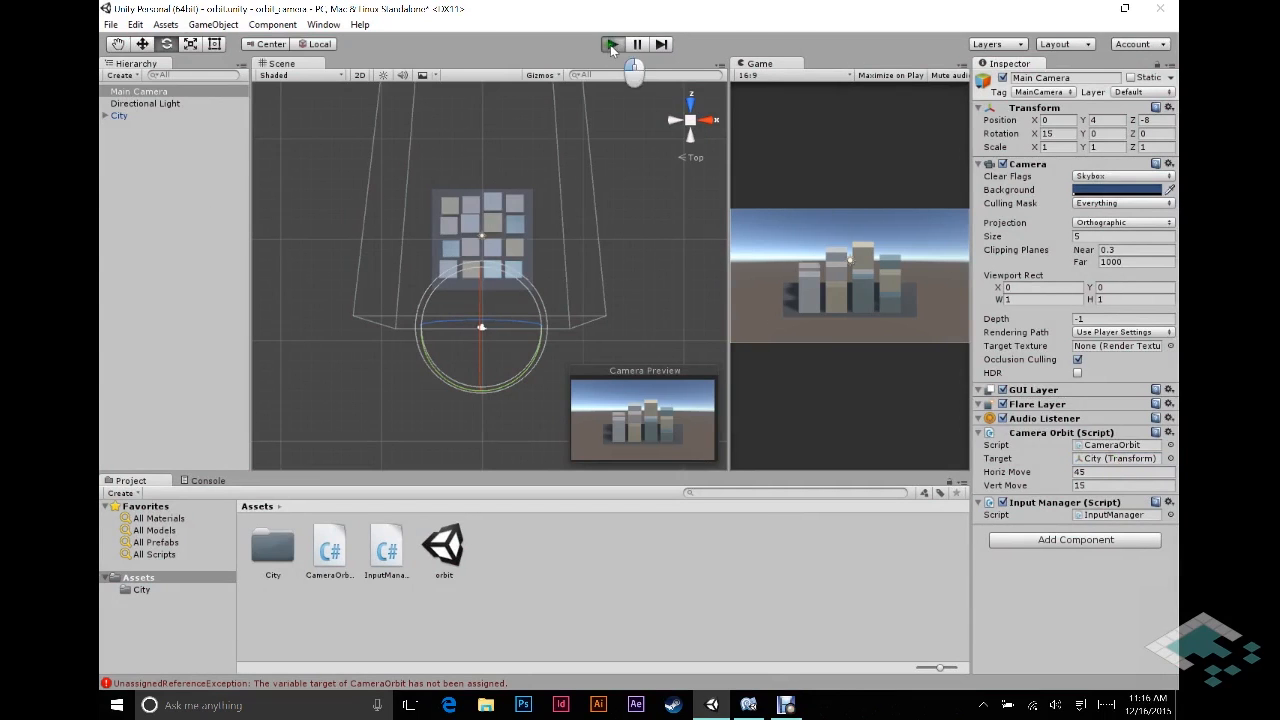
Step: Run the scene in Play mode and orbit the camera around the City with the arrow keys
{"action": "left_click", "coordinate": [612, 44]}
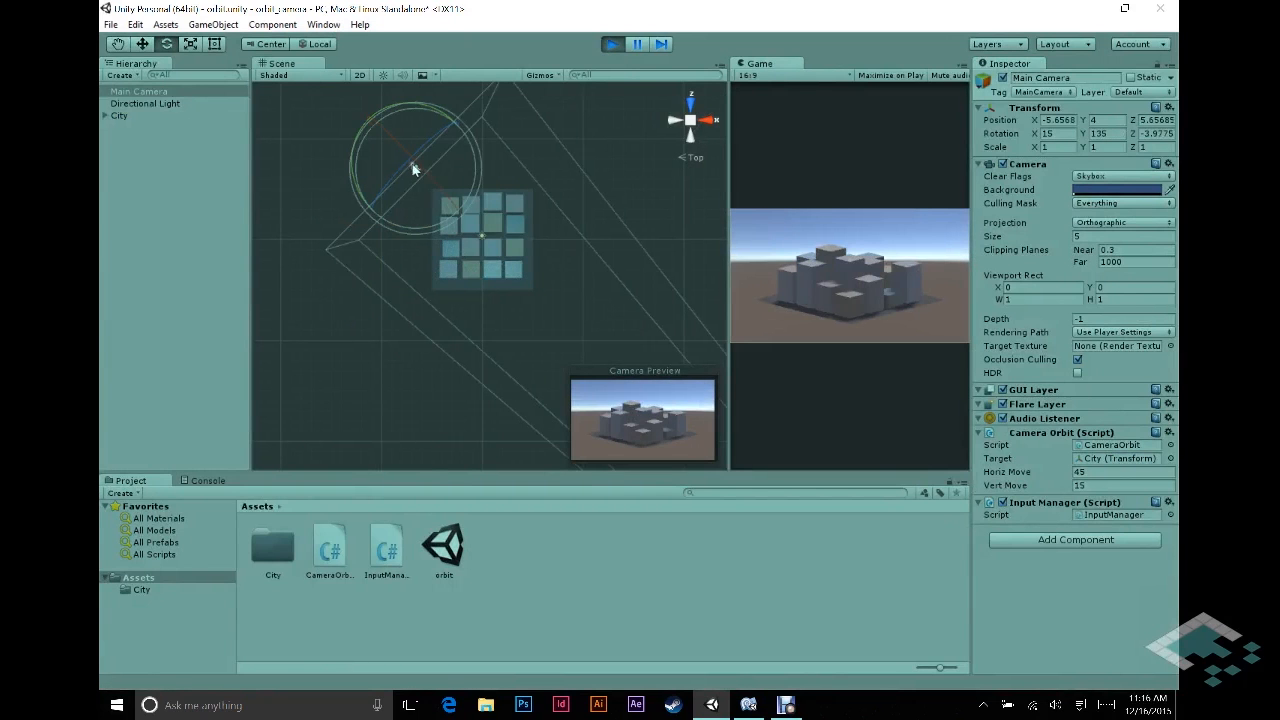
{"action": "left_click_drag", "start_coordinate": [412, 168], "coordinate": [544, 168]}
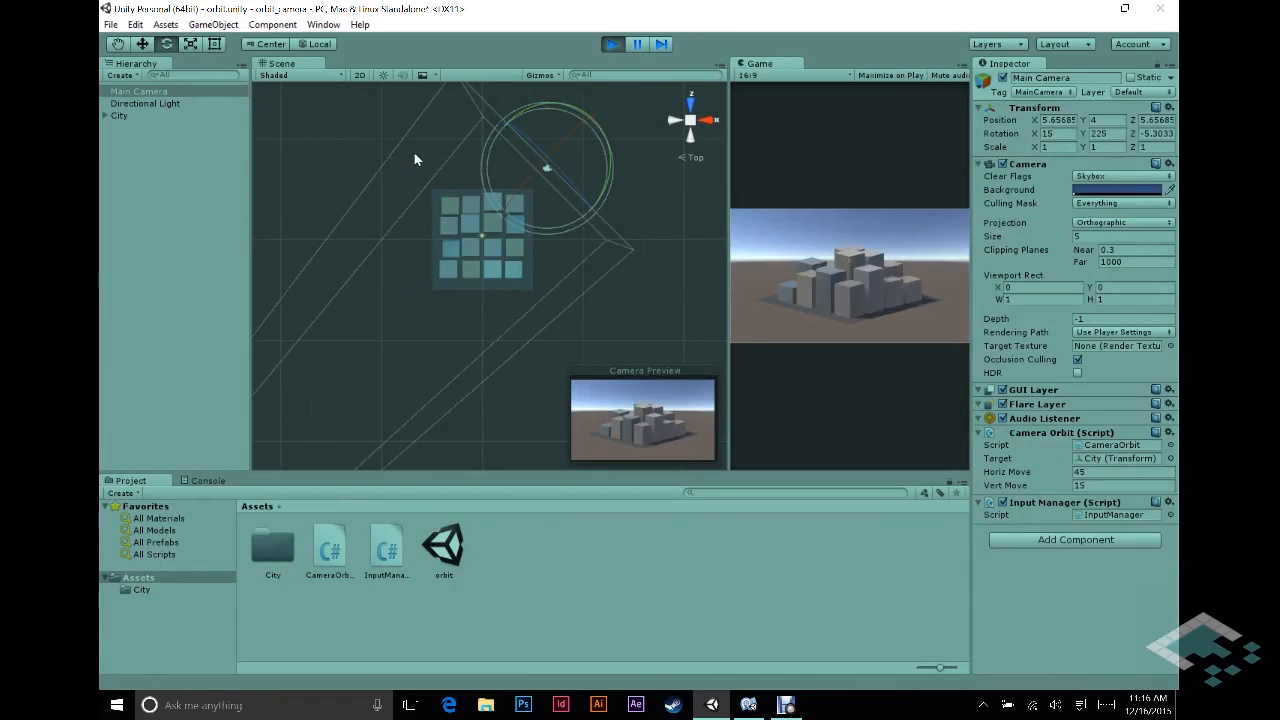